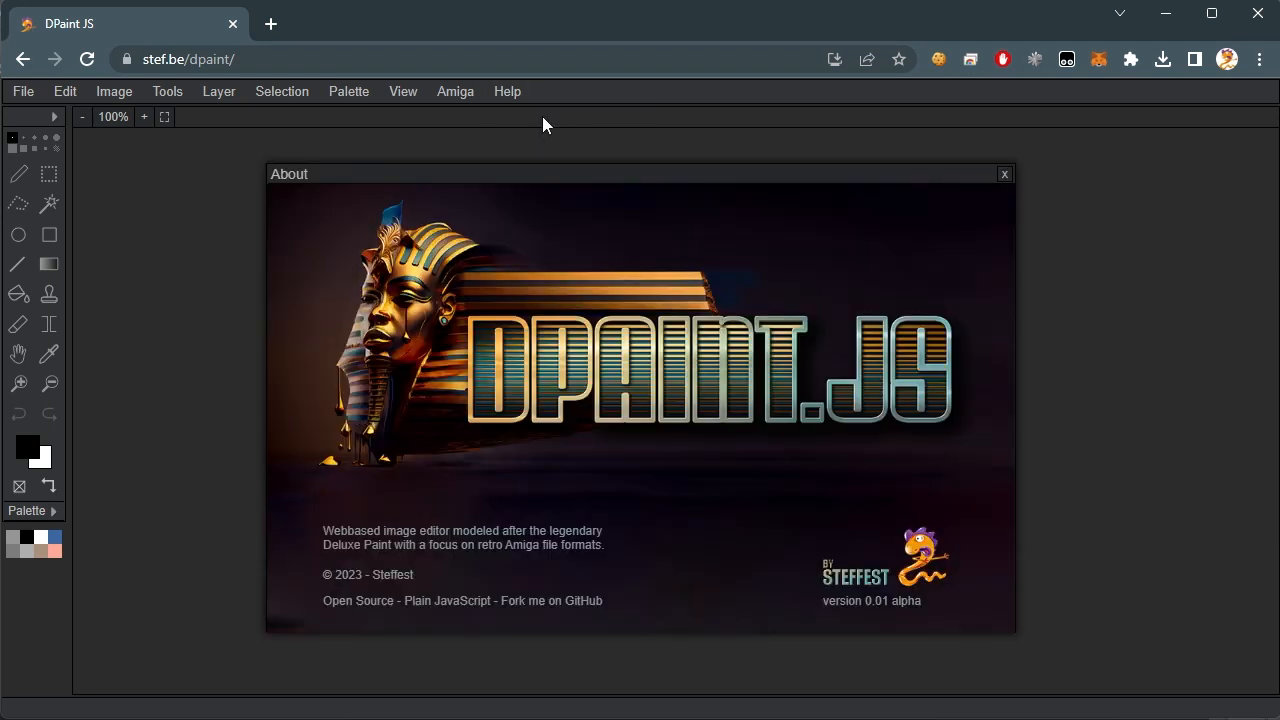
mouse_move(714, 652)
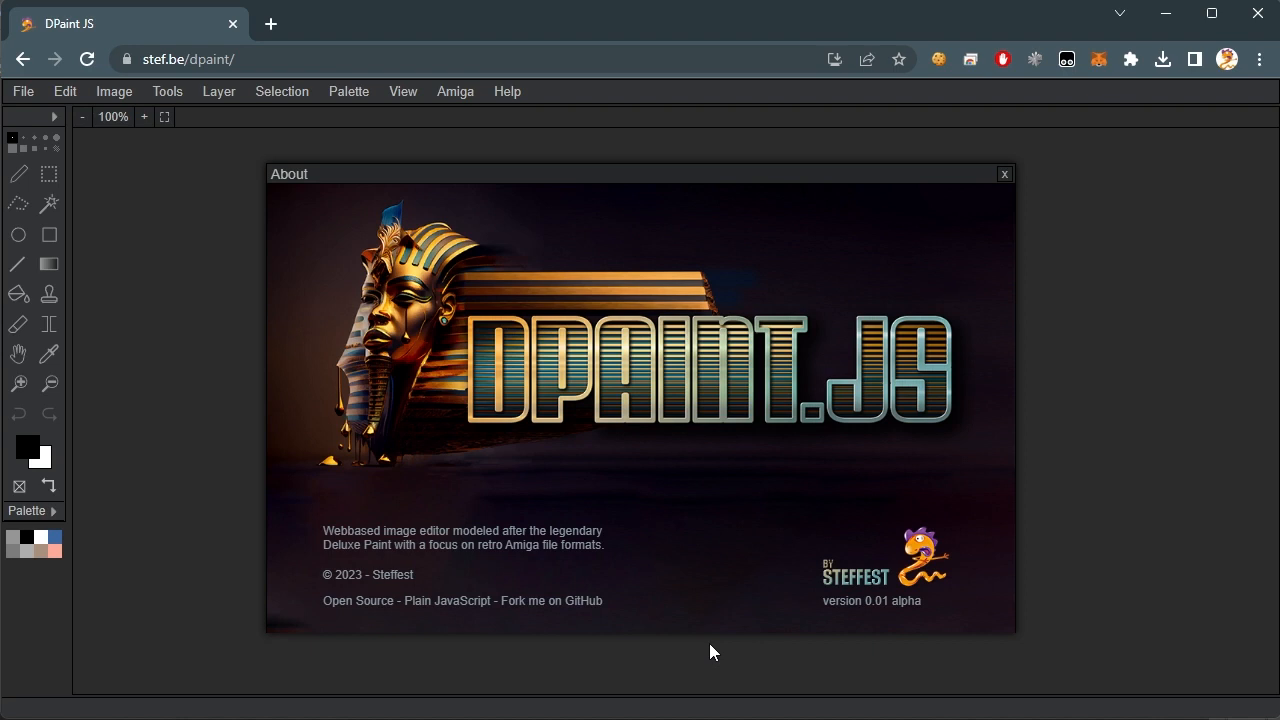
- Dismiss the About splash to reveal the empty canvas
click(1004, 172)
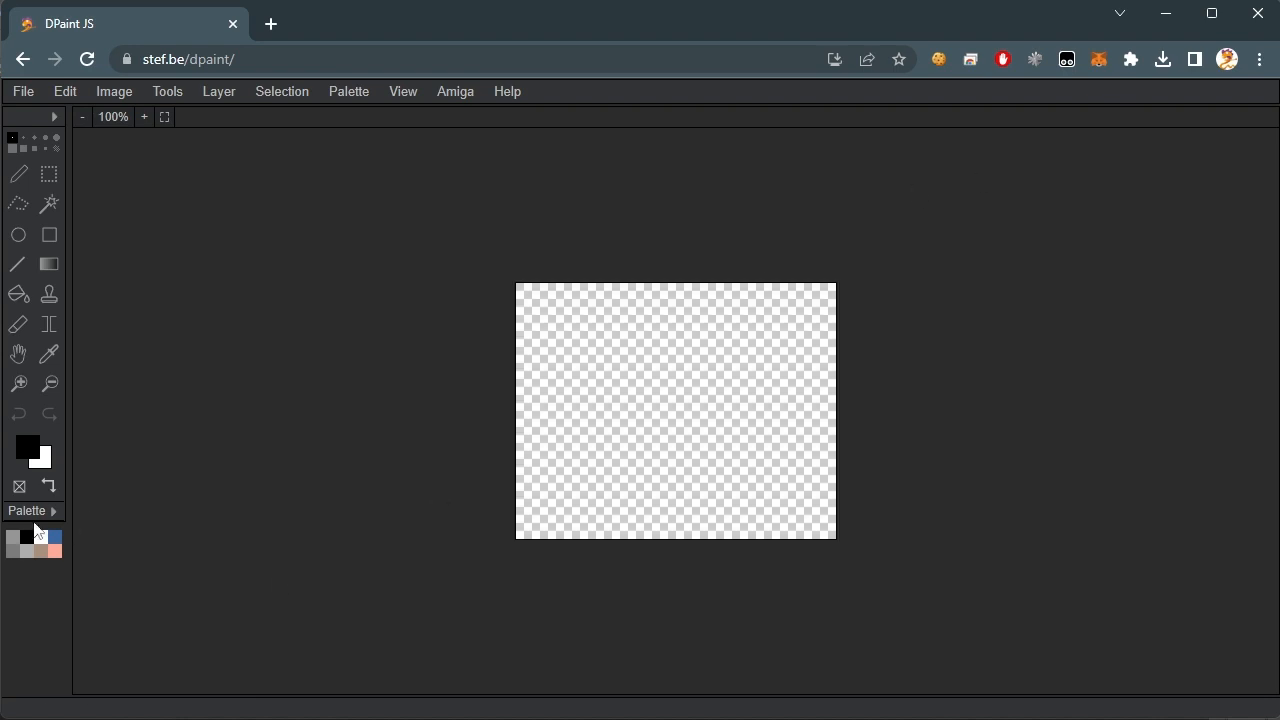
- Apply the MUI preset palette and resize the image to 32 by 32 pixels
click(56, 512)
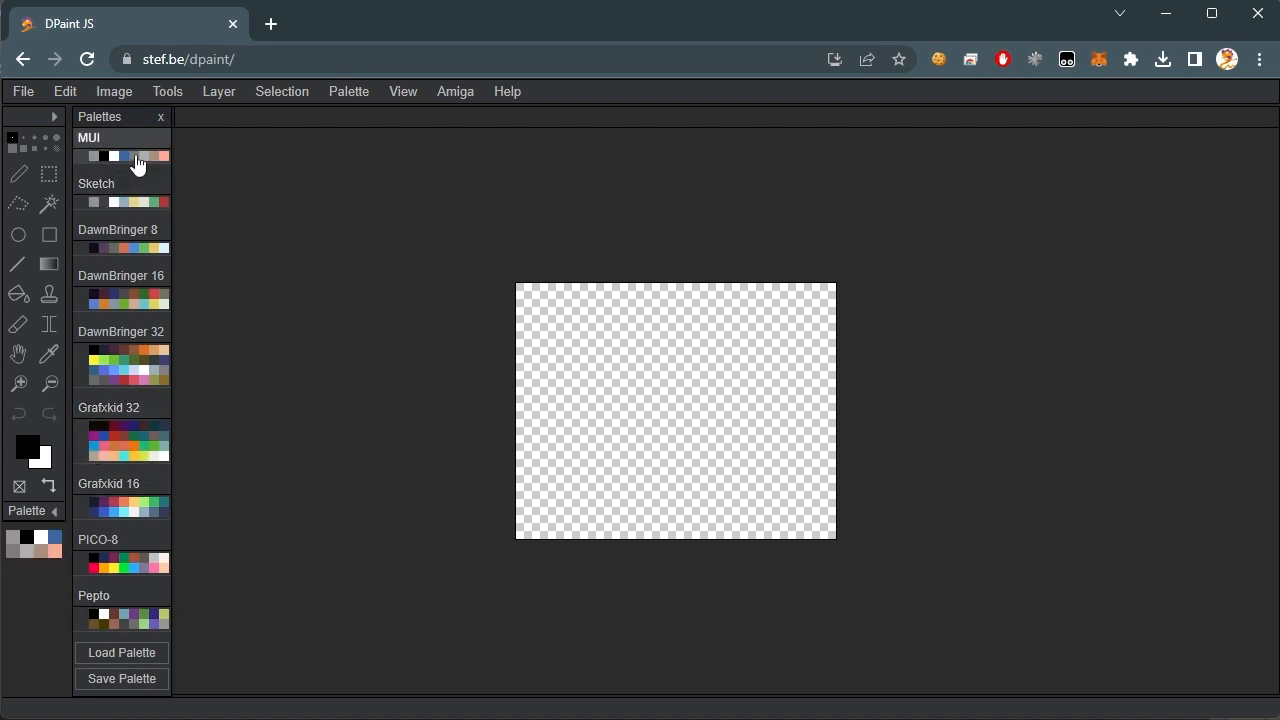
click(160, 116)
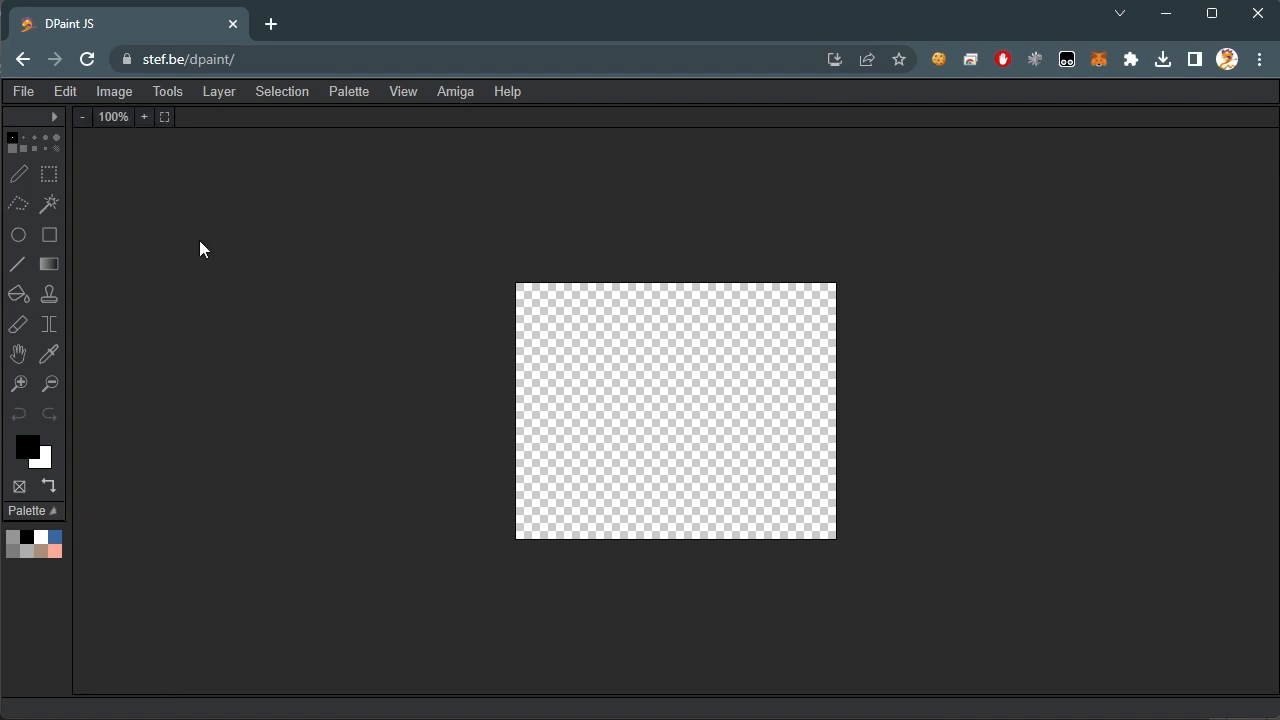
click(112, 92)
text(32)
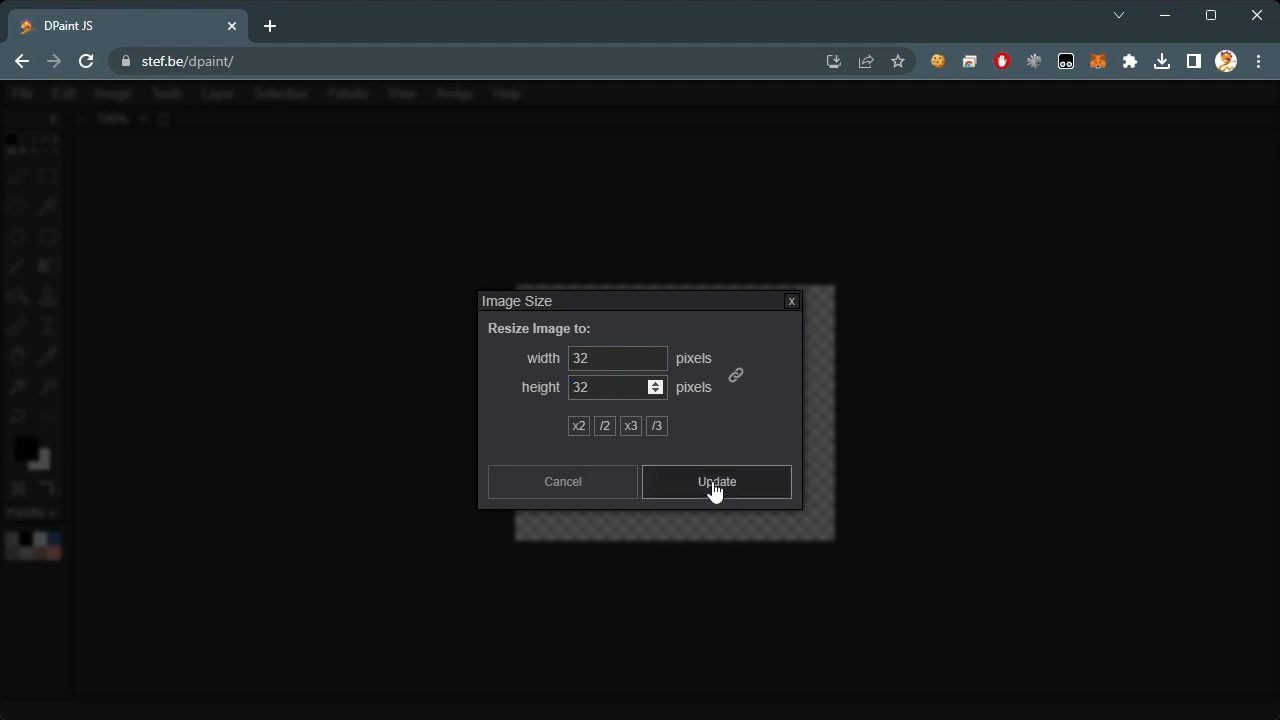
click(716, 480)
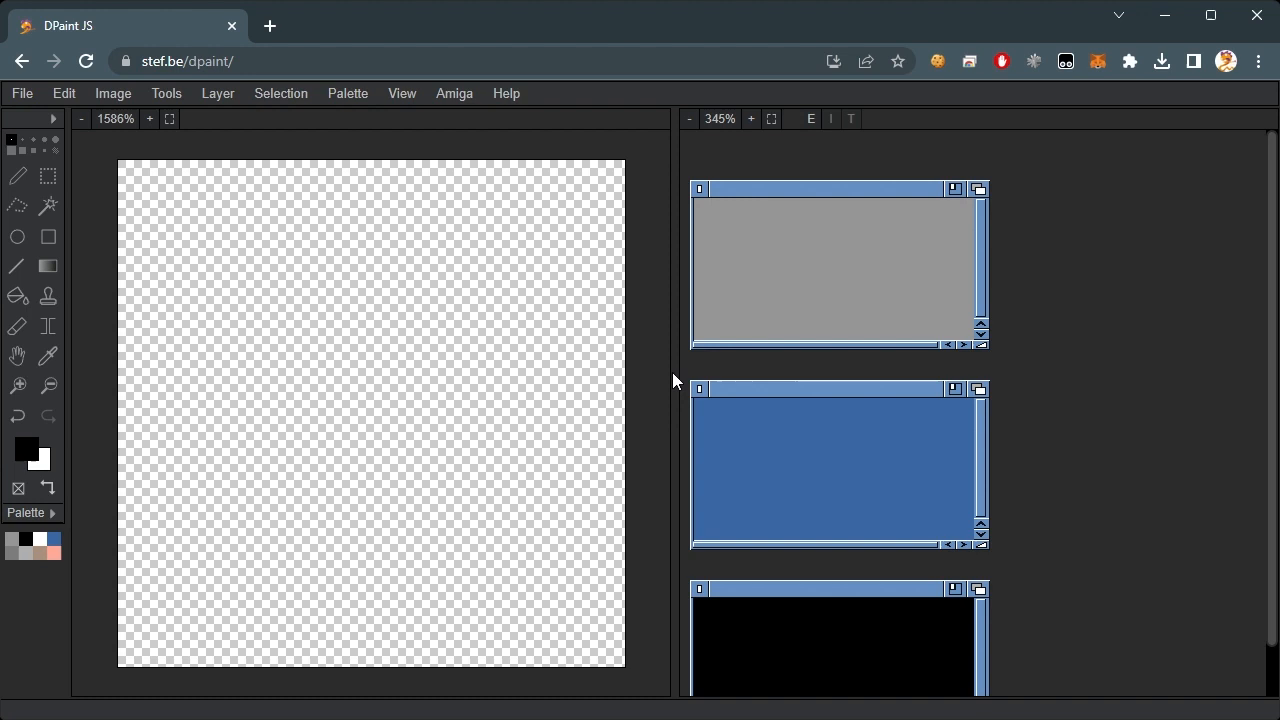
- Draw the black isometric box outline on Layer 1 and add a layer above it
drag(228, 328, 410, 262)
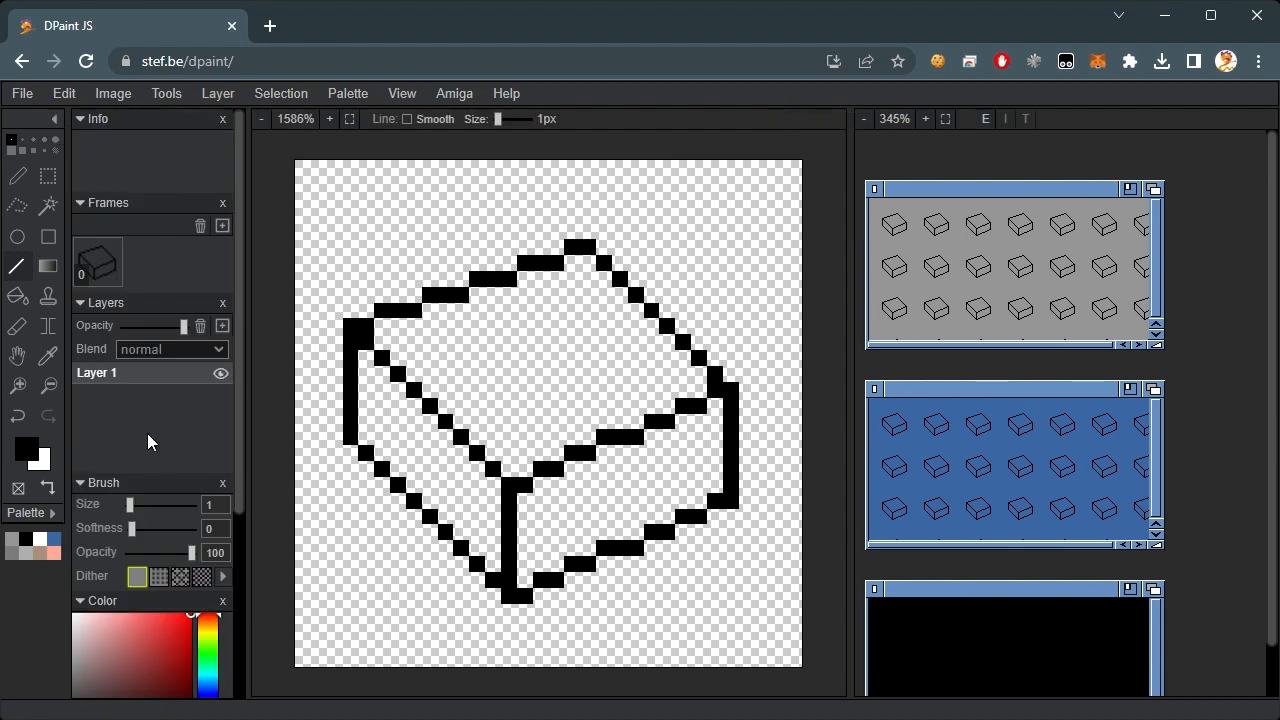
click(222, 324)
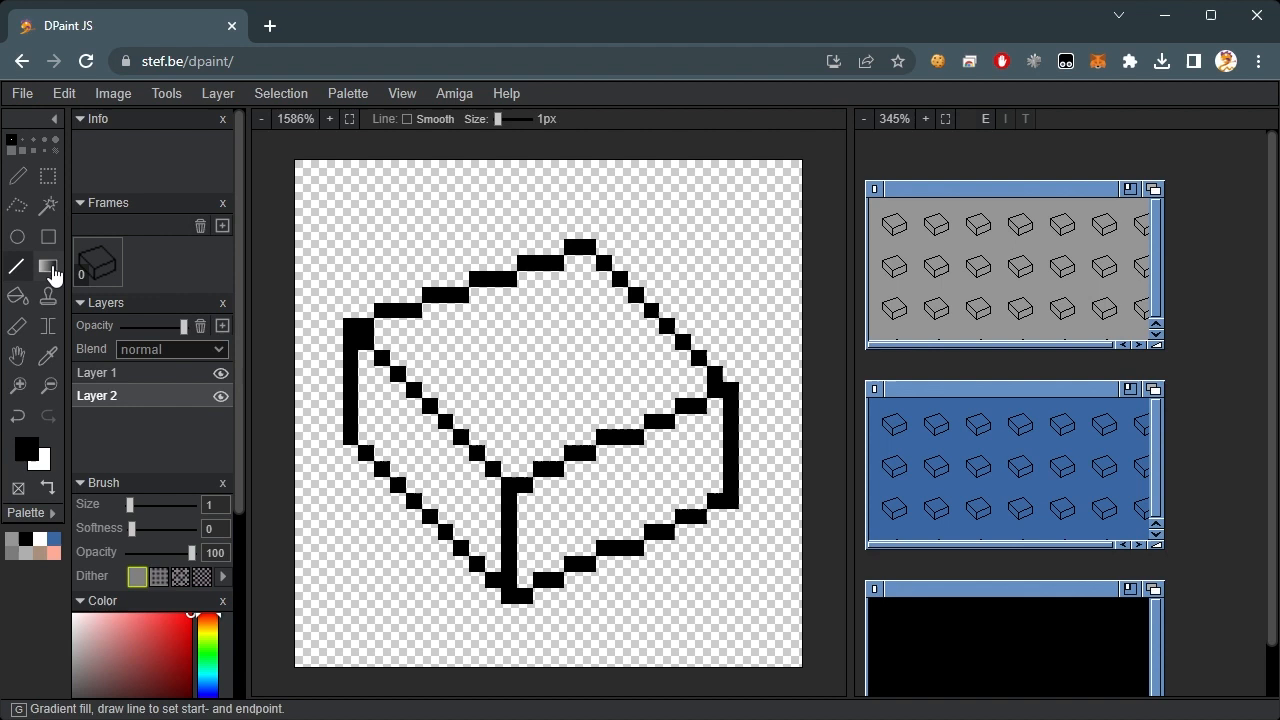
- Fill the icon with dithered gradients and duplicate the current layer
click(48, 266)
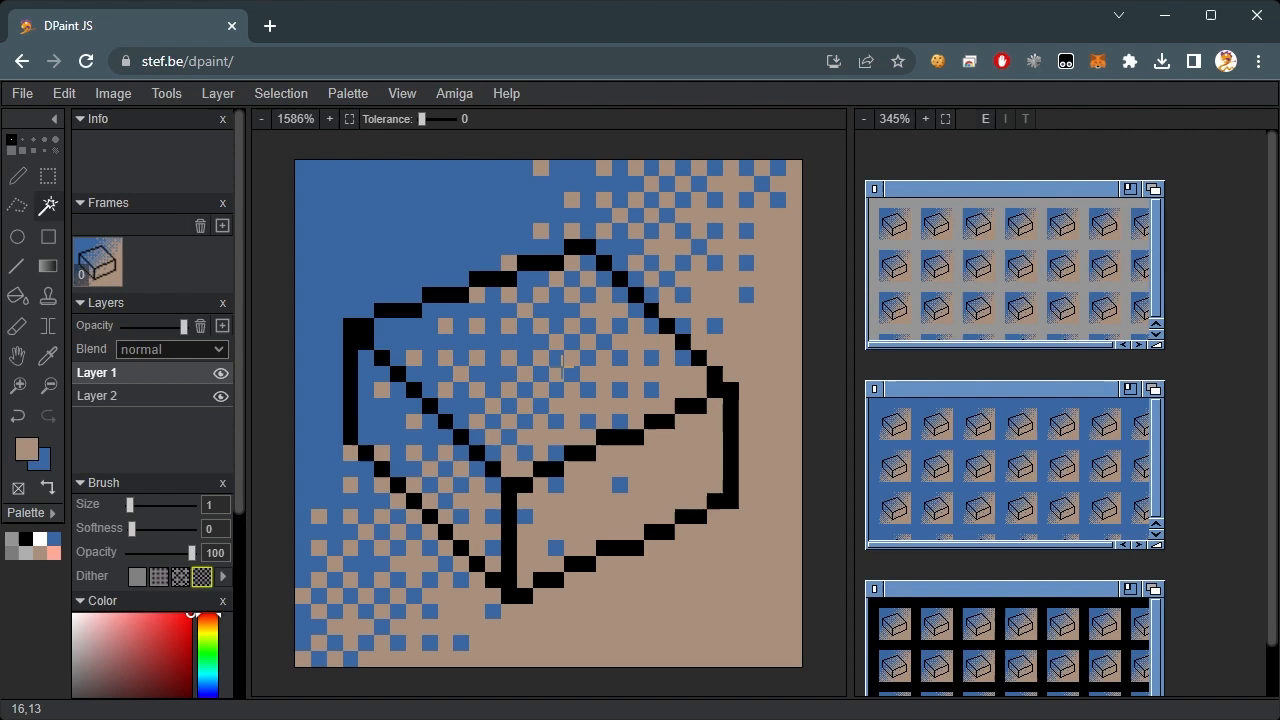
click(216, 94)
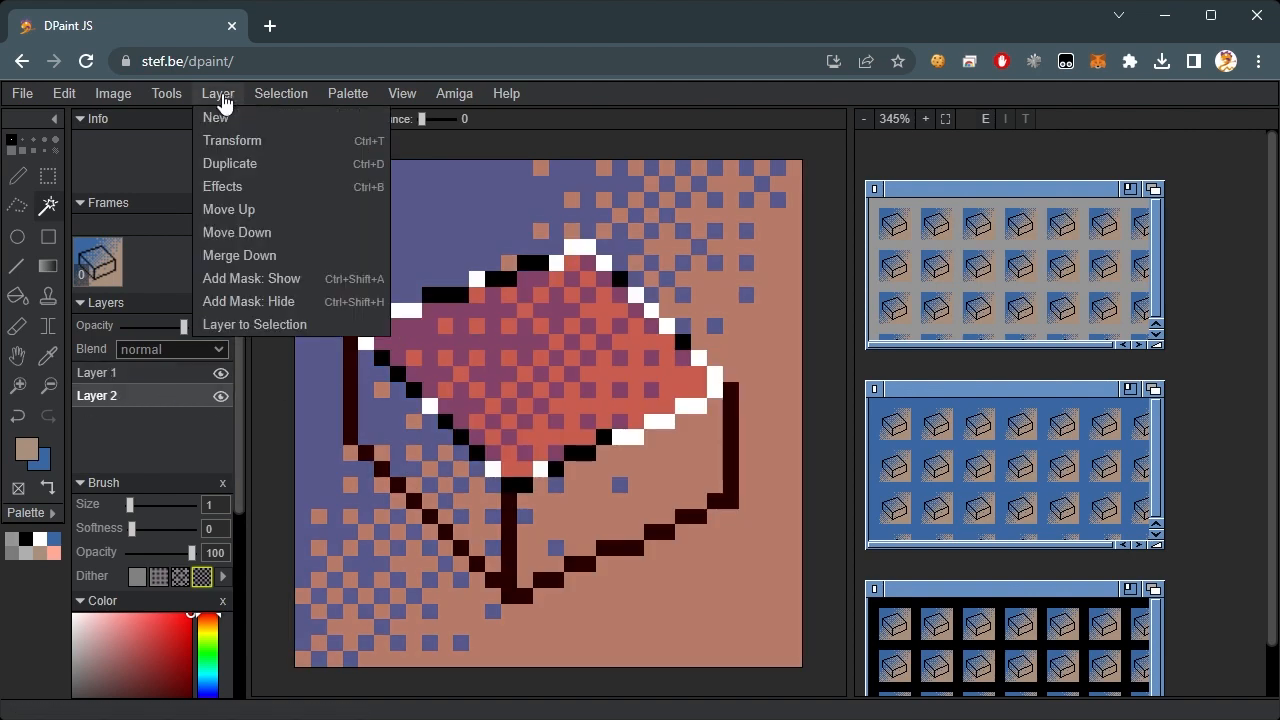
click(228, 164)
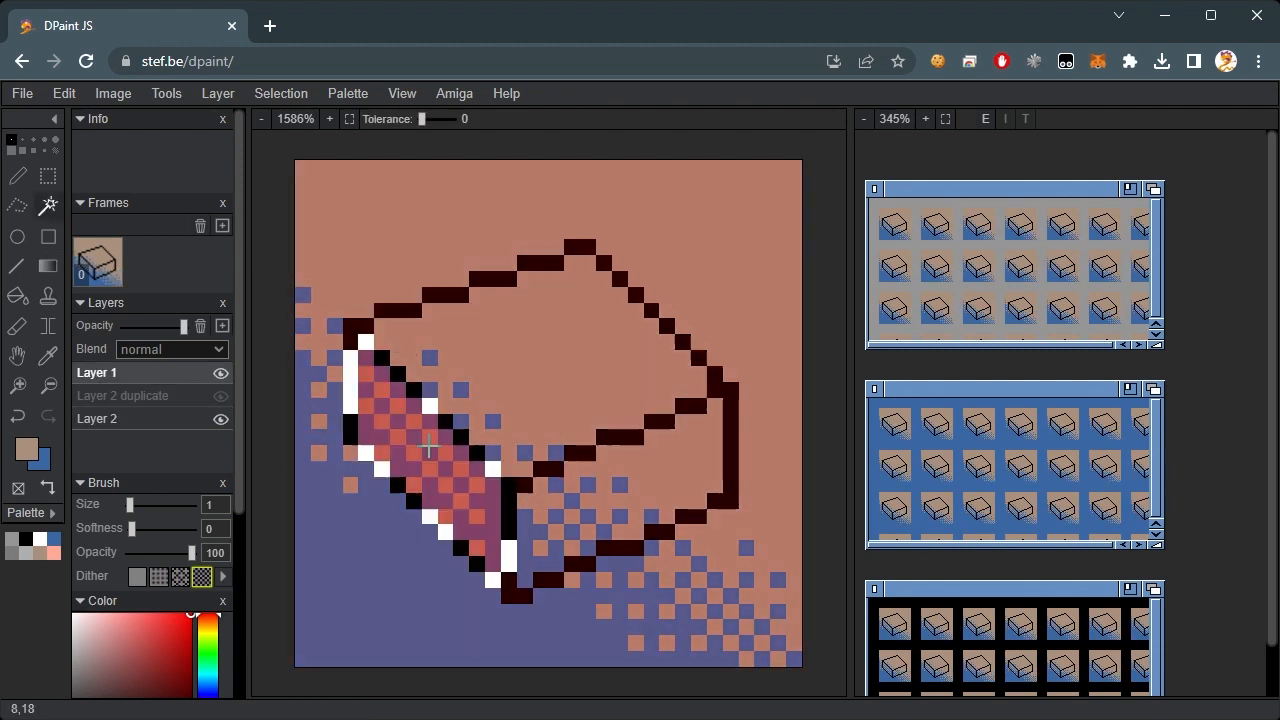
- Paint the drawer front detail and flatten all layers onto Layer 1
click(280, 94)
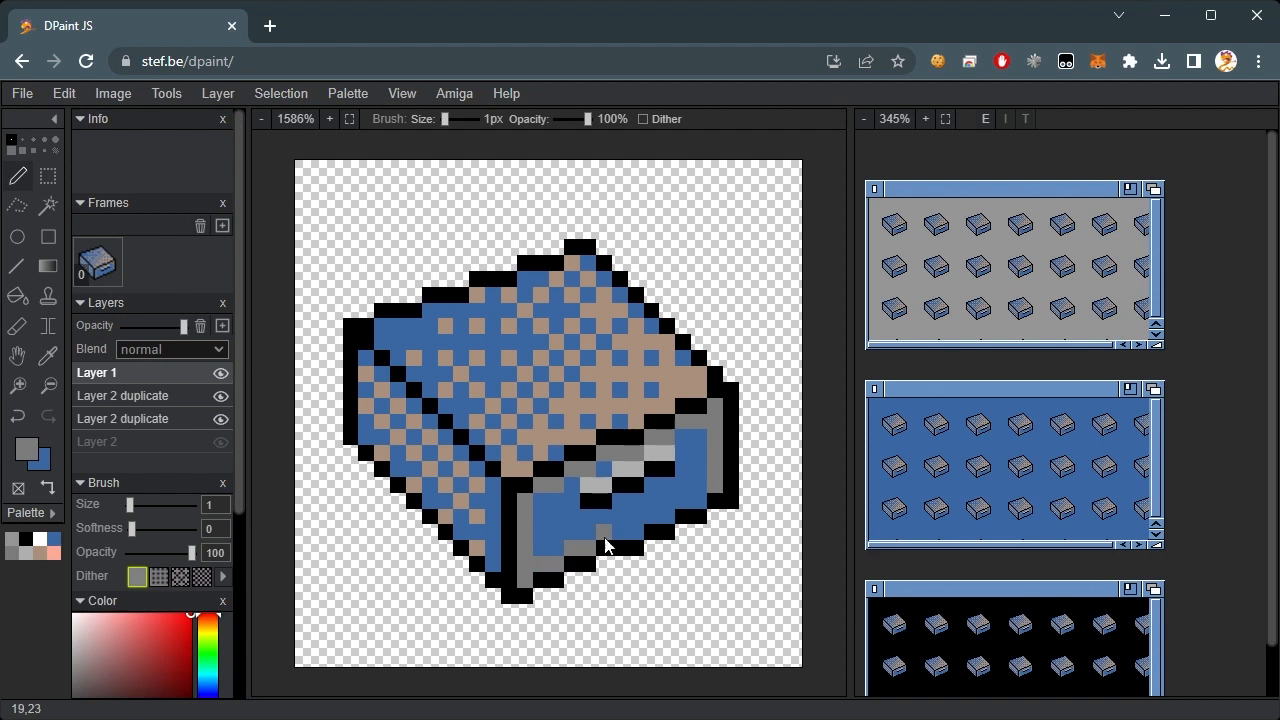
drag(604, 544, 696, 504)
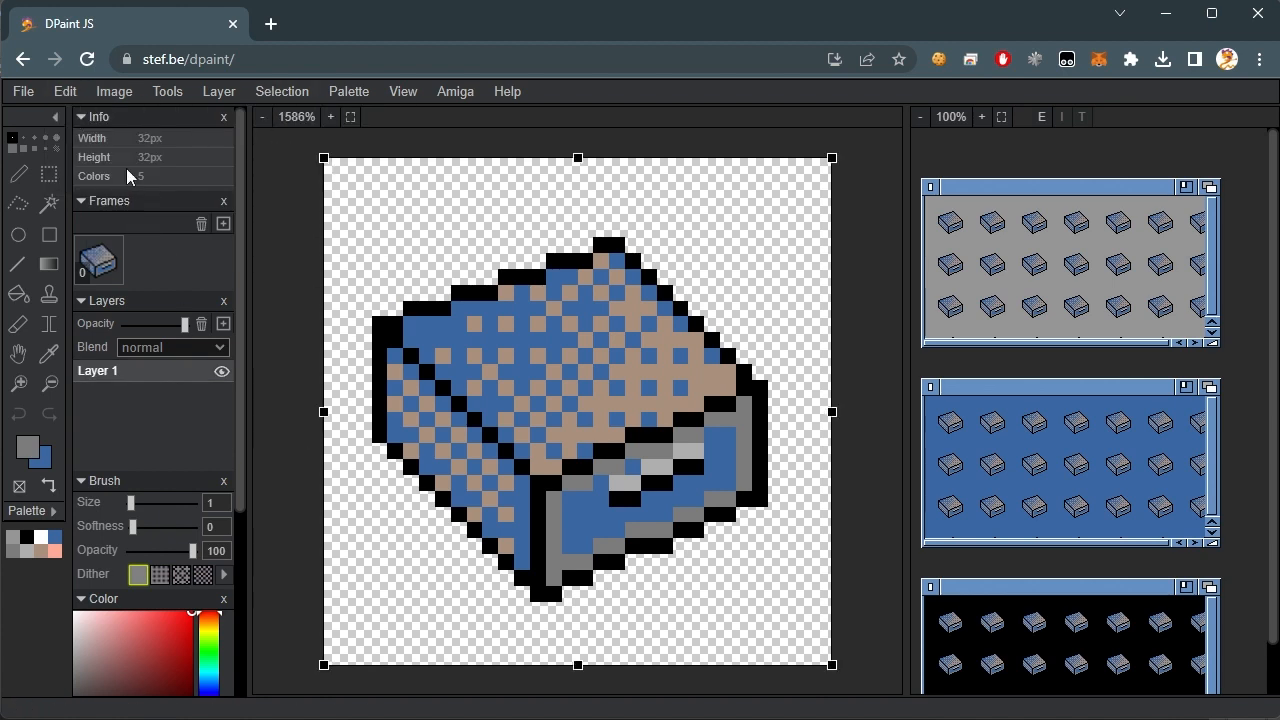
- Add a second frame and apply the Alchemy Glow script to it
click(222, 224)
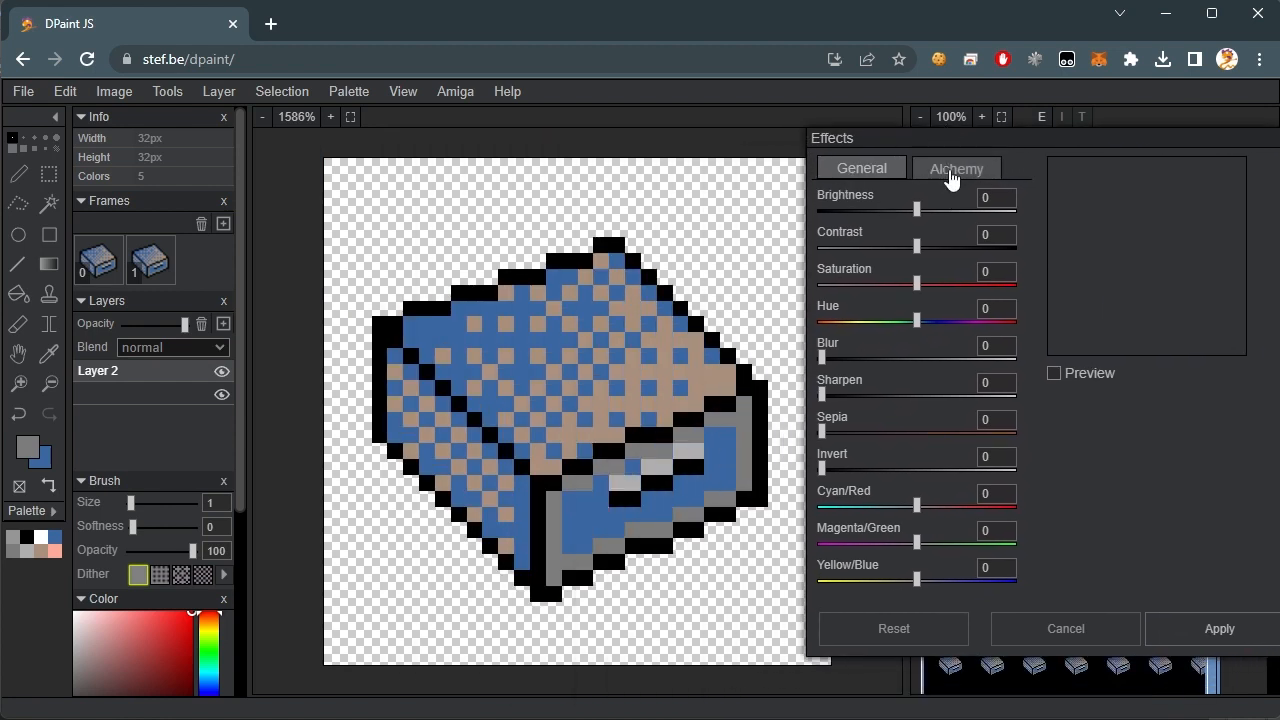
click(956, 168)
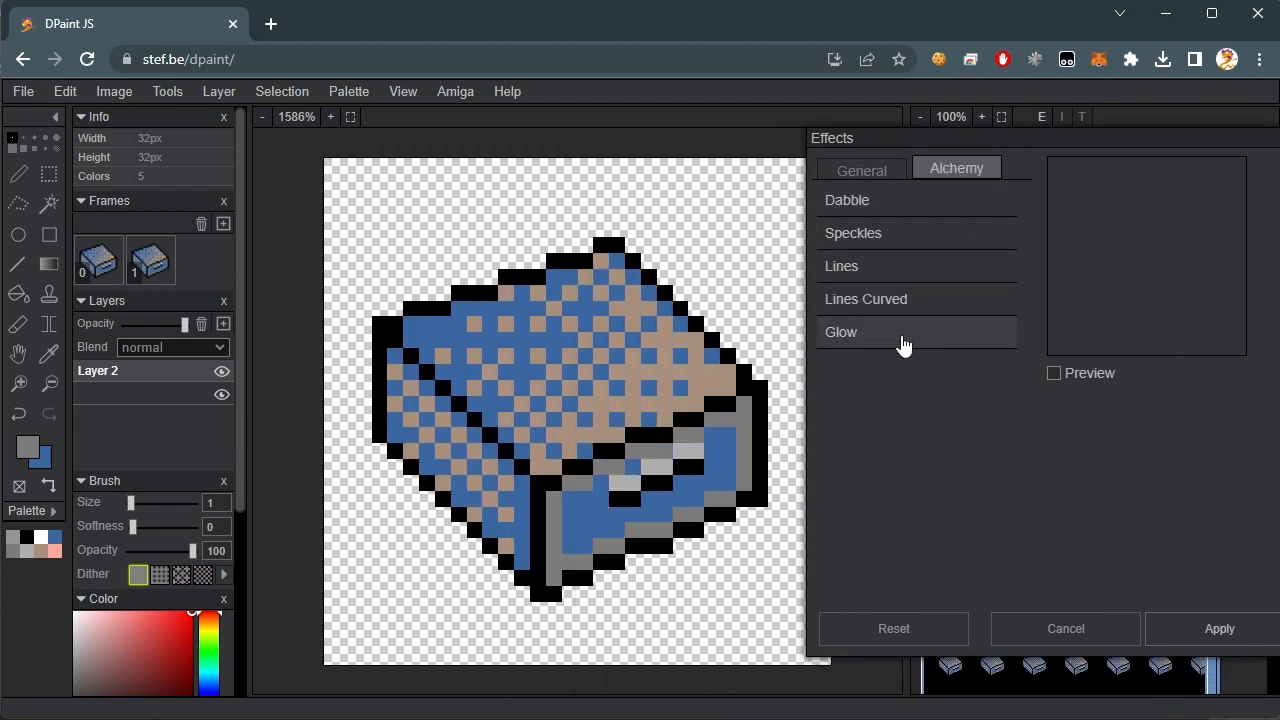
click(840, 332)
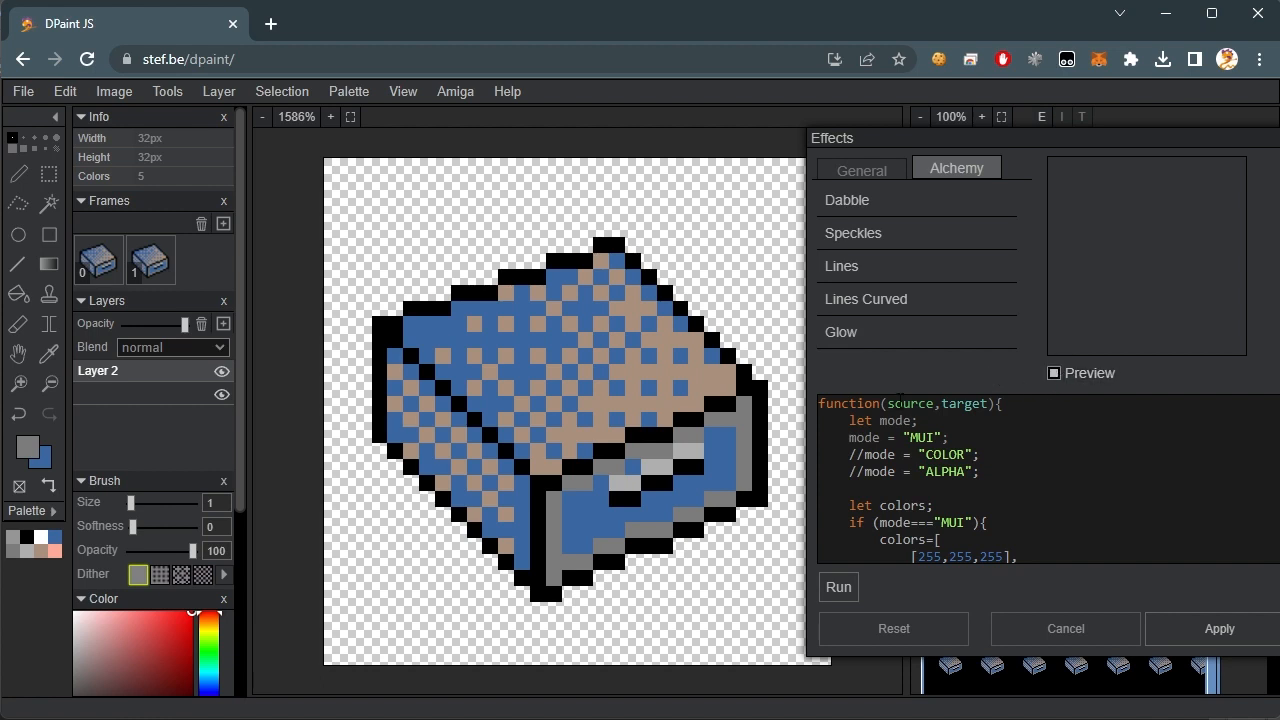
scroll(down, 3)
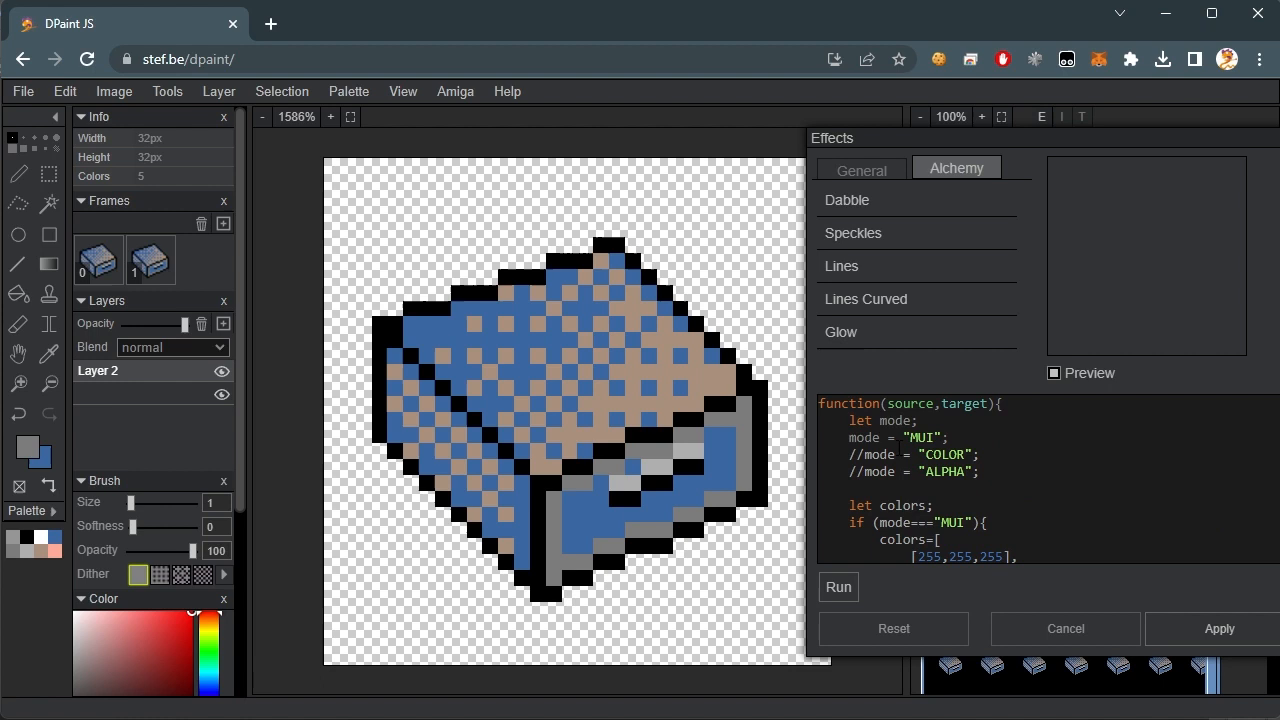
mouse_move(870, 584)
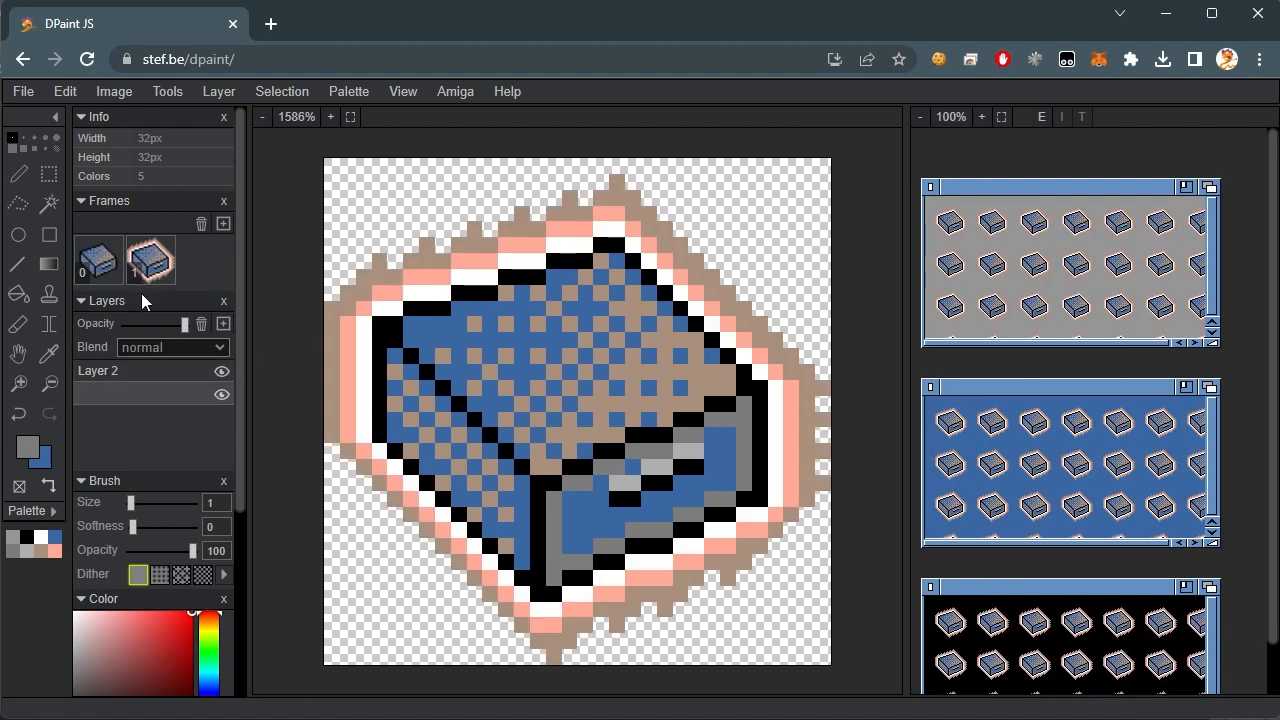
- Save the icon as Amiga Classic Icon Drawer.info in the MyIcons folder
click(24, 92)
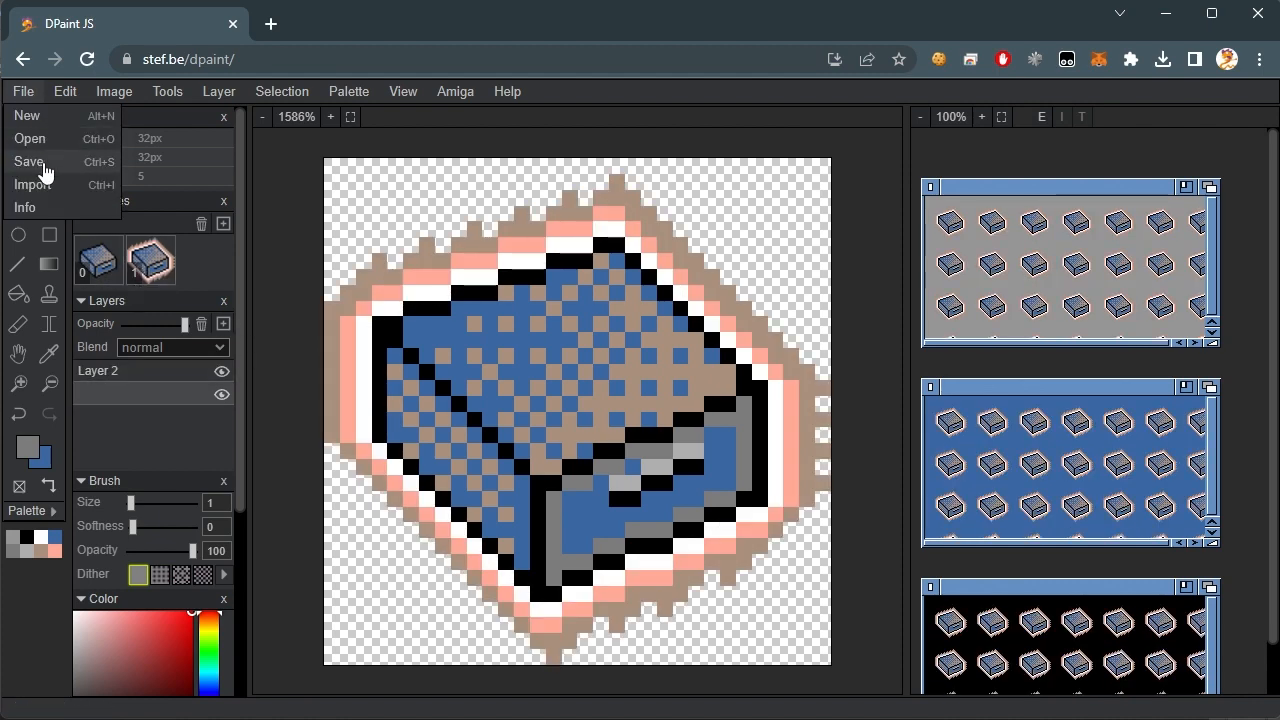
click(32, 160)
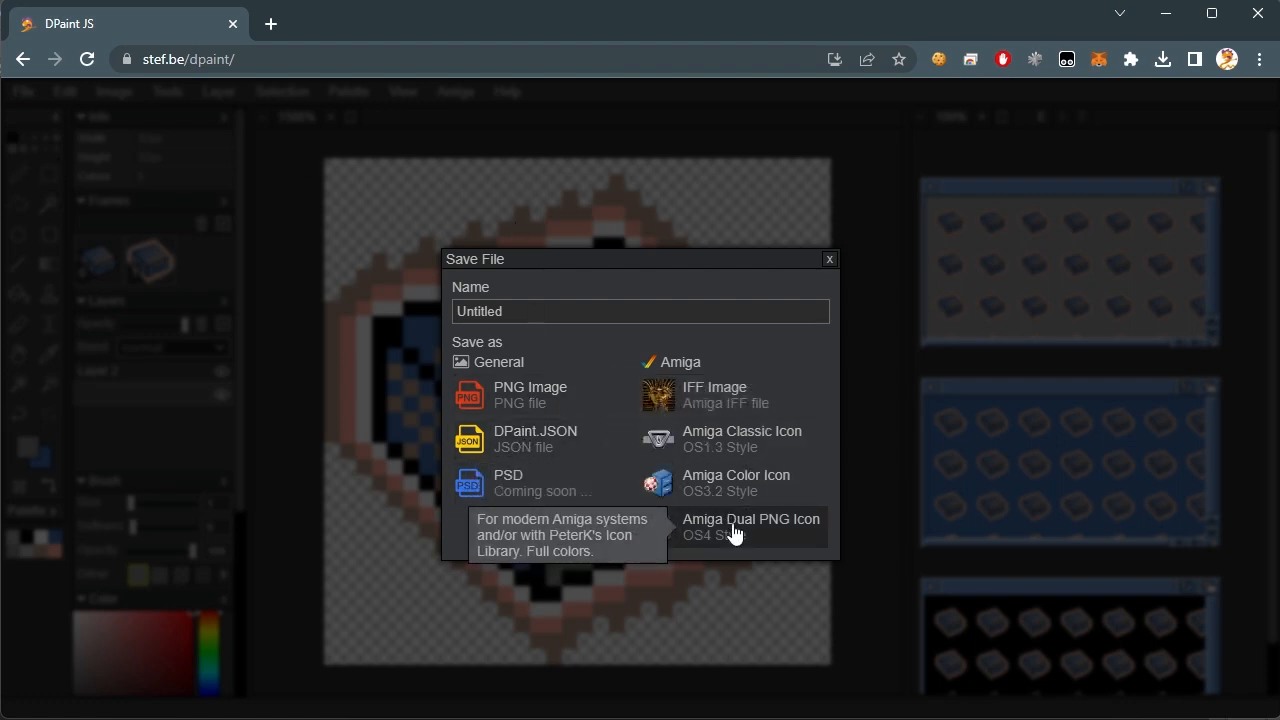
mouse_move(740, 440)
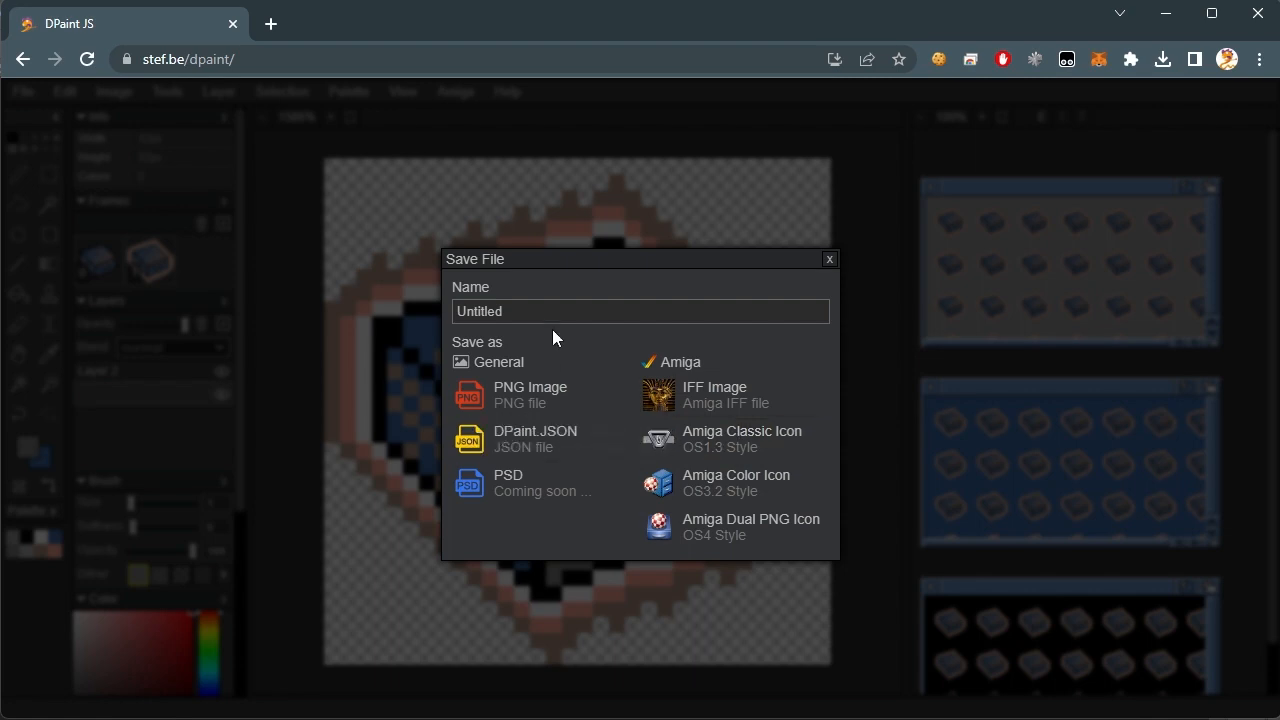
text(Drawer)
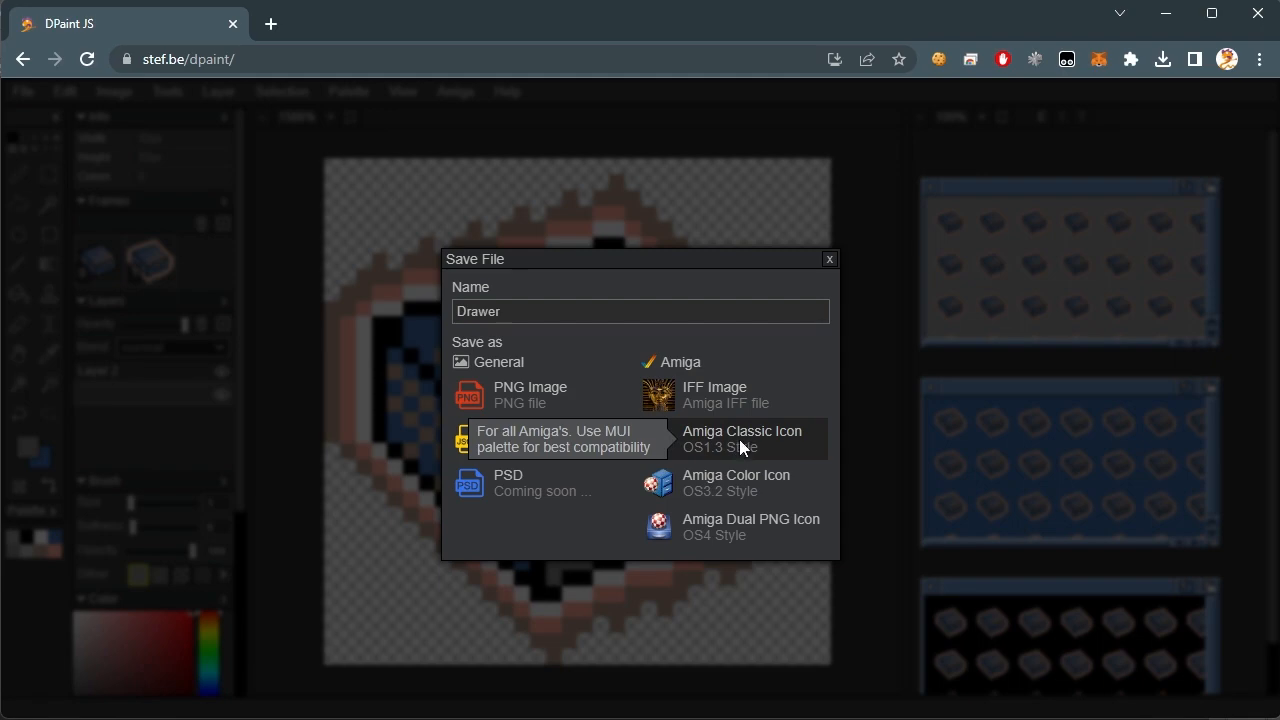
click(742, 438)
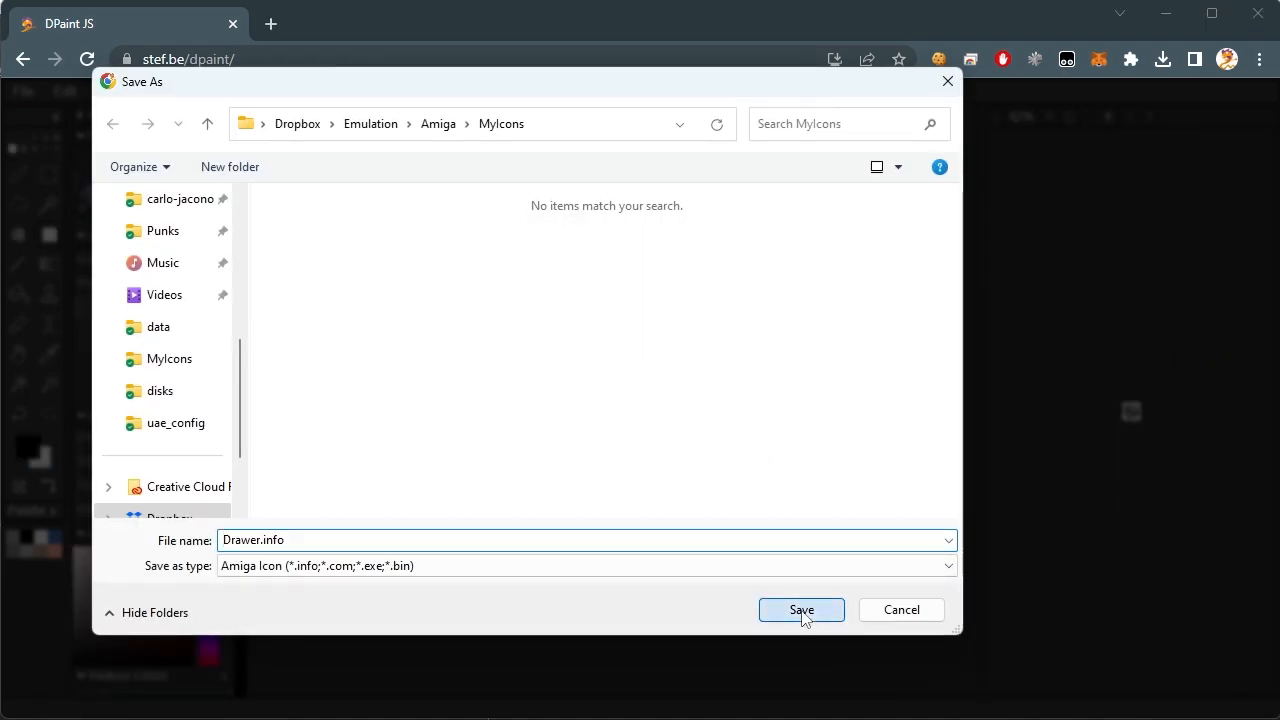
click(800, 608)
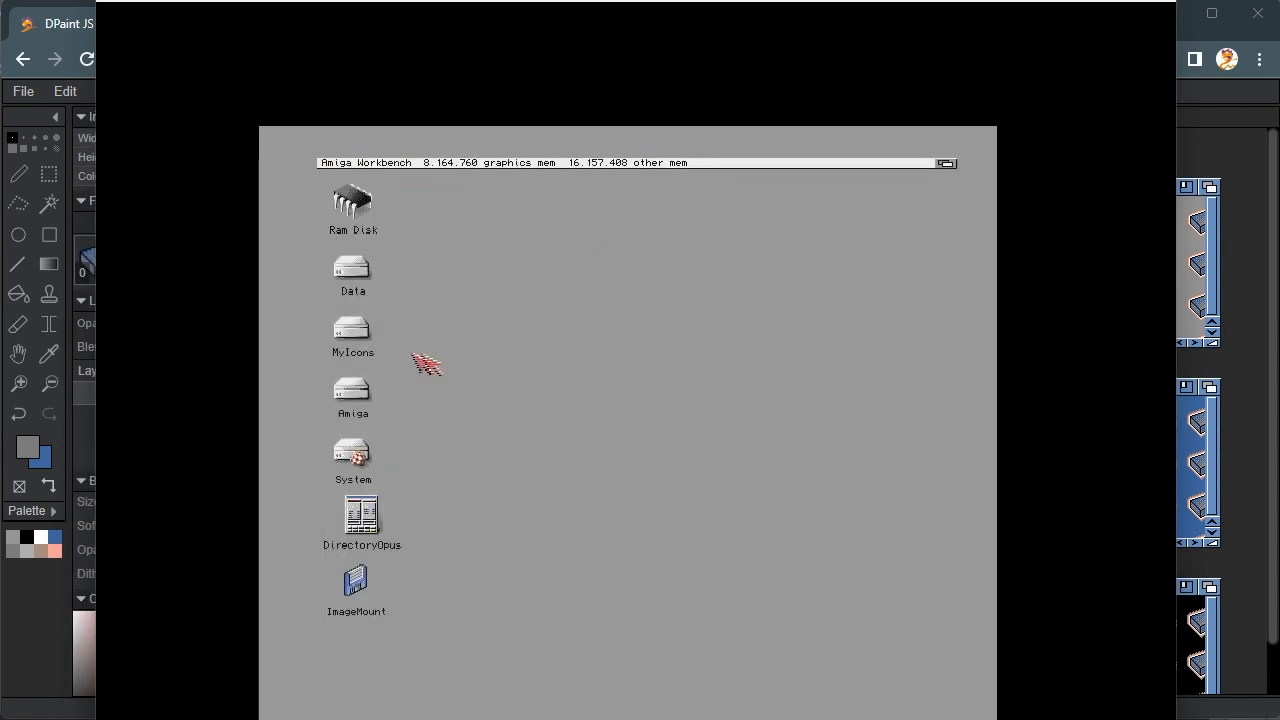
- Open the MyIcons drive on the Workbench desktop
double_click(352, 330)
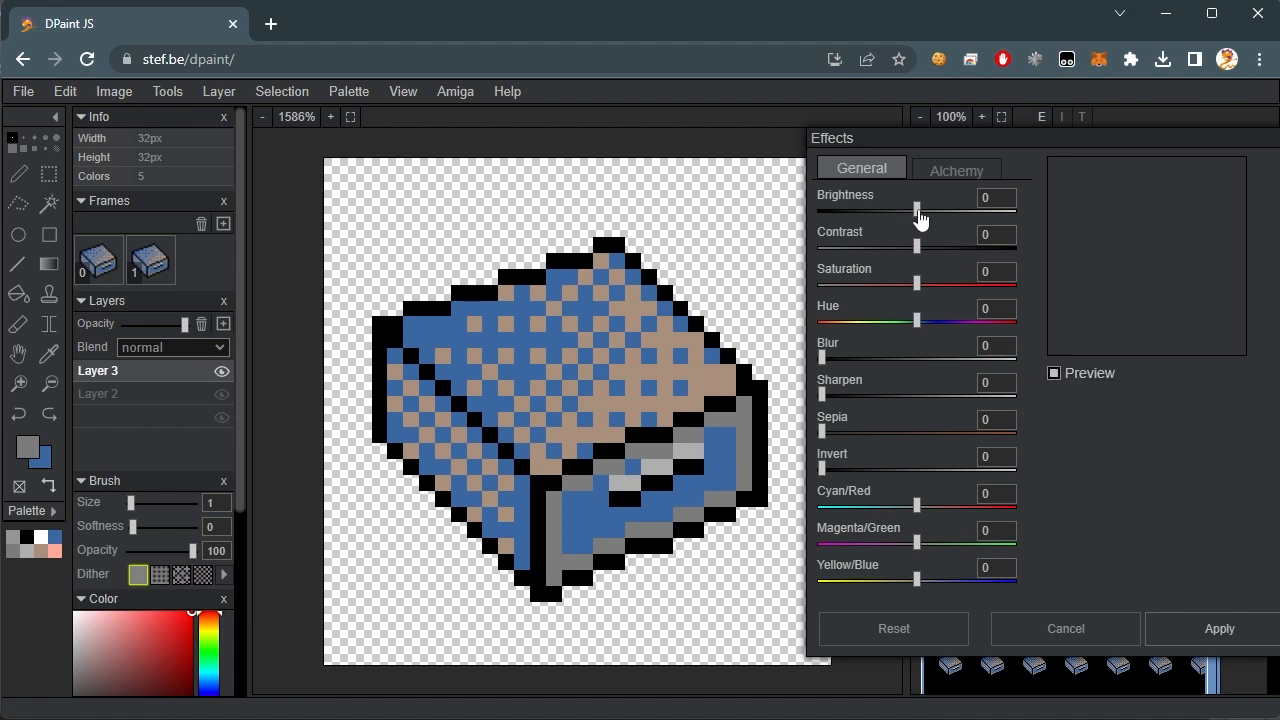
- Lower brightness, glow the second frame, and save as Amiga Color Icon Drawer2.info in MyIcons
drag(918, 212, 900, 212)
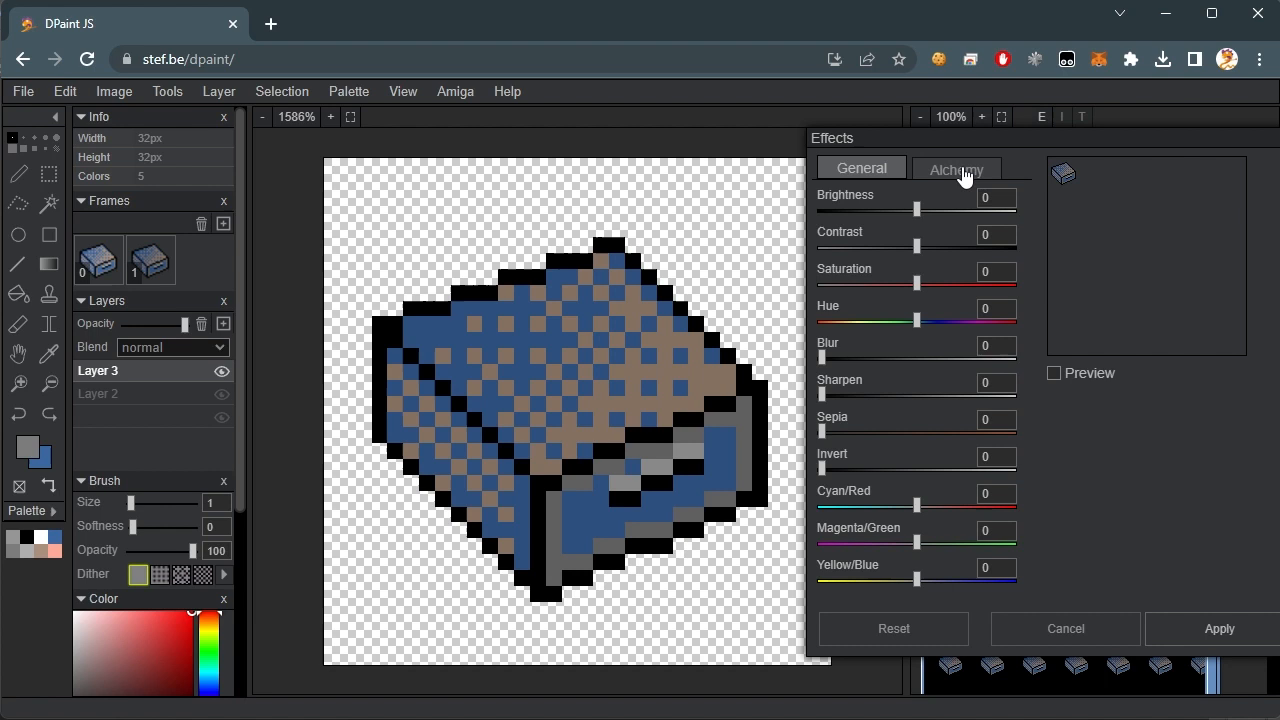
click(956, 168)
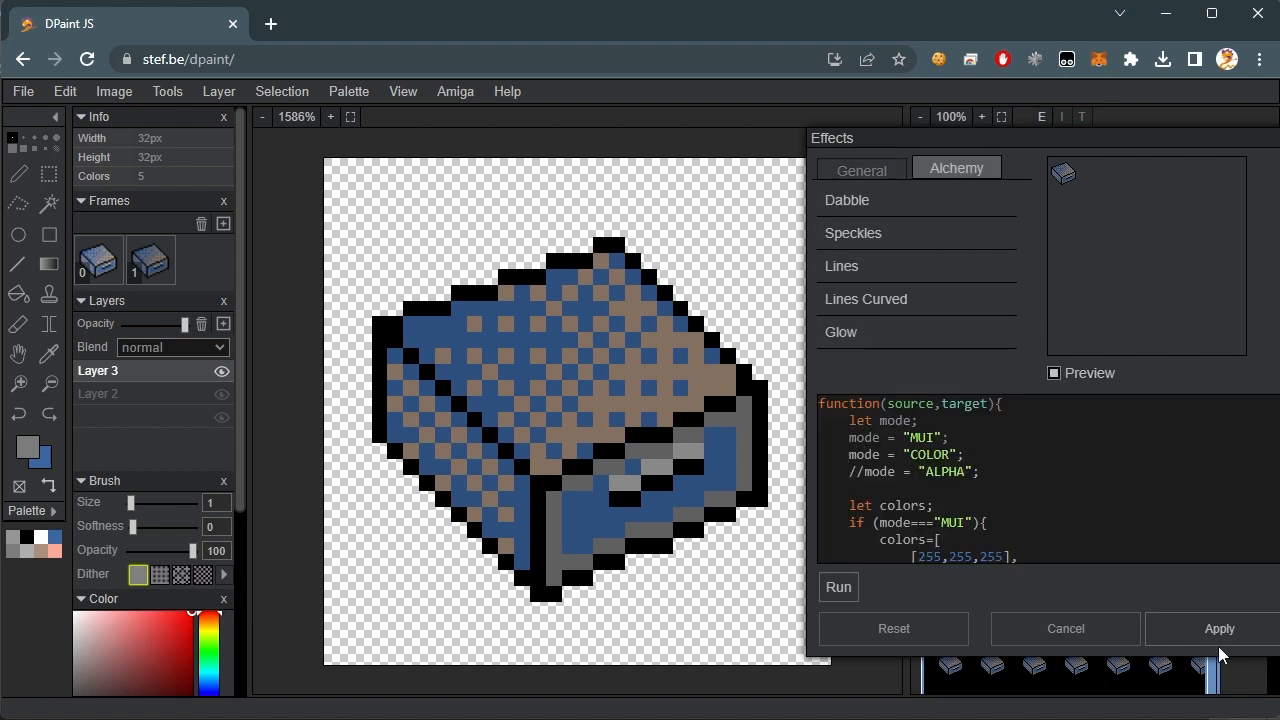
click(1220, 628)
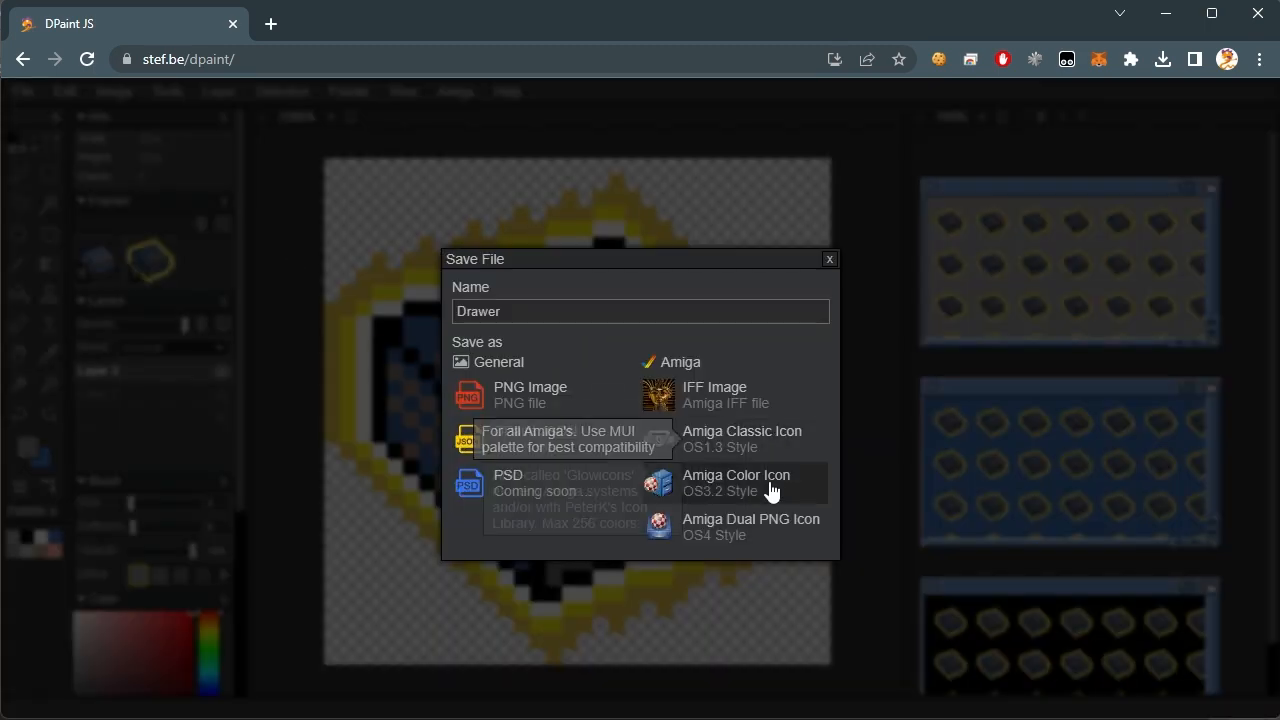
click(736, 482)
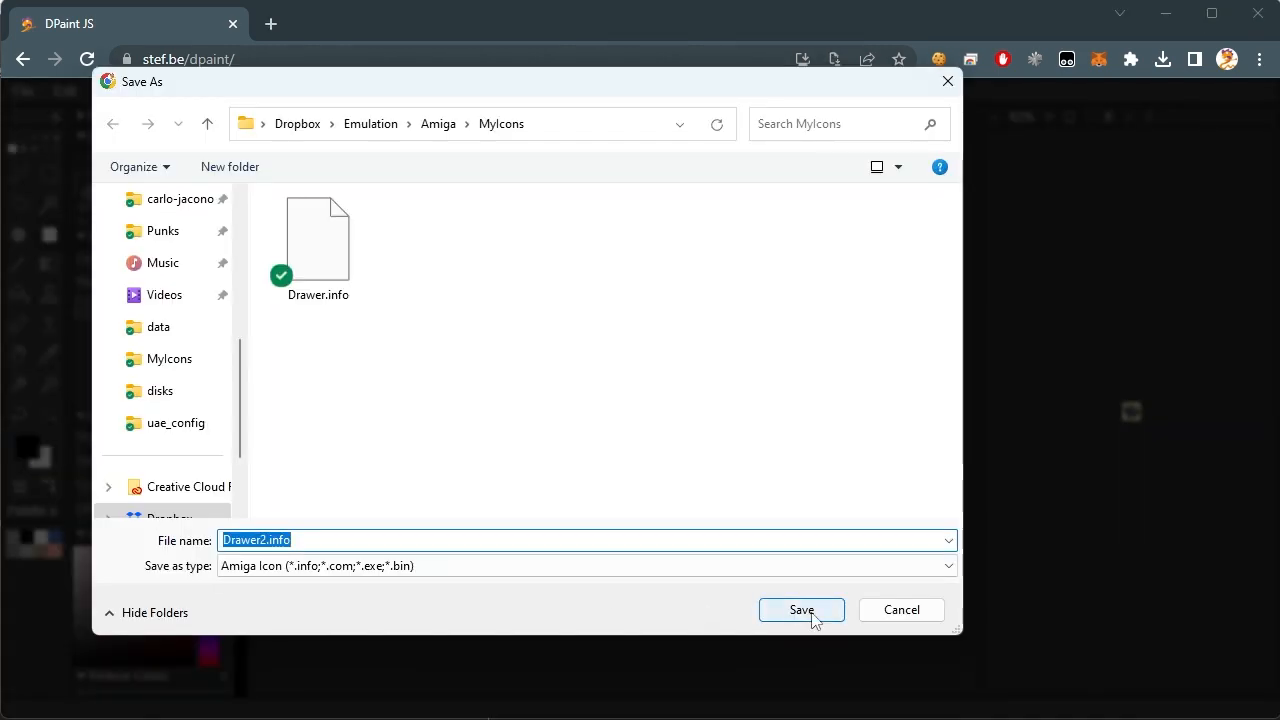
click(800, 610)
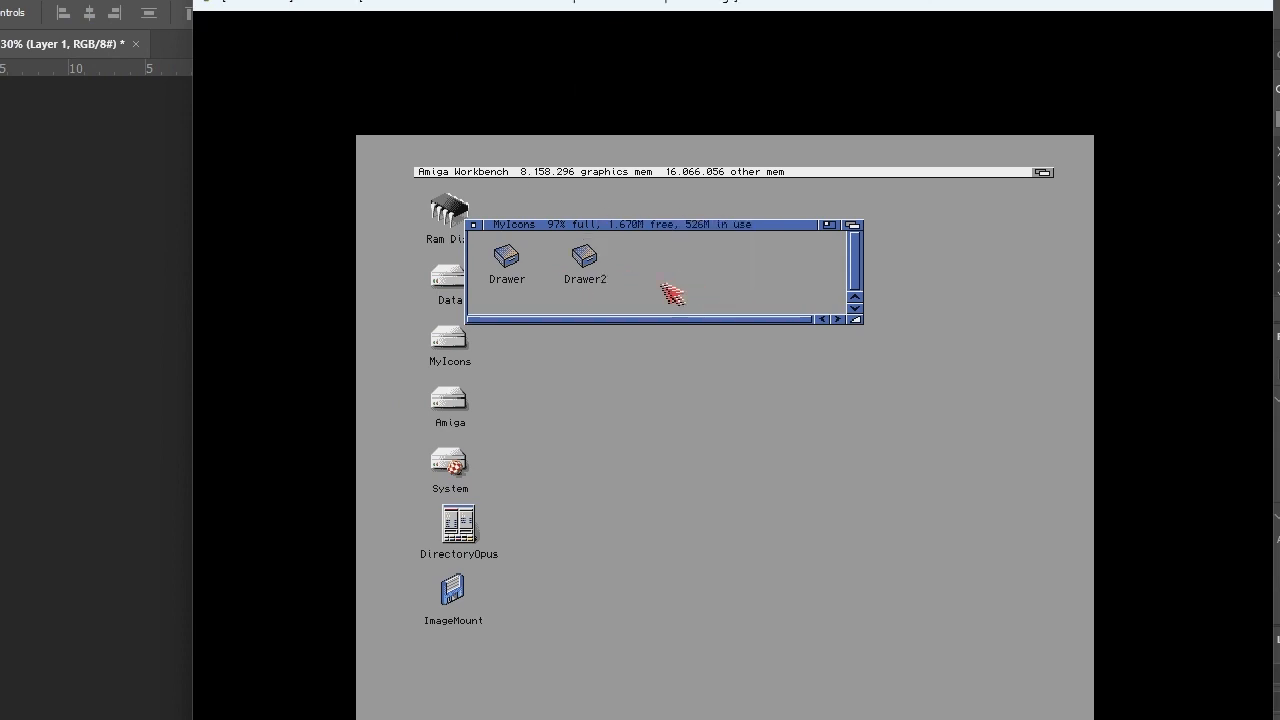
- View the MyIcons window listing the Drawer and Drawer2 icons
click(584, 258)
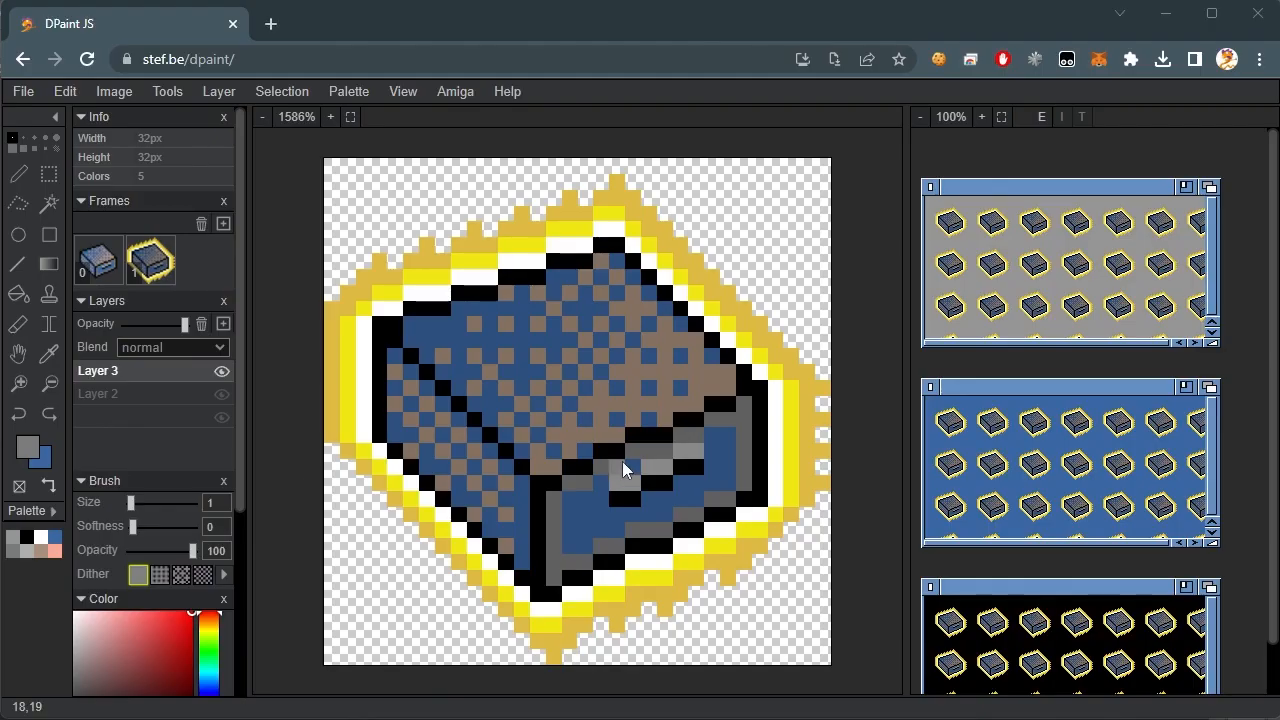
mouse_move(456, 92)
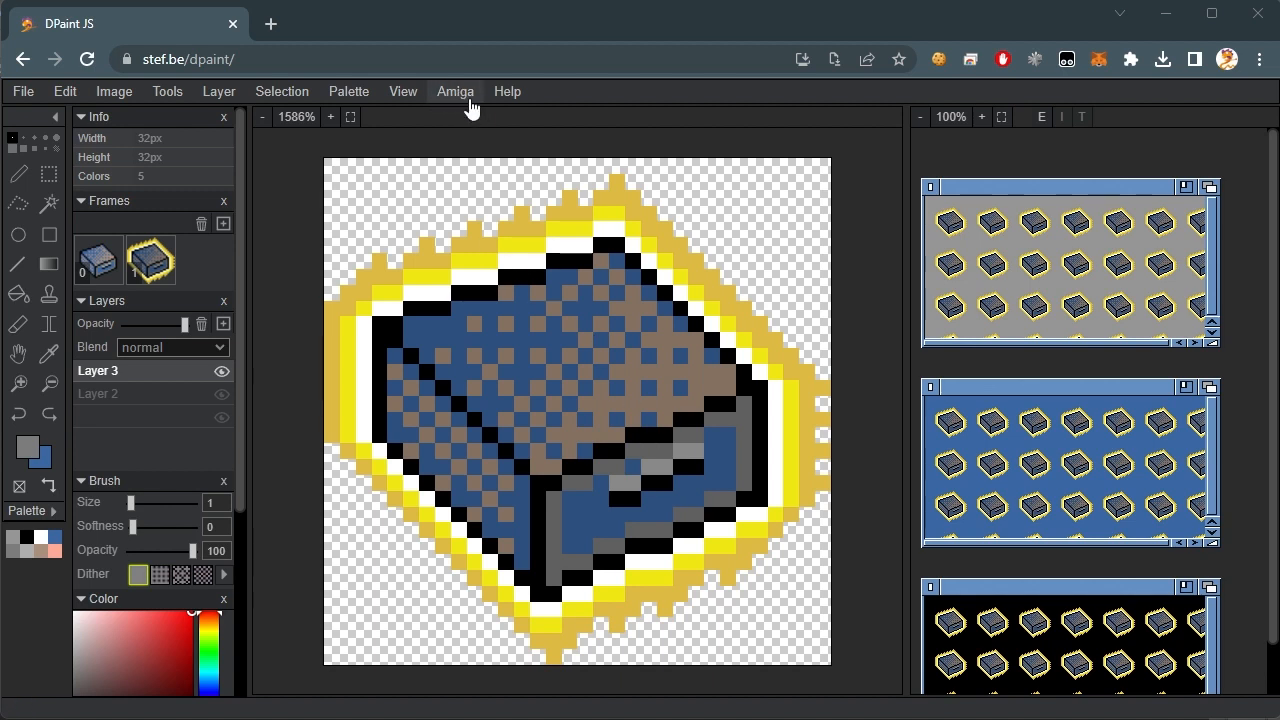
- Use Amiga > Open ADF image and enter the disks folder to reach the GlowIcons3.2 ADF
click(456, 92)
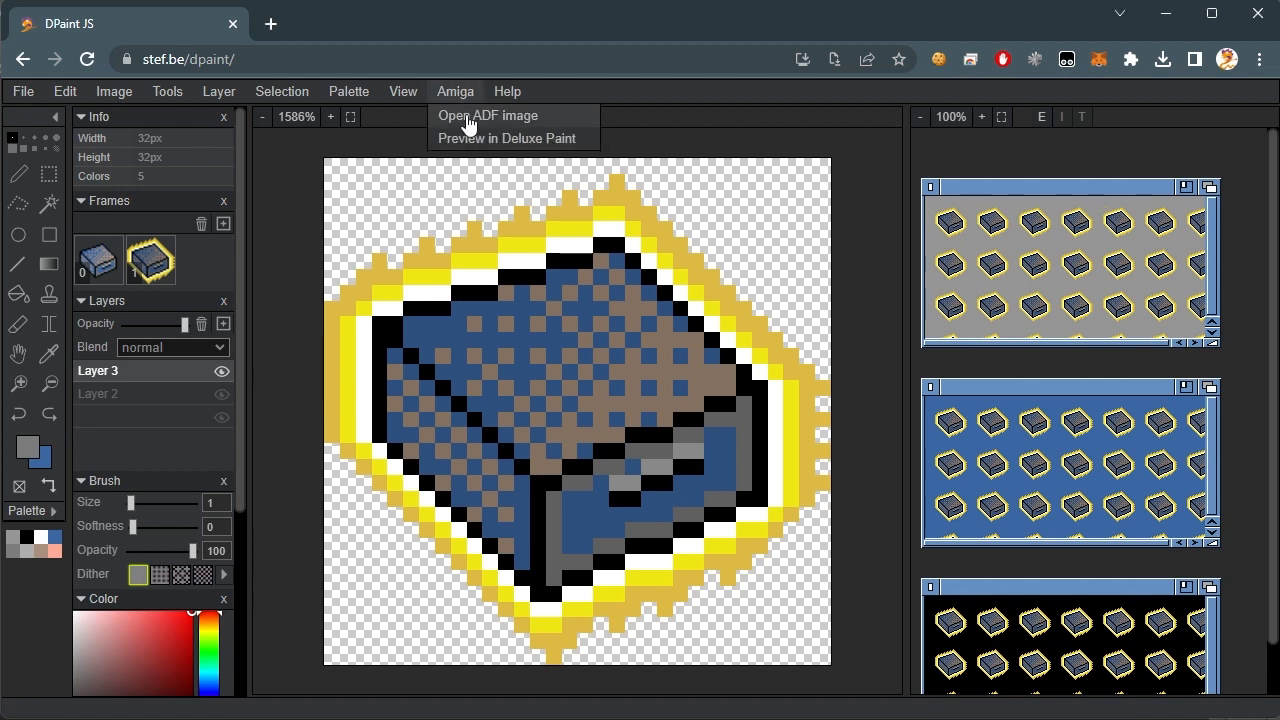
mouse_move(494, 124)
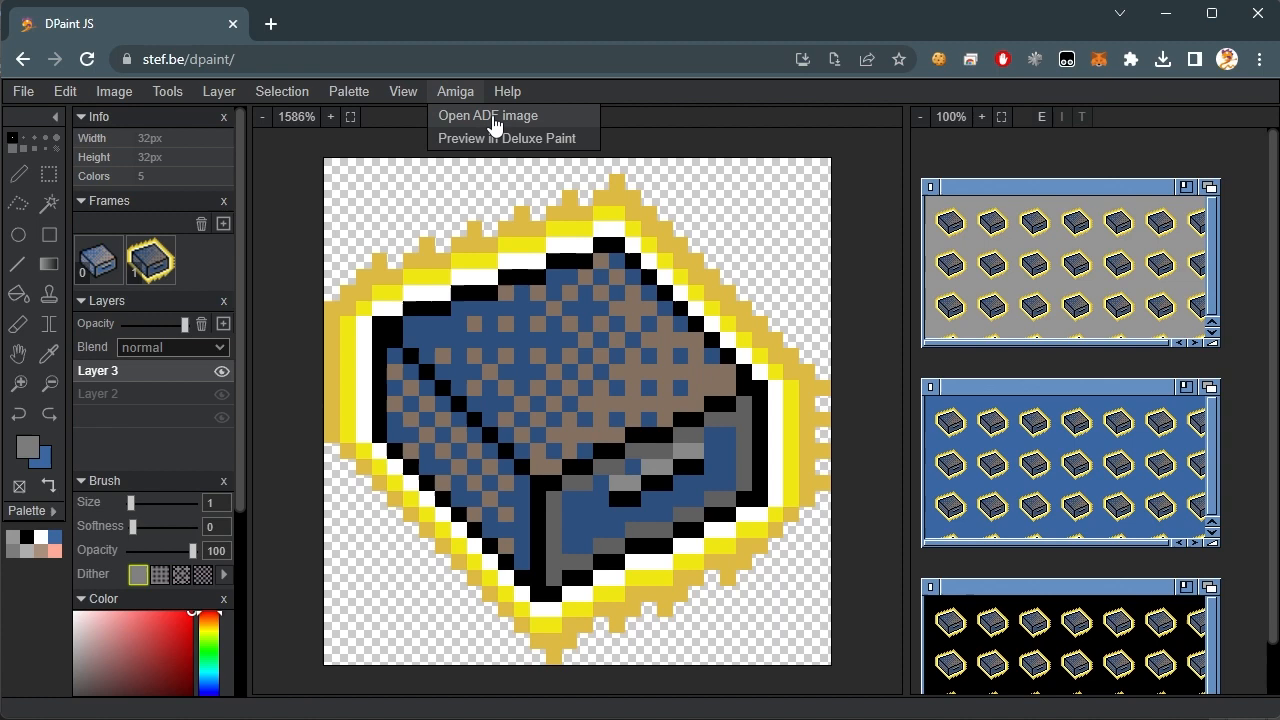
click(488, 114)
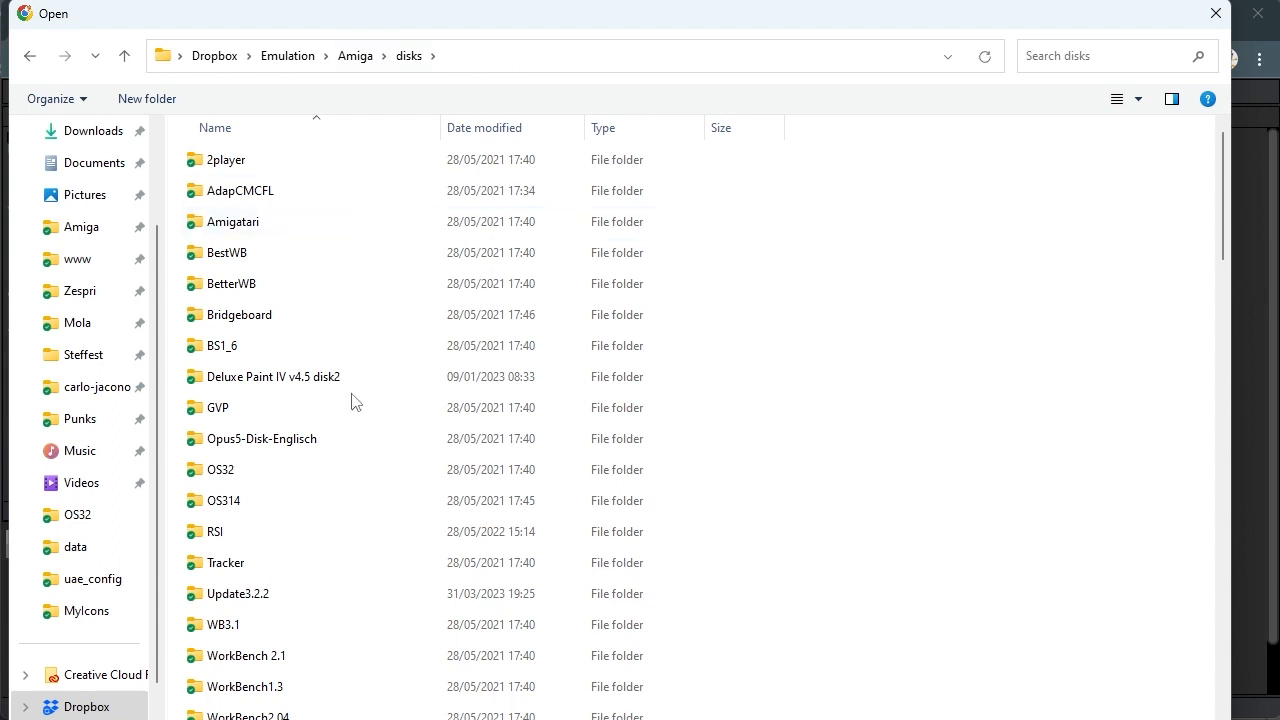
double_click(220, 468)
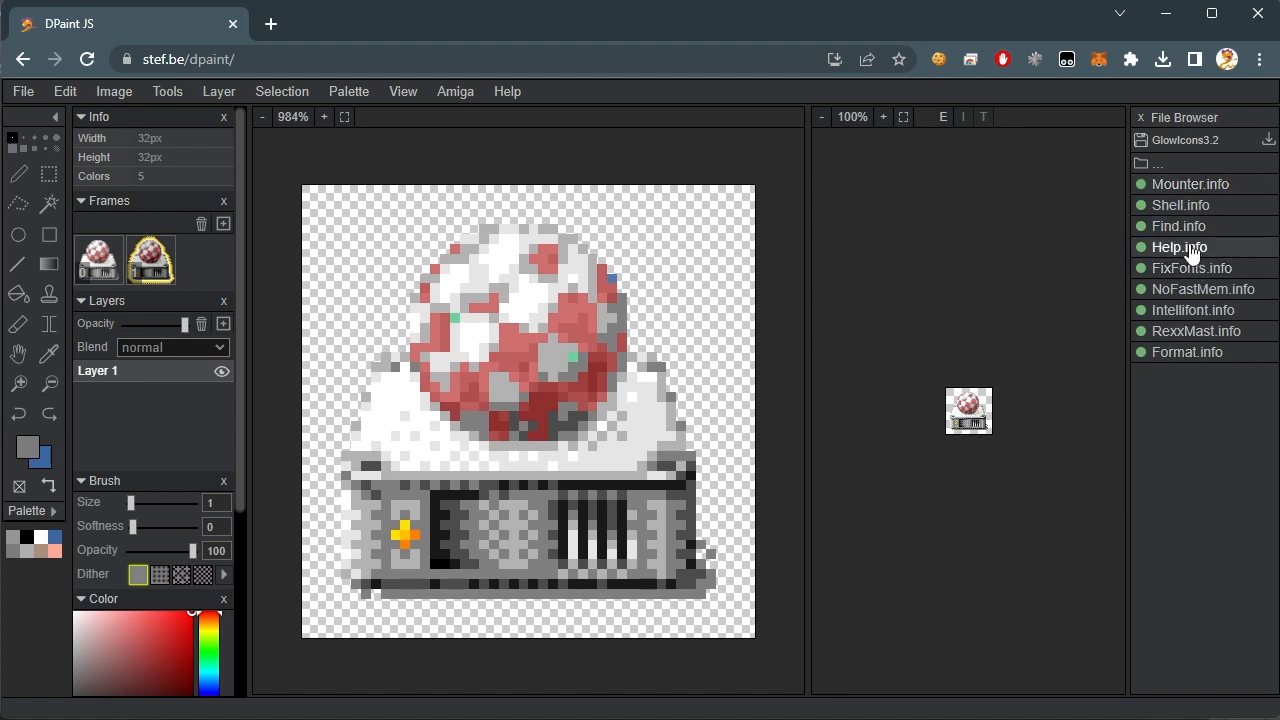
- Load the drive icon, check its second frame, and hit the too-many-colours error on Amiga icon save
click(1180, 248)
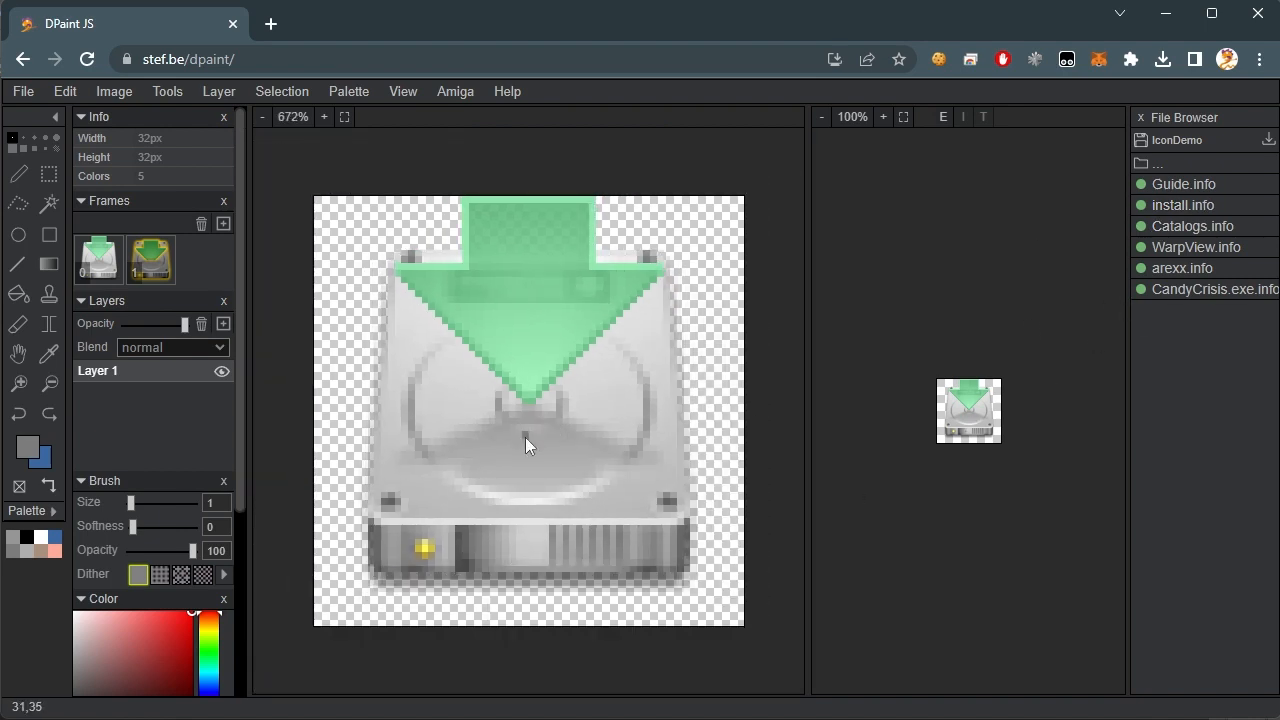
click(98, 260)
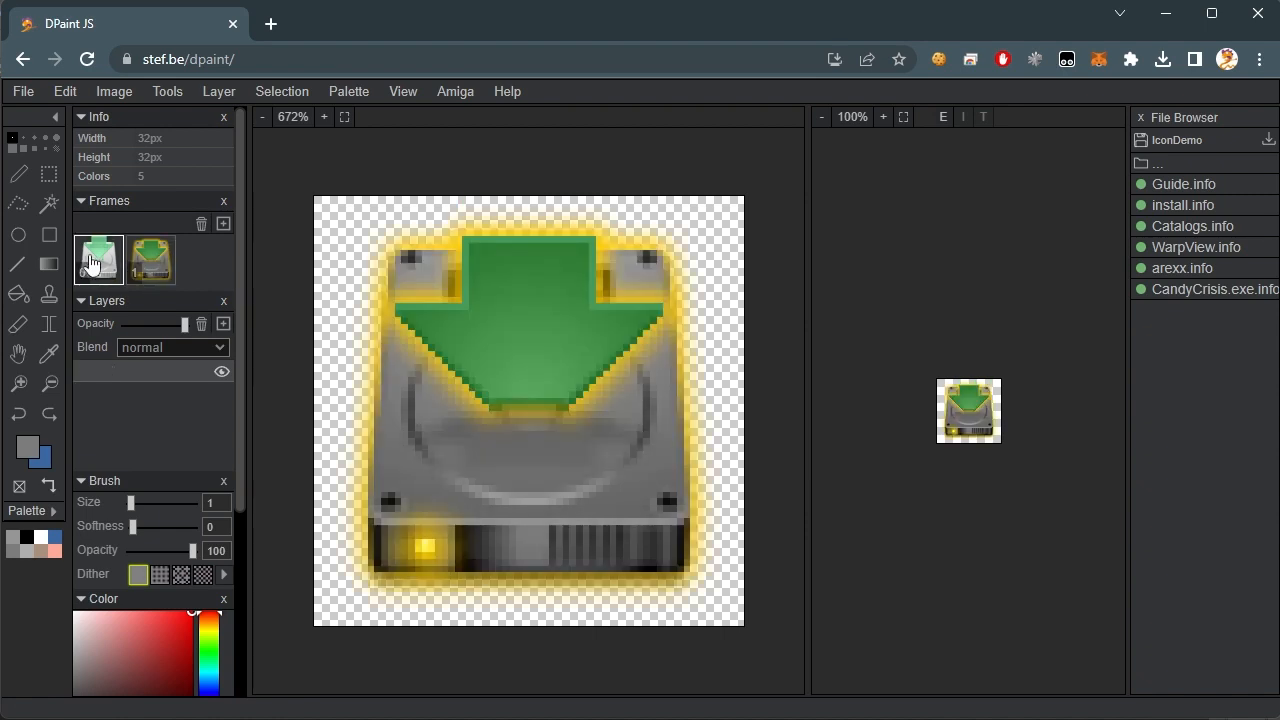
click(98, 260)
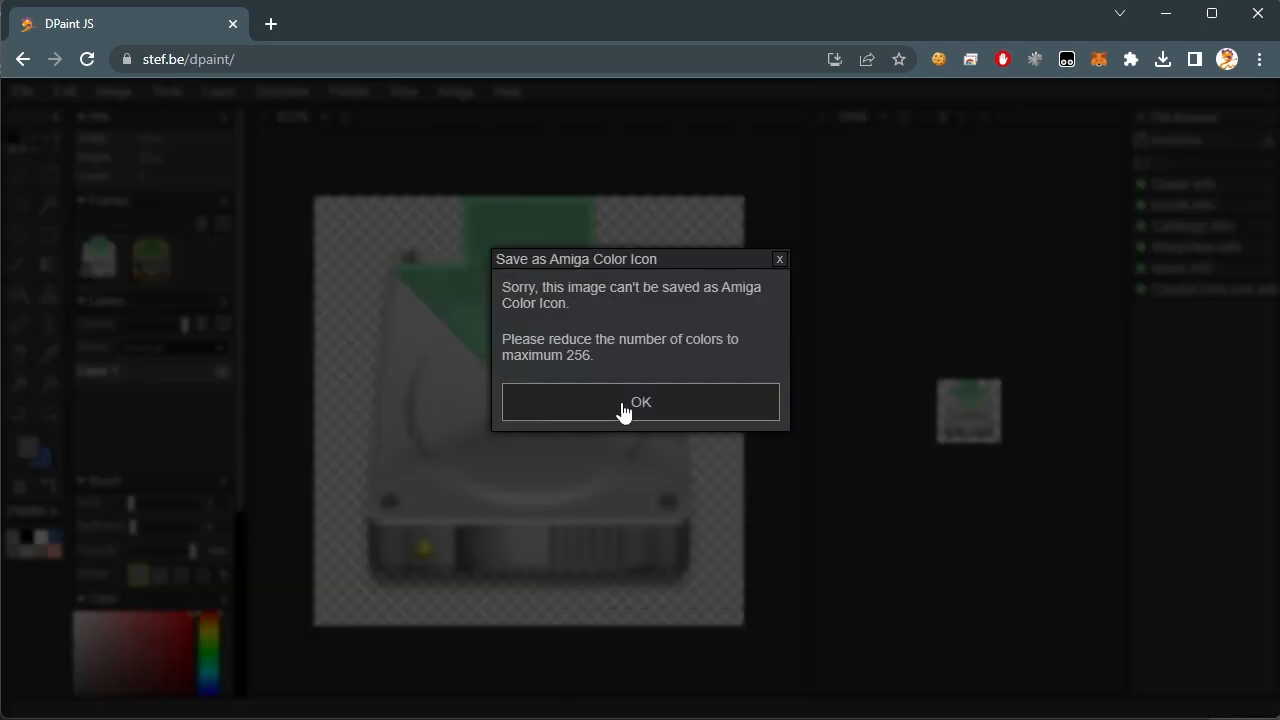
click(640, 400)
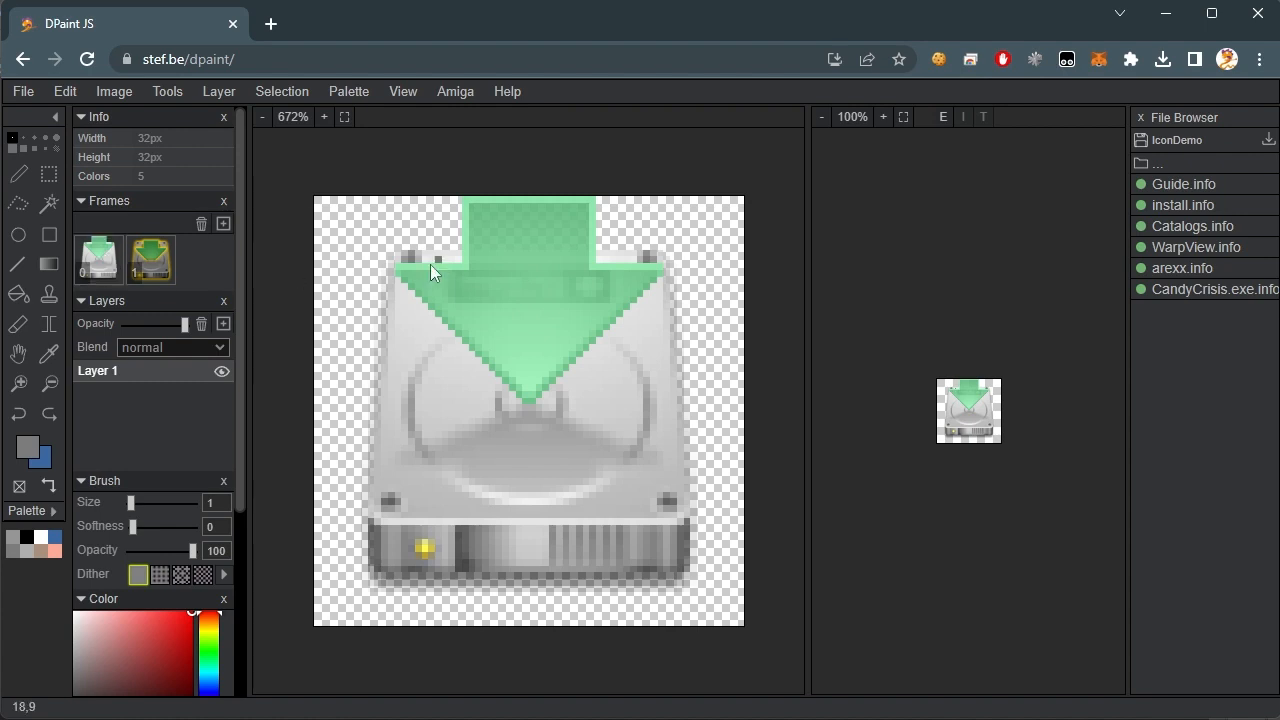
- Reduce the icon to an optimized 32-colour palette, settling the Alpha Threshold at a high value
click(348, 92)
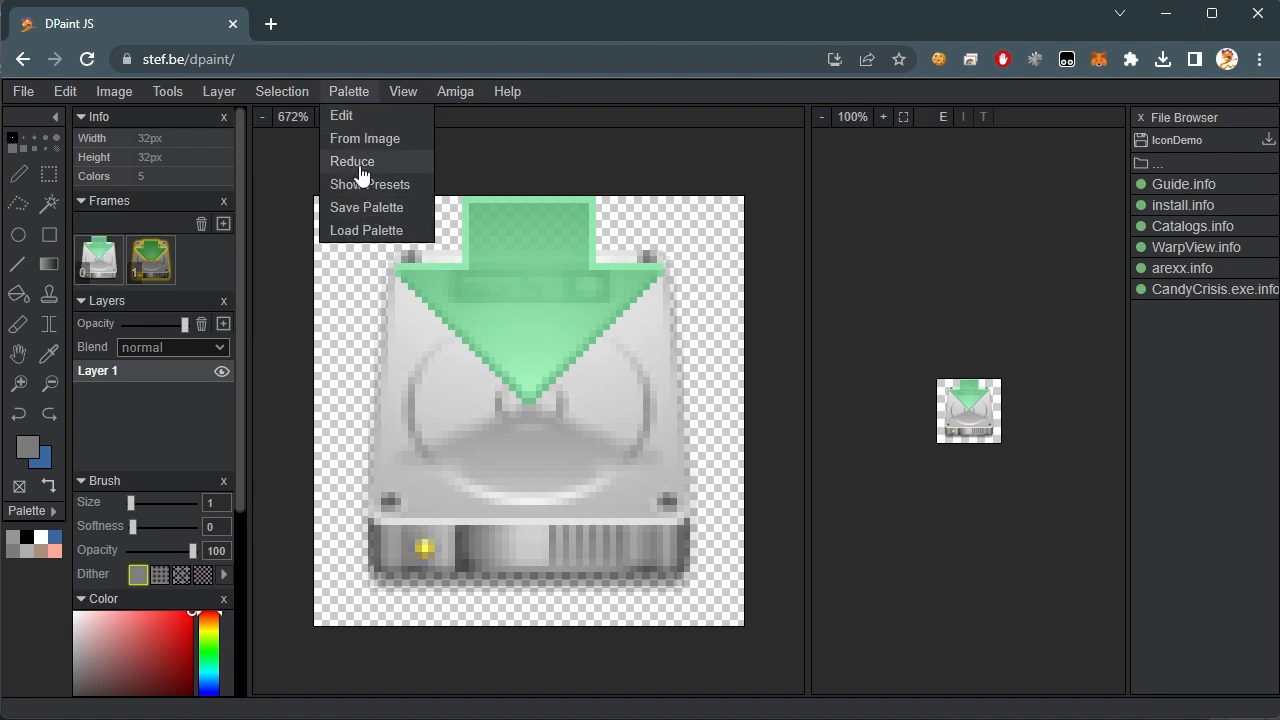
click(352, 160)
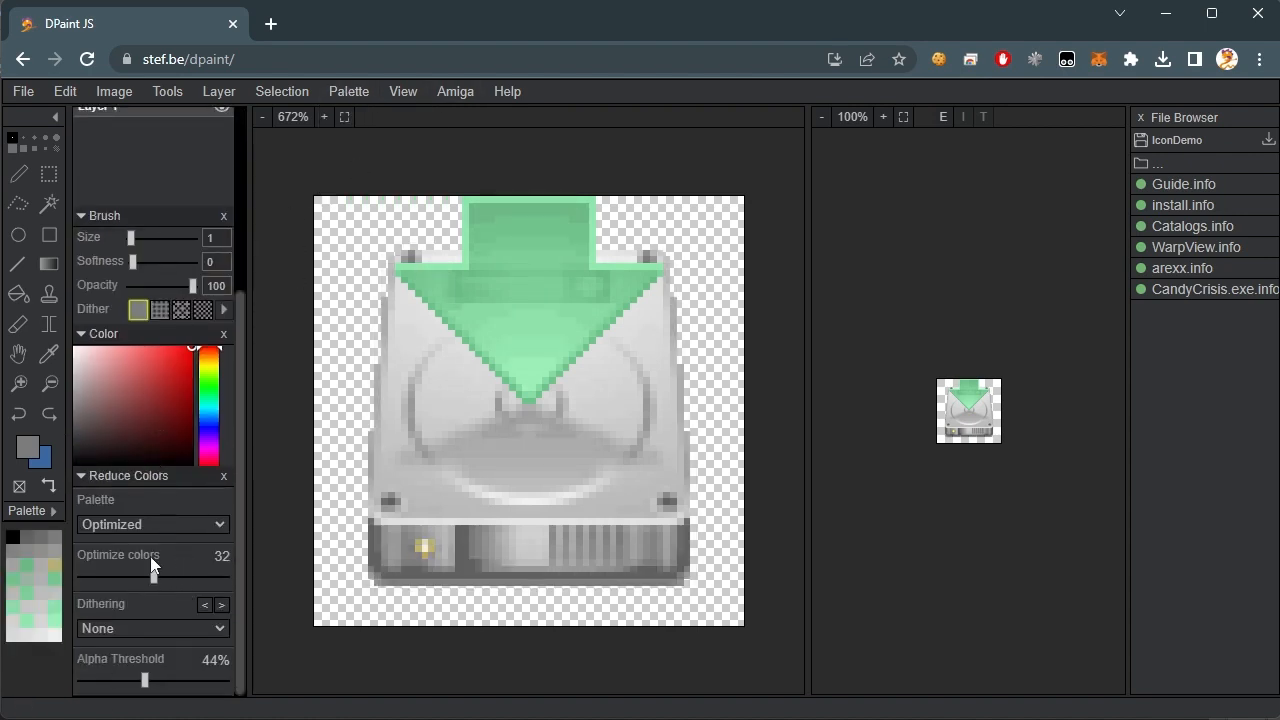
drag(144, 680, 104, 680)
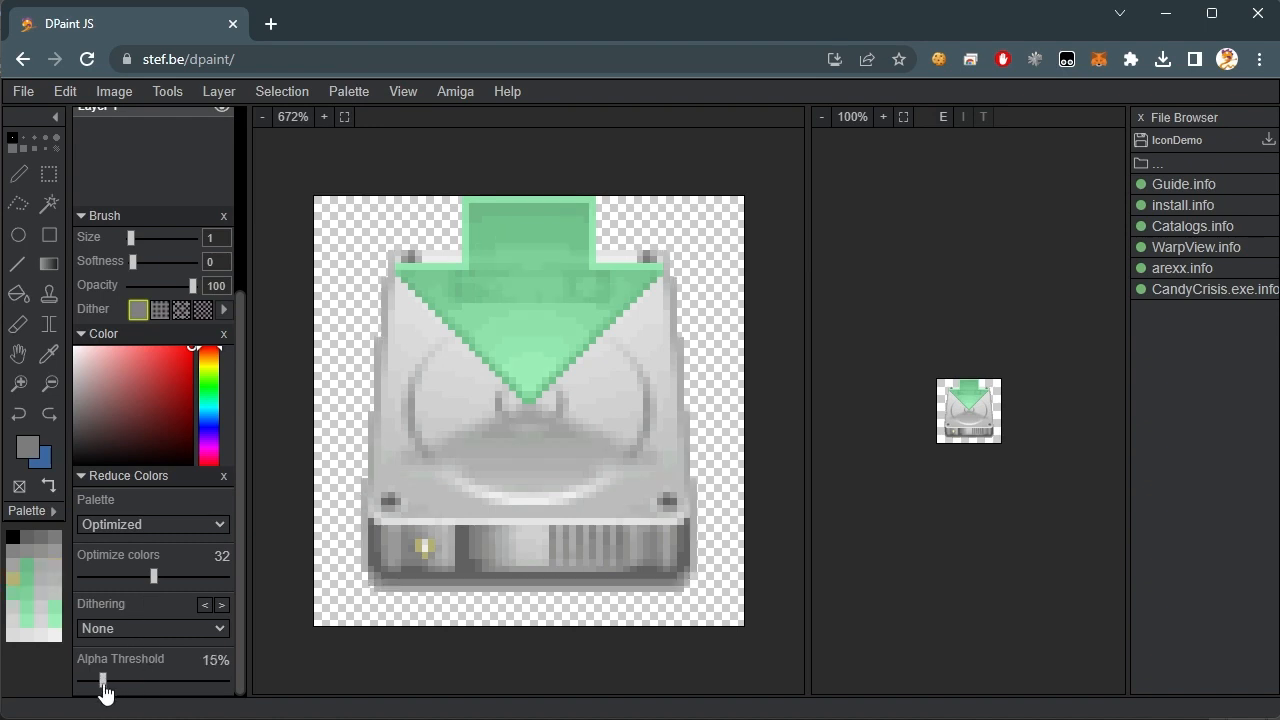
drag(104, 680, 128, 680)
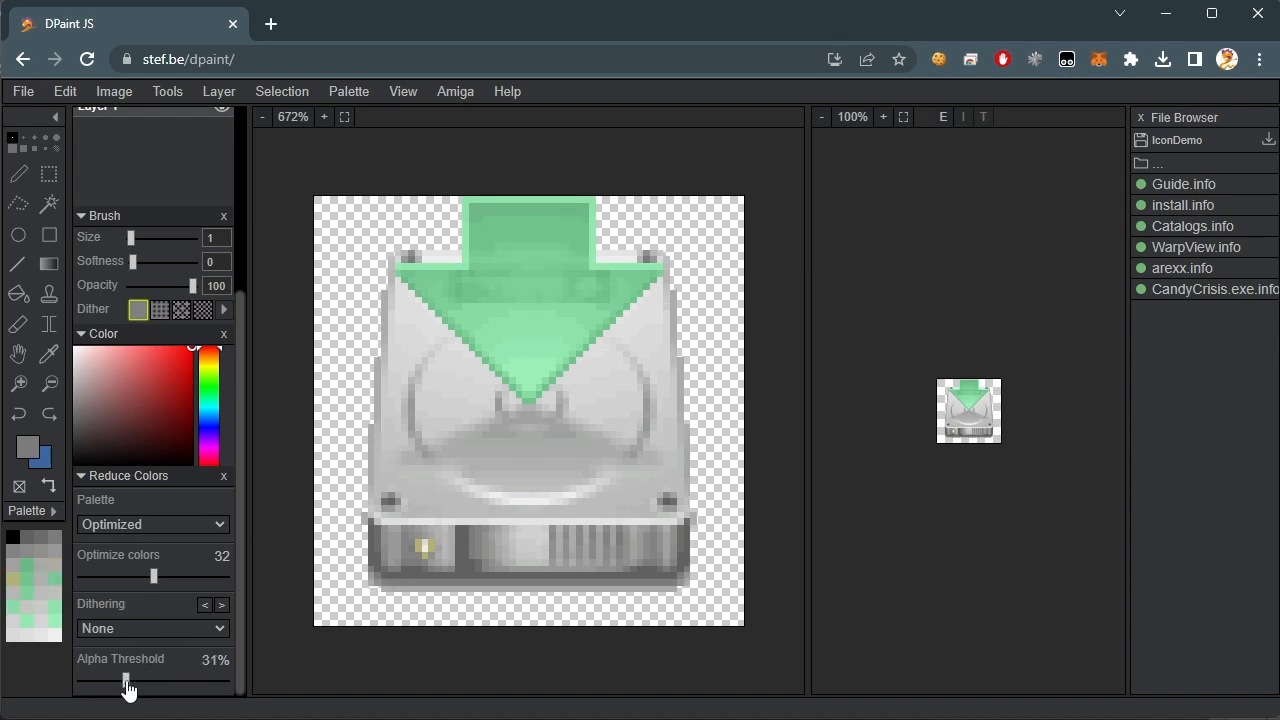
drag(126, 684, 136, 684)
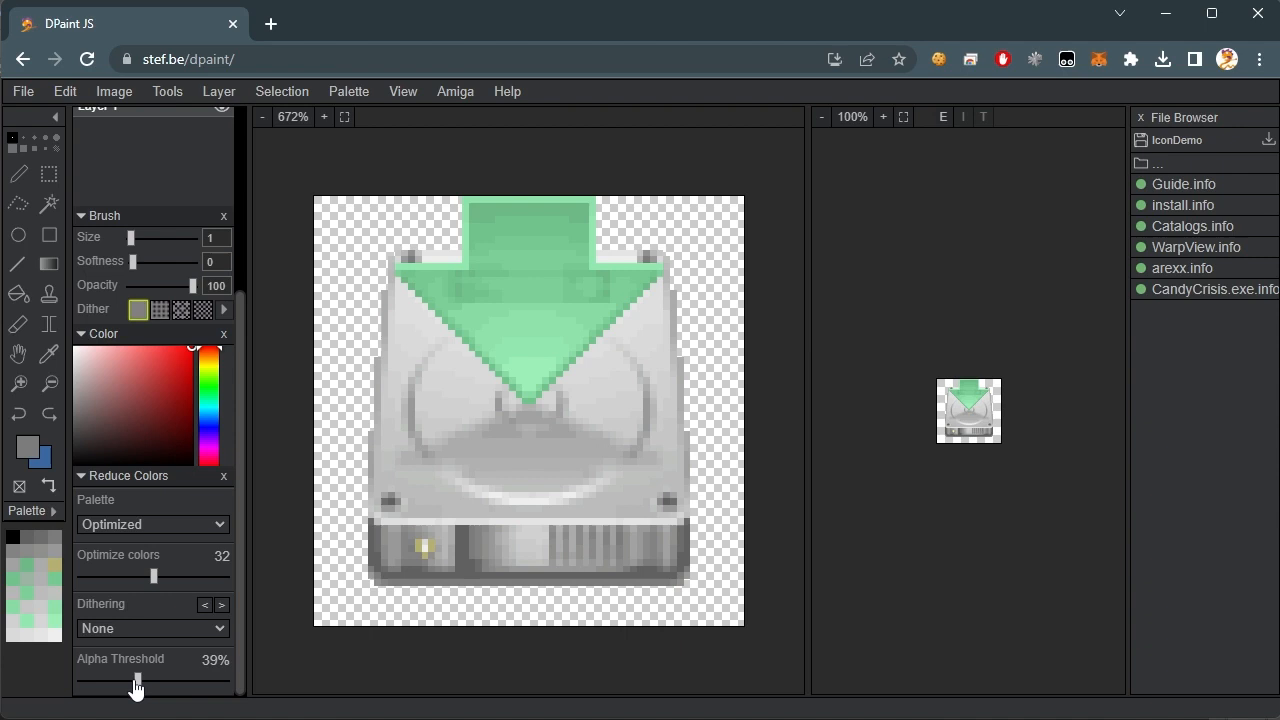
drag(136, 680, 92, 680)
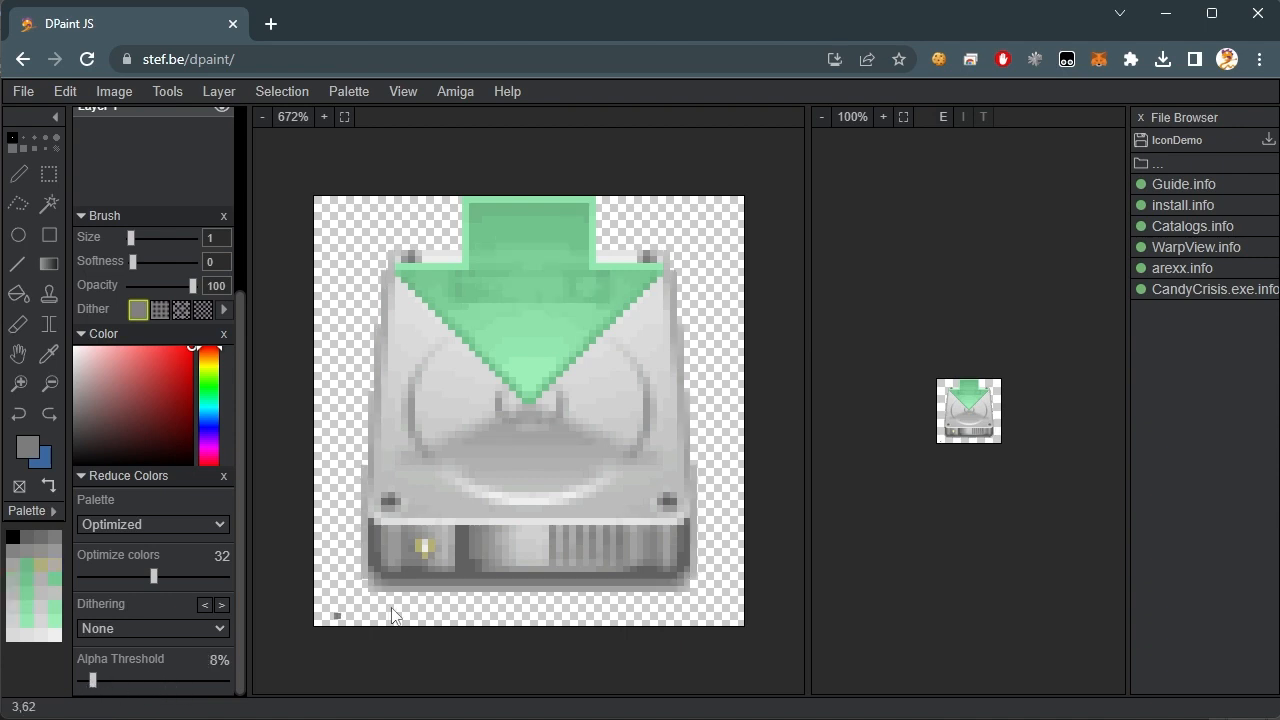
drag(92, 680, 184, 680)
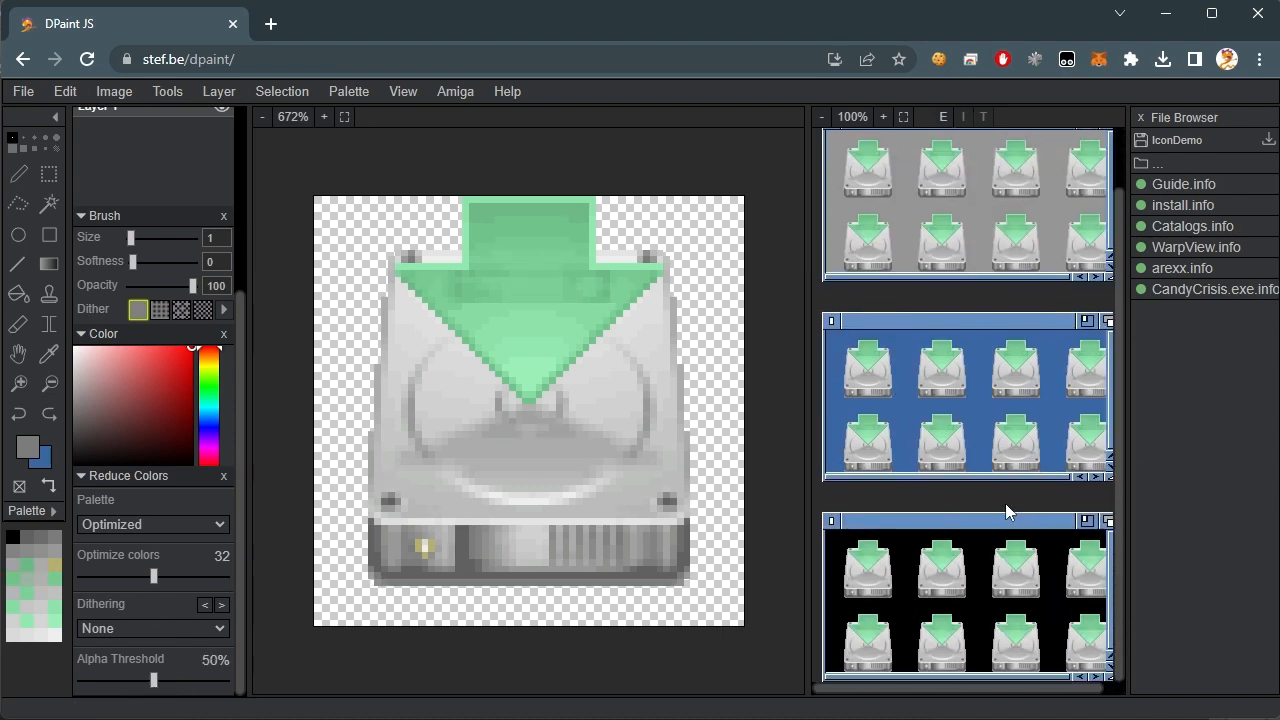
drag(152, 680, 196, 680)
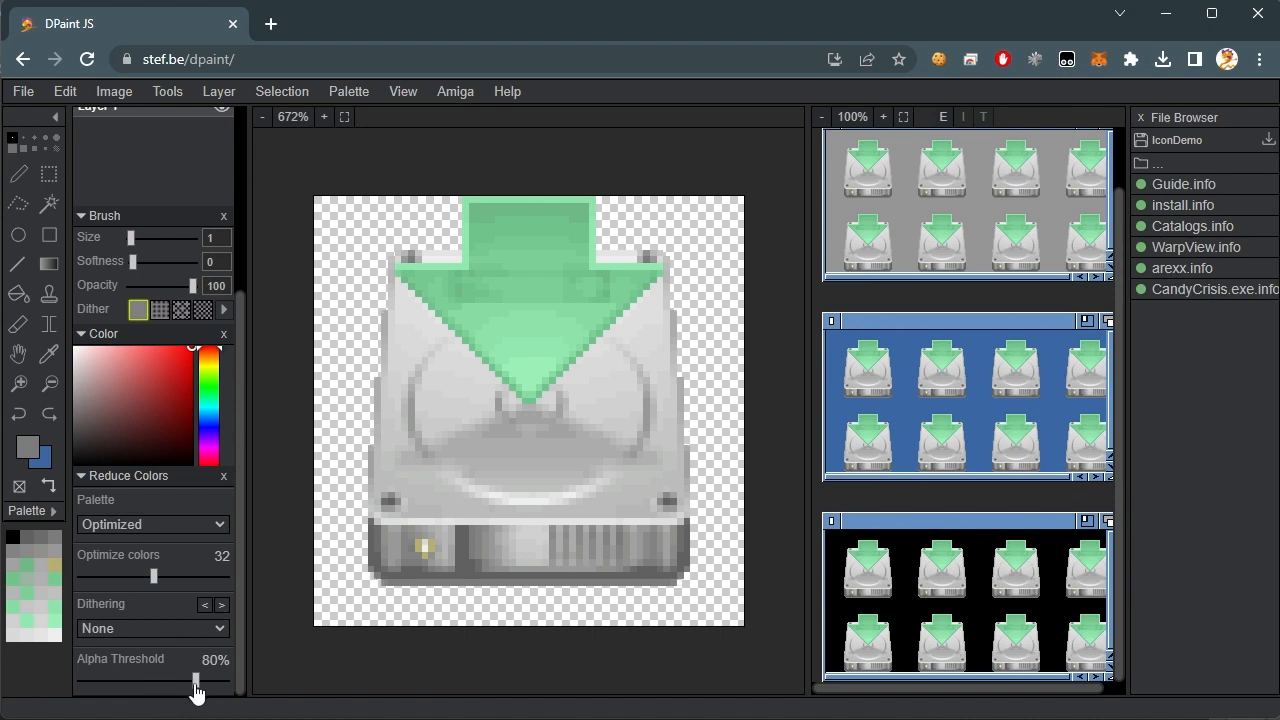
drag(196, 684, 156, 684)
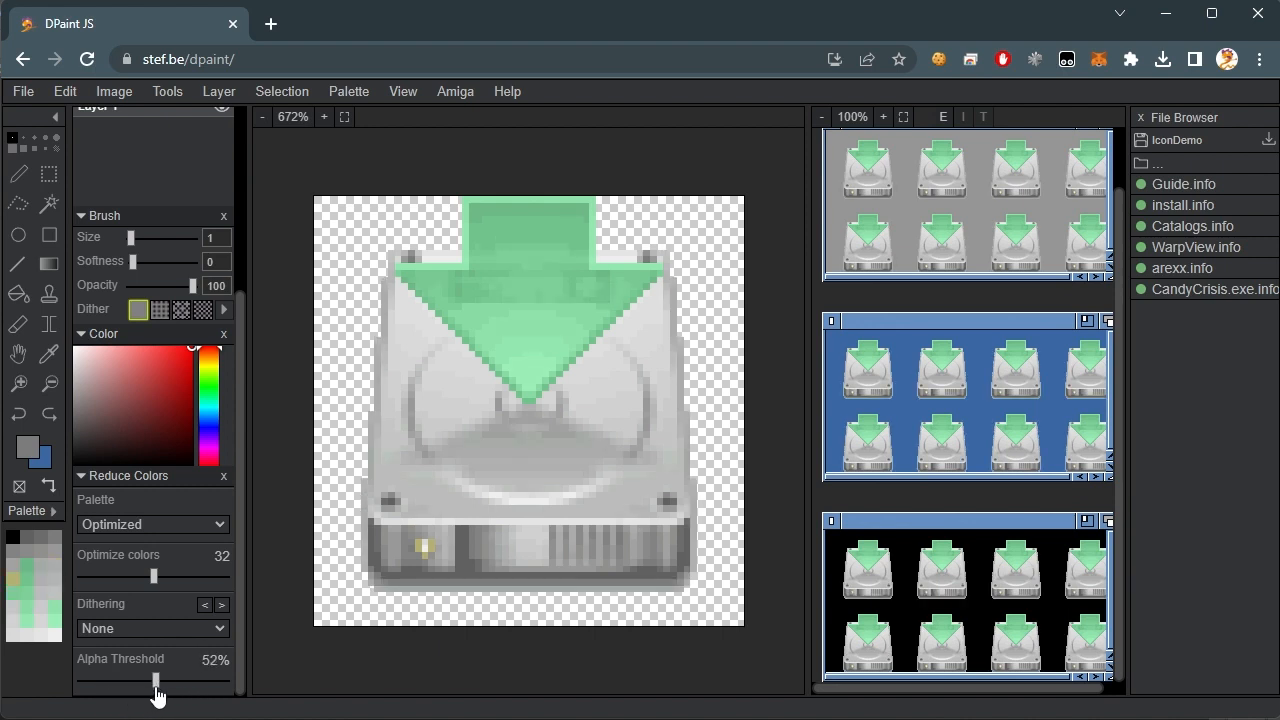
drag(154, 680, 176, 680)
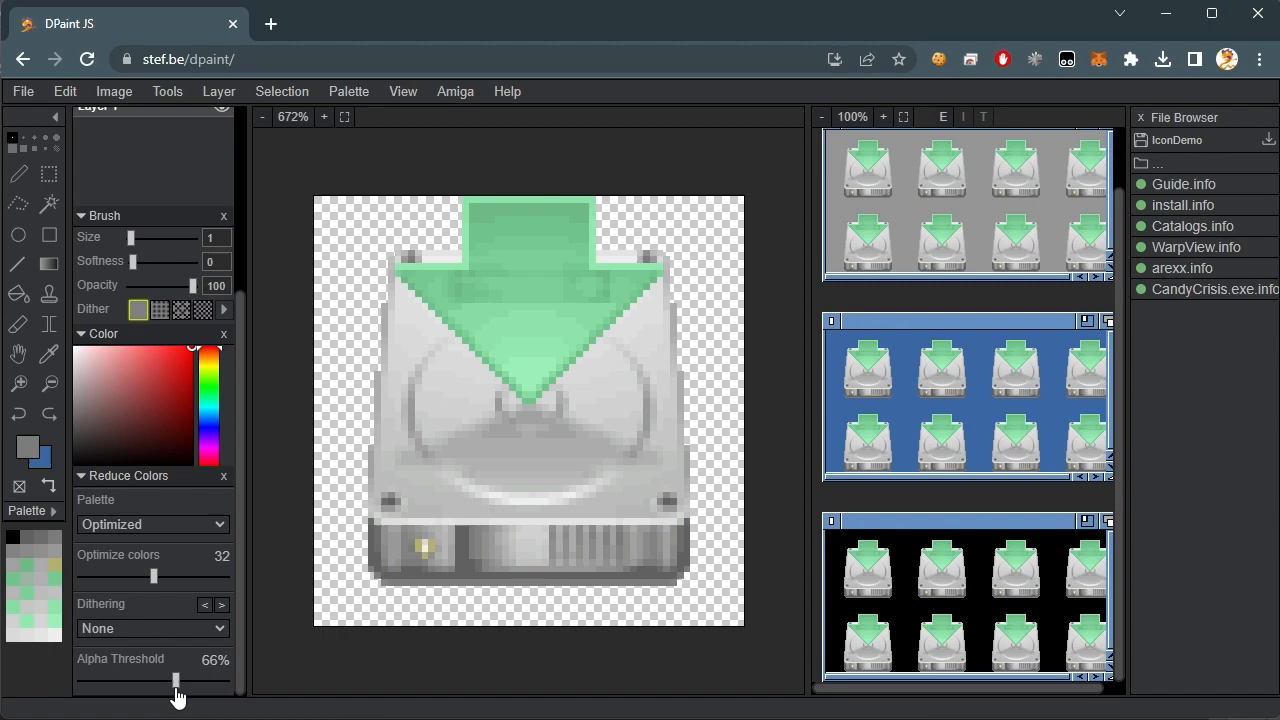
drag(176, 680, 176, 680)
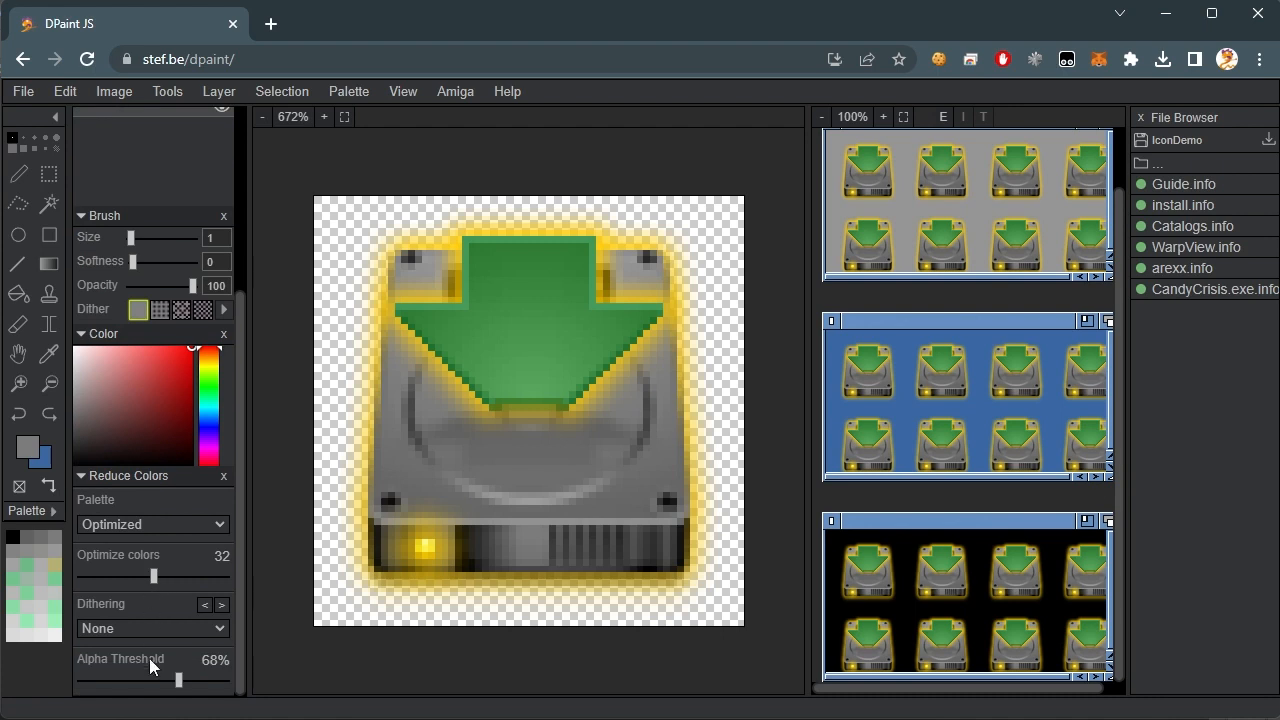
drag(154, 680, 184, 680)
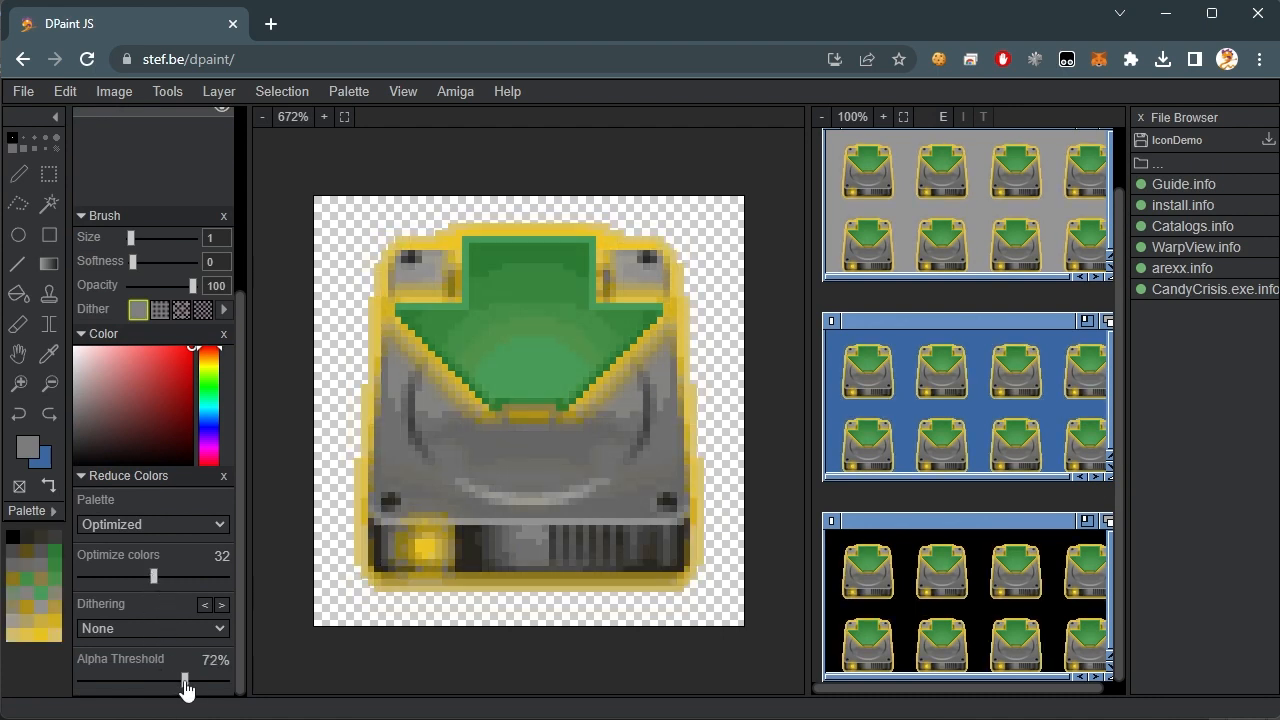
drag(184, 680, 204, 680)
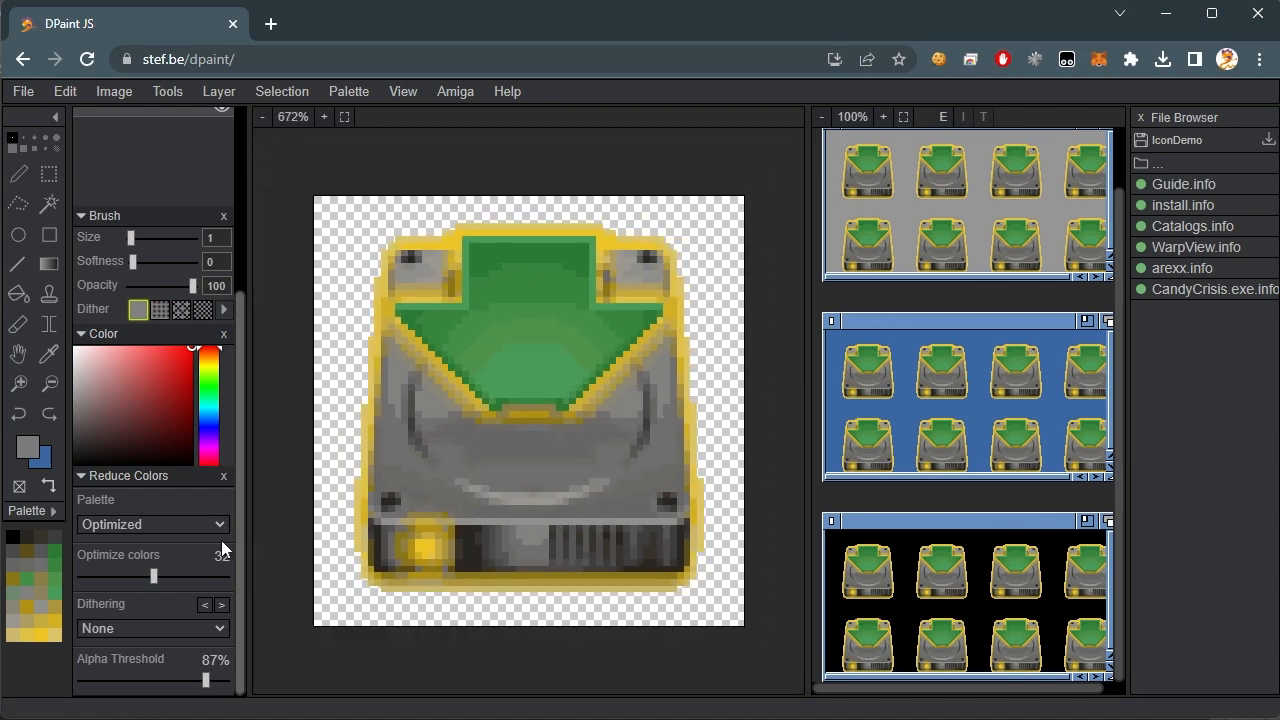
- Save the reduced icon as the Amiga icon converted.info in MyIcons
click(24, 92)
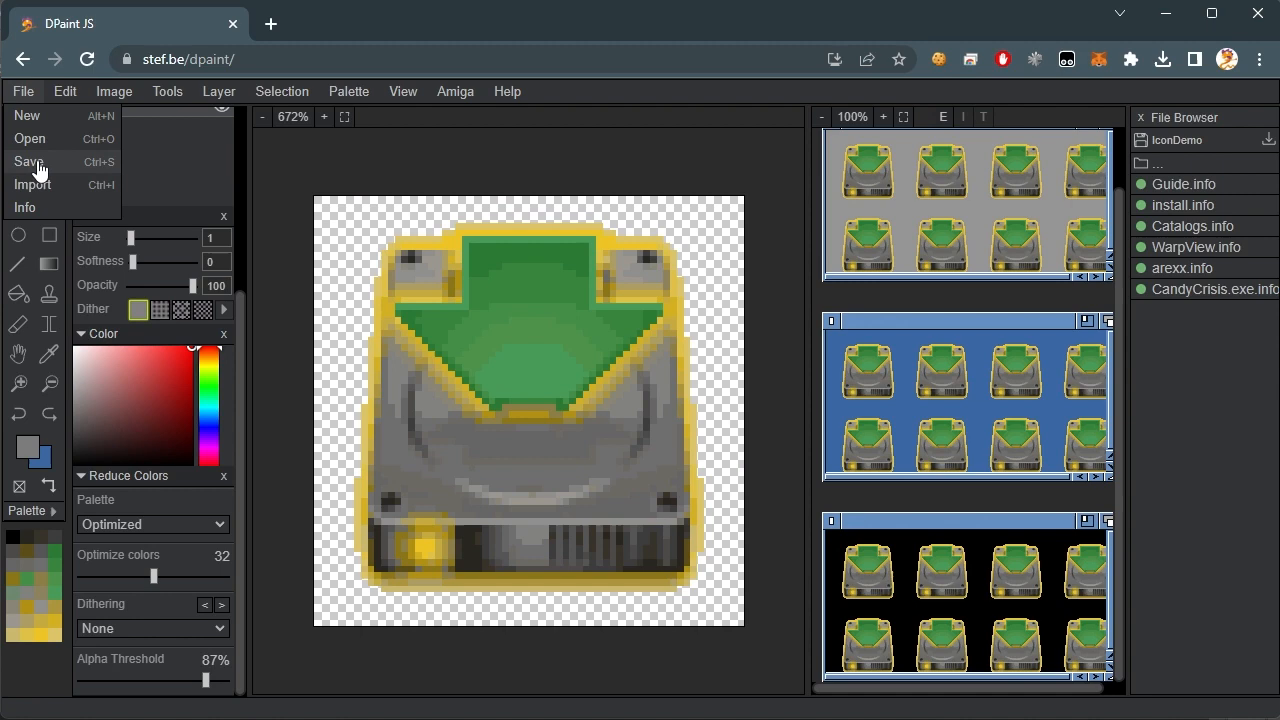
click(32, 160)
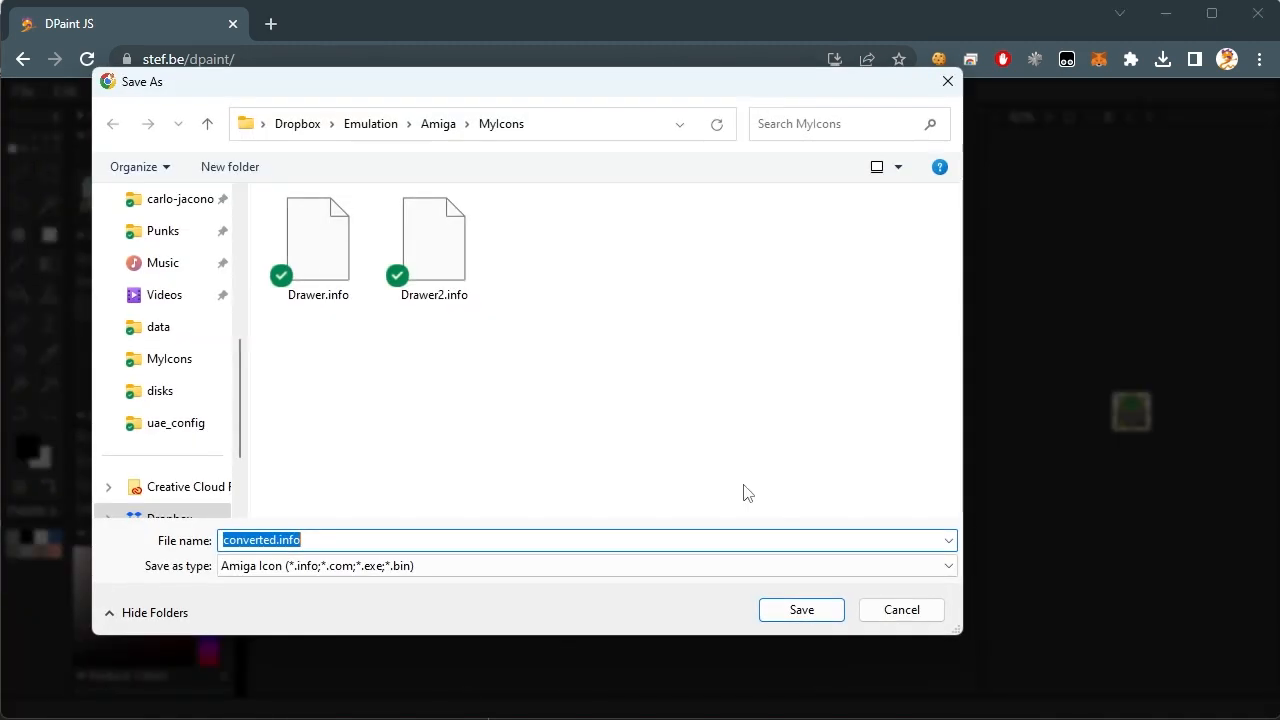
mouse_move(356, 564)
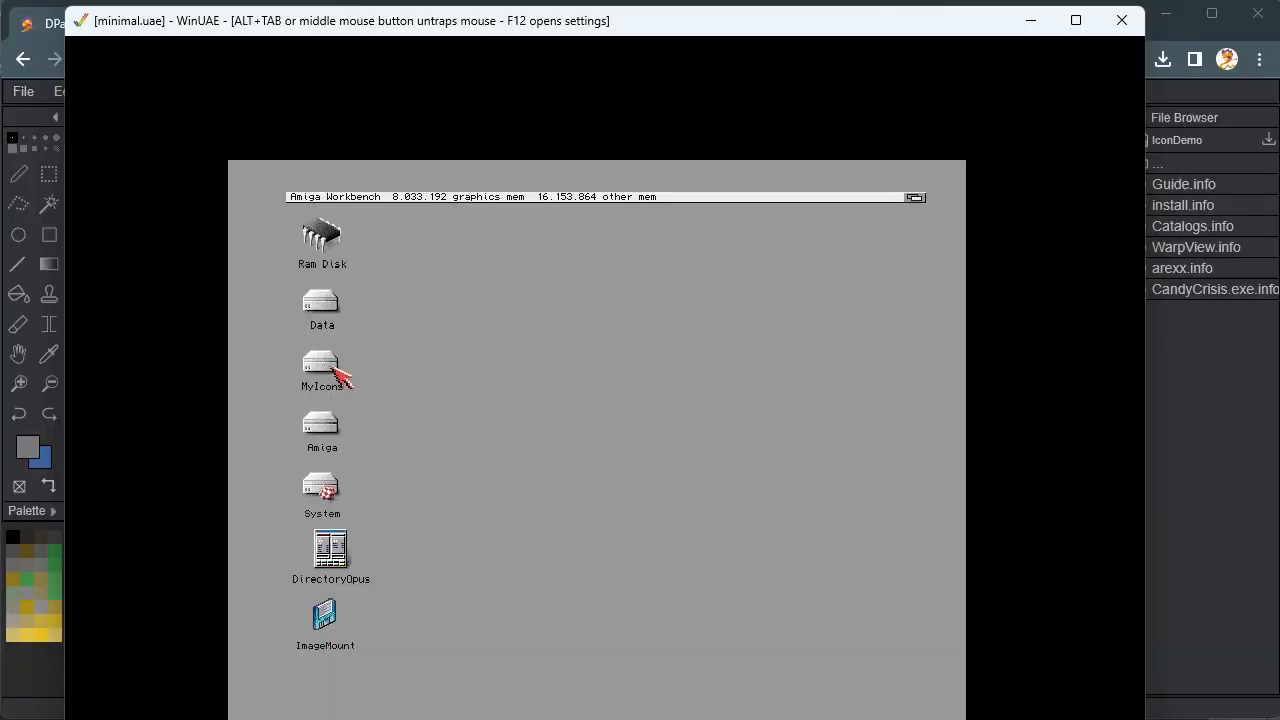
- Open the MyIcons drive window on the Workbench desktop
double_click(320, 364)
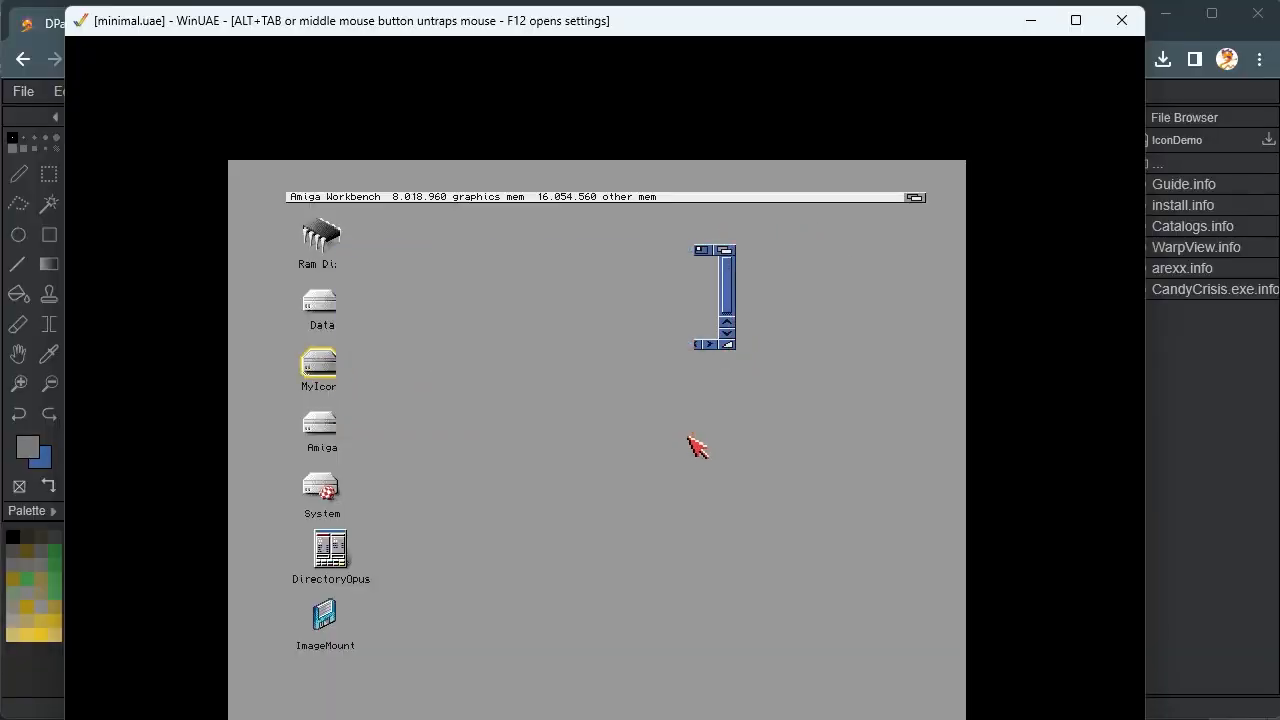
double_click(318, 364)
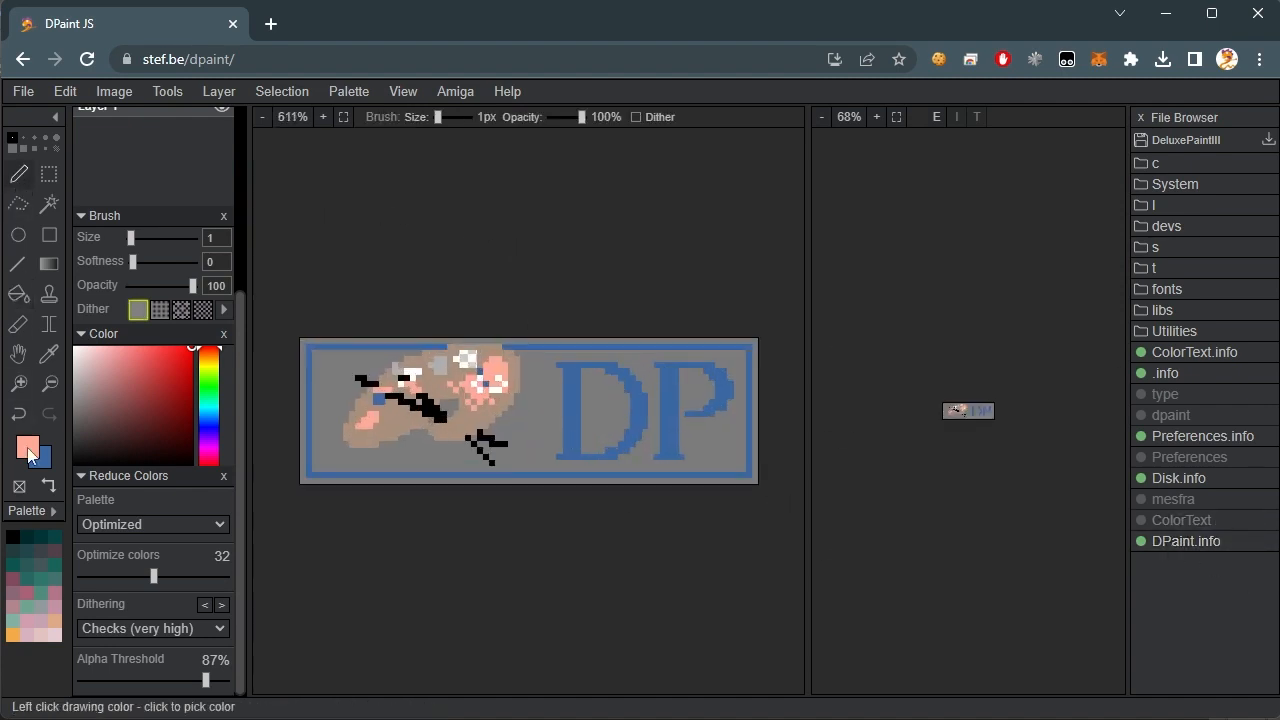
- Flood-fill the D and P letters pink and start downloading the disk as an ADF file
click(348, 92)
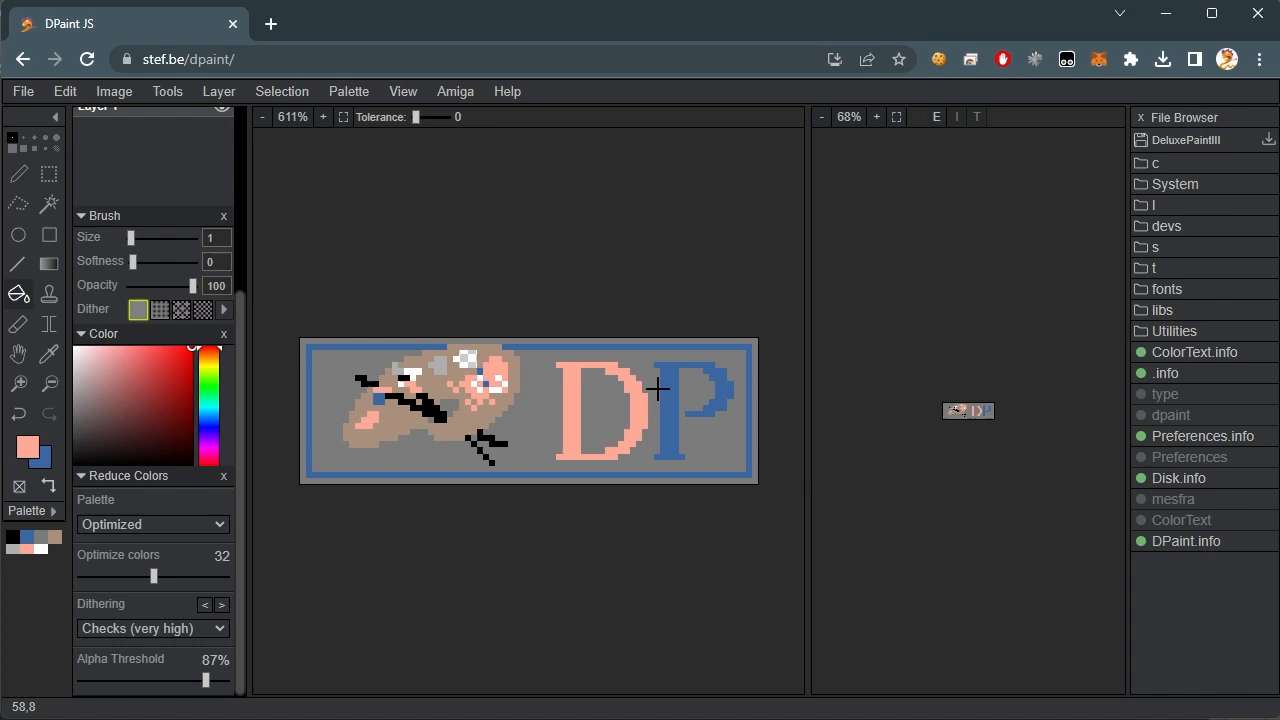
click(24, 92)
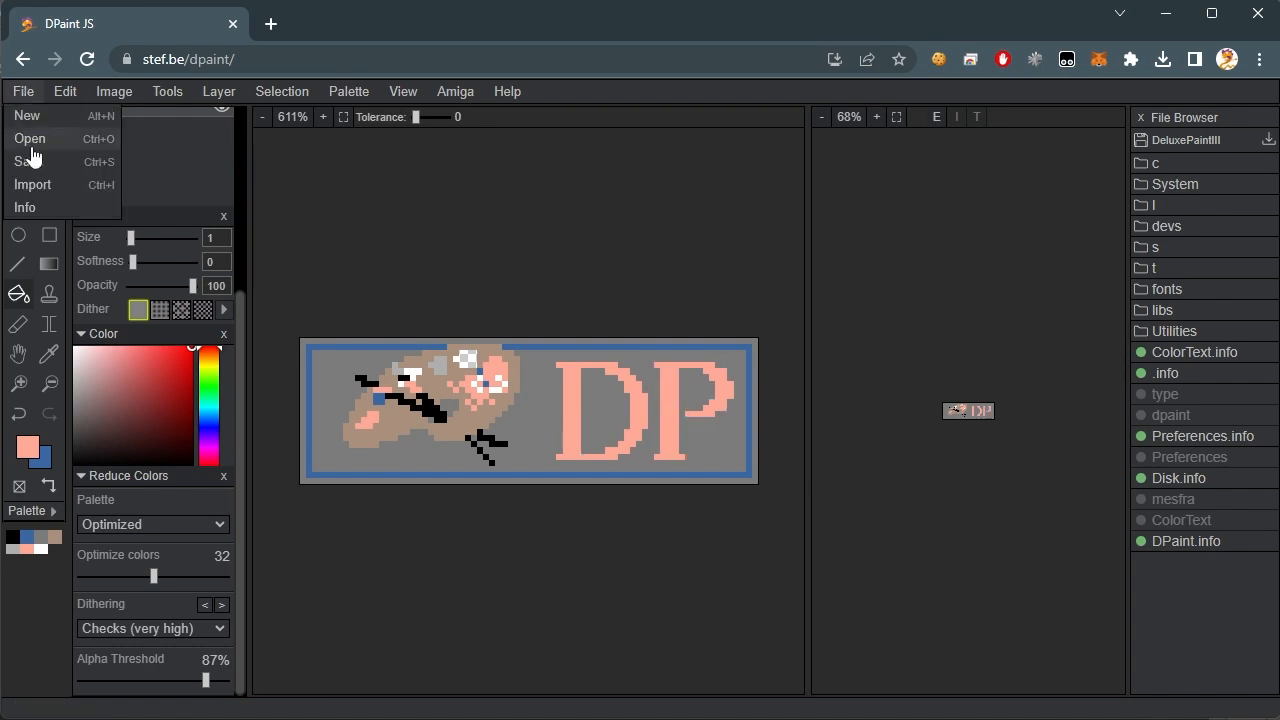
click(32, 160)
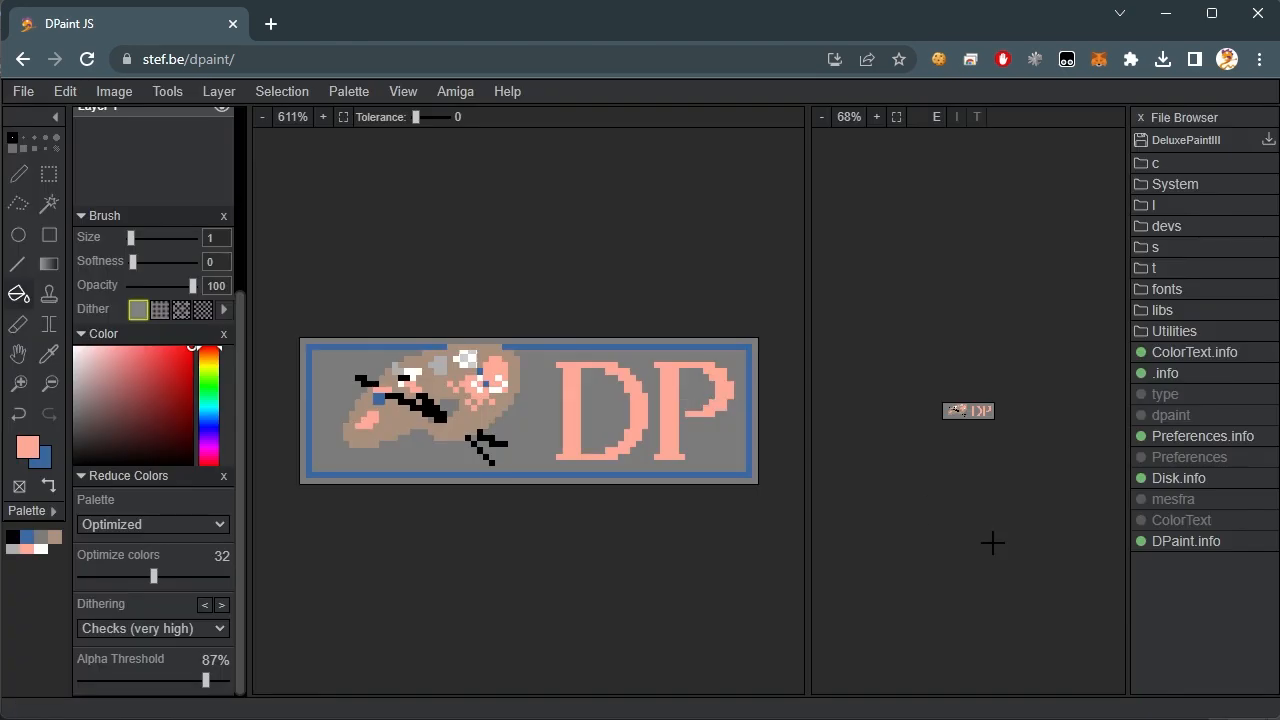
click(1188, 540)
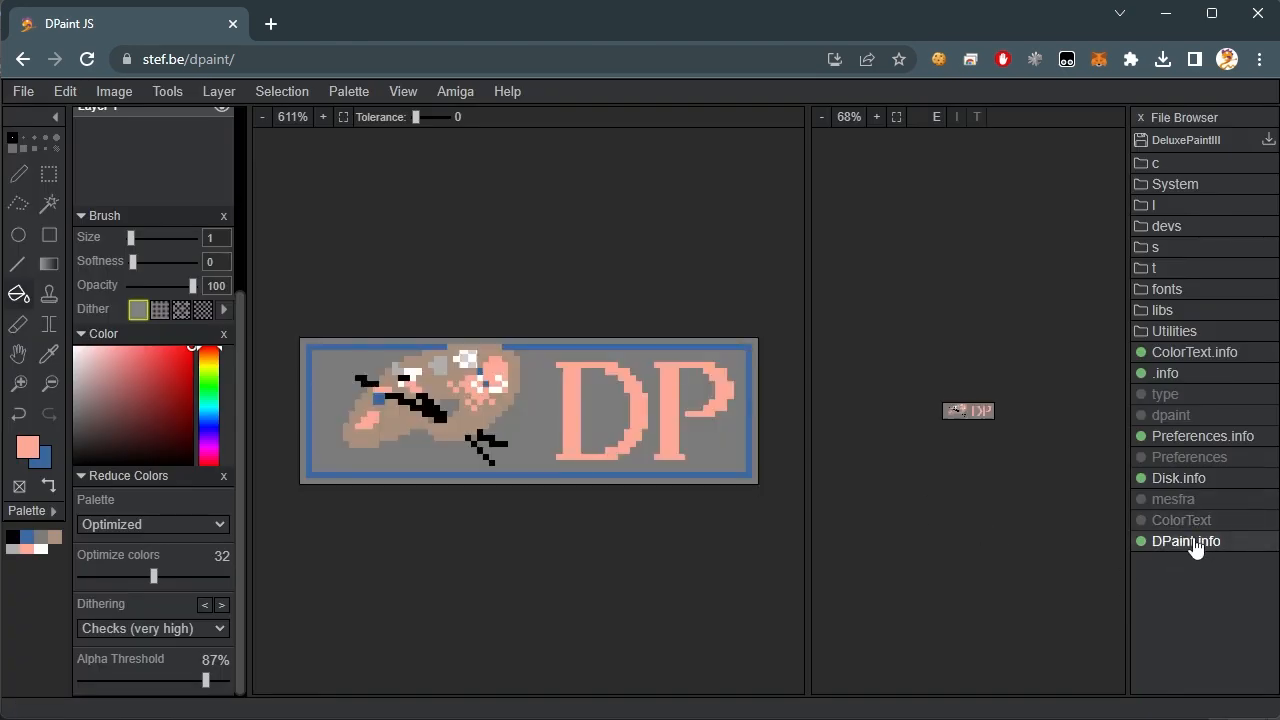
click(1268, 140)
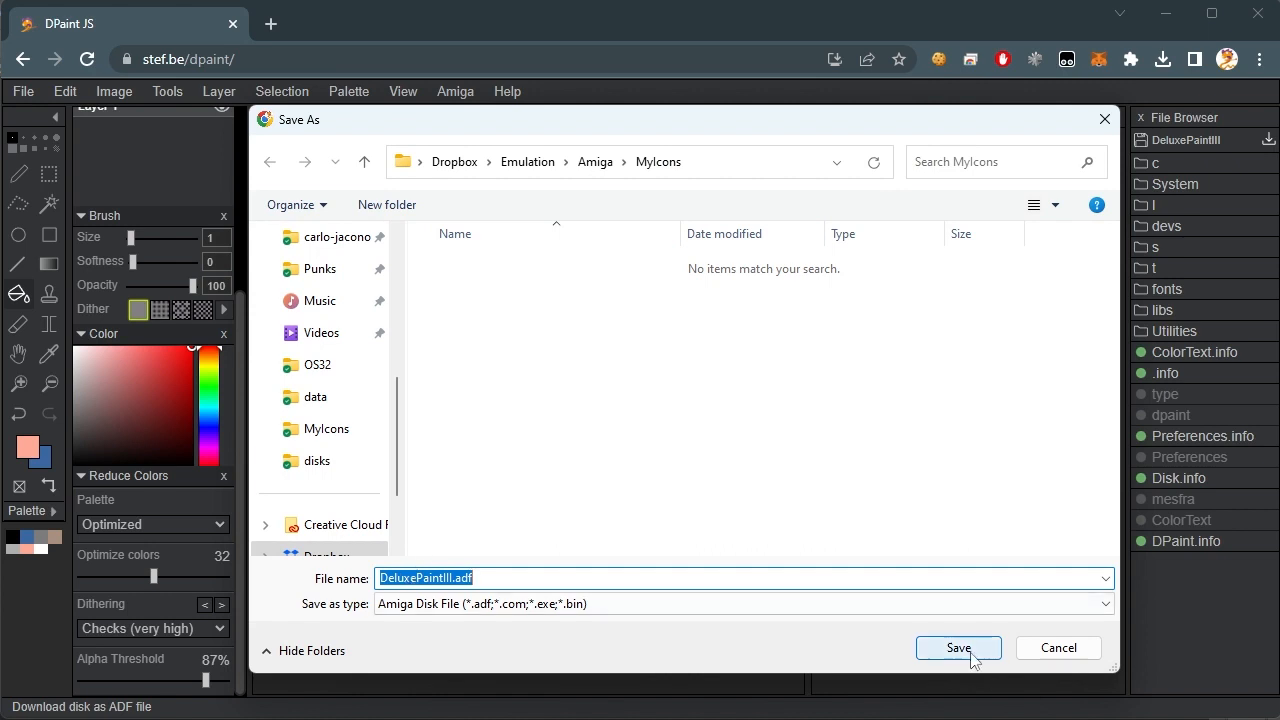
- Confirm saving the disk as DeluxePaintIII.adf in the MyIcons folder
click(956, 648)
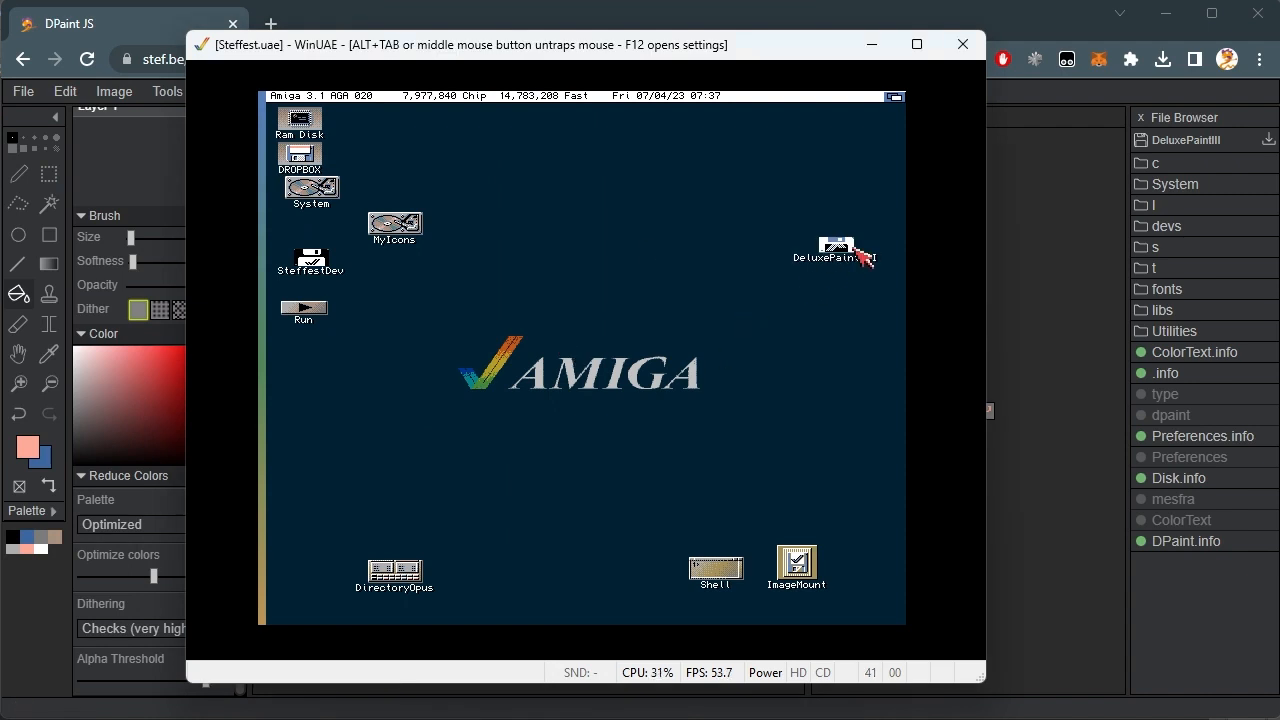
- Open the DeluxePaintIII disk icon on the Workbench desktop
double_click(834, 248)
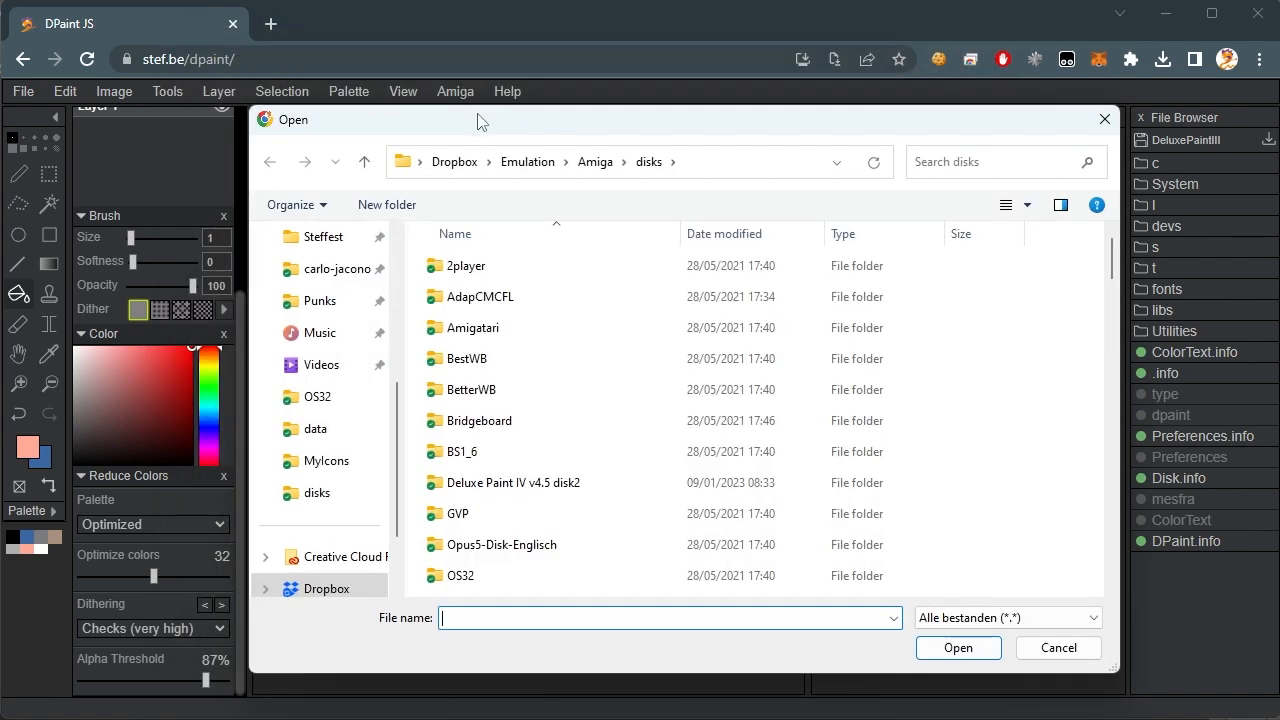
- Load Deluxe Paint IV v4.5 disk2.adf and open Tut256.lores.info from its file list
scroll(down, 3)
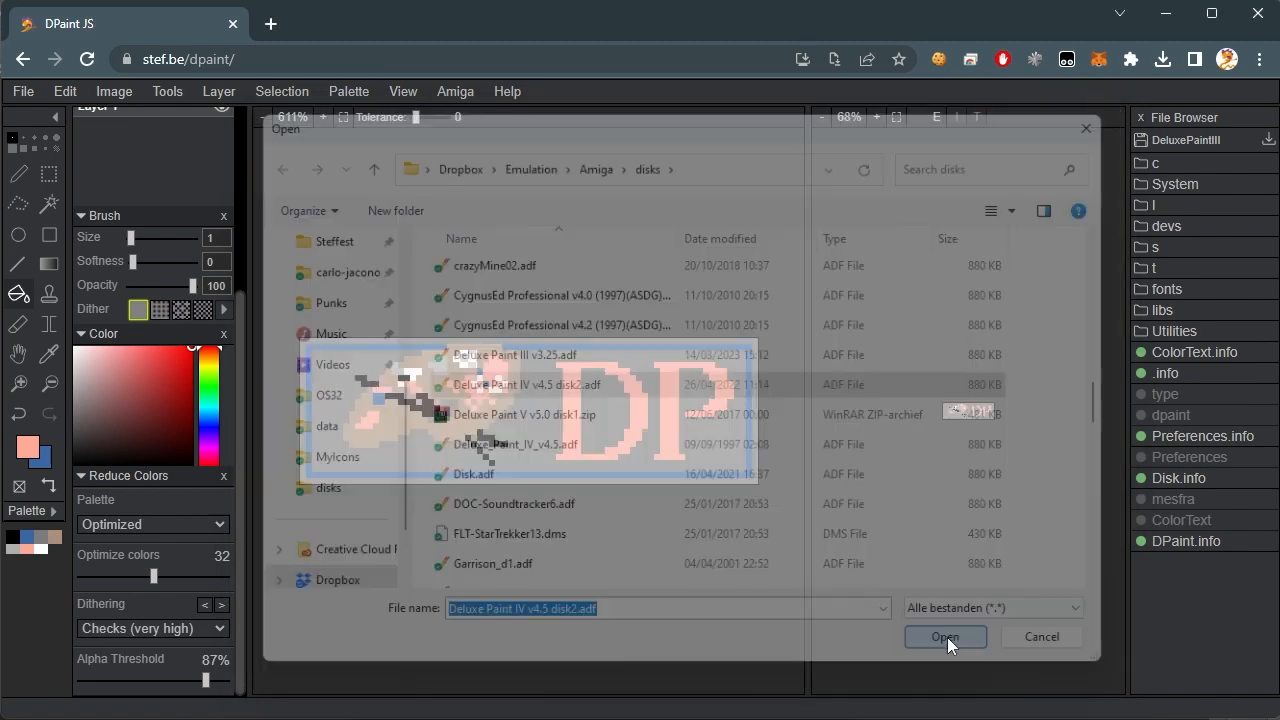
click(944, 636)
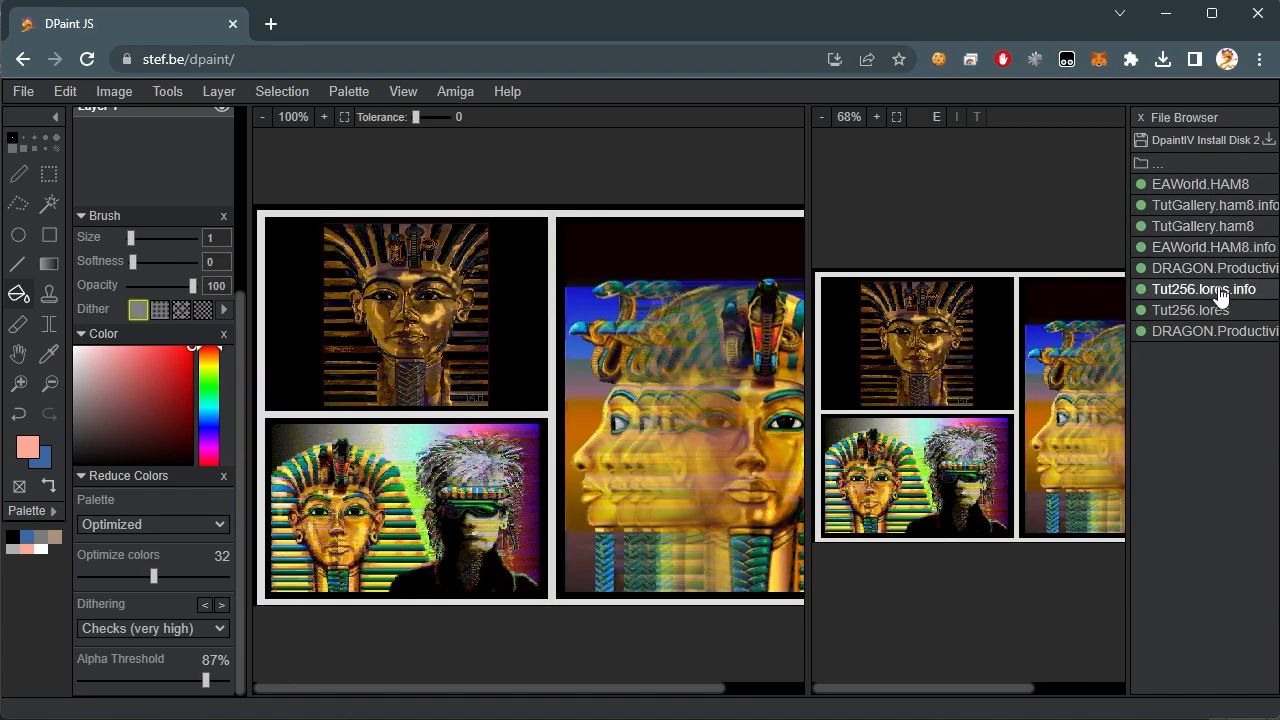
click(1190, 310)
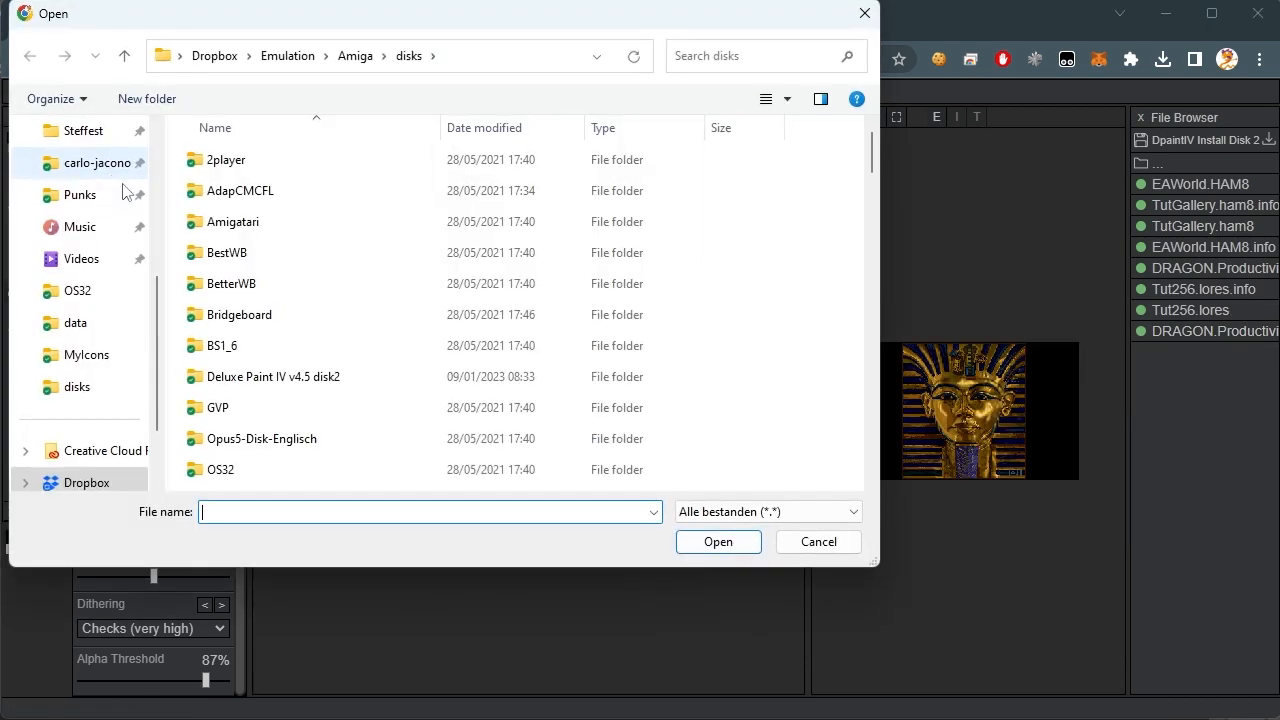
- Load flower.webp, the pink lotus photo, from the MyIcons folder
click(400, 56)
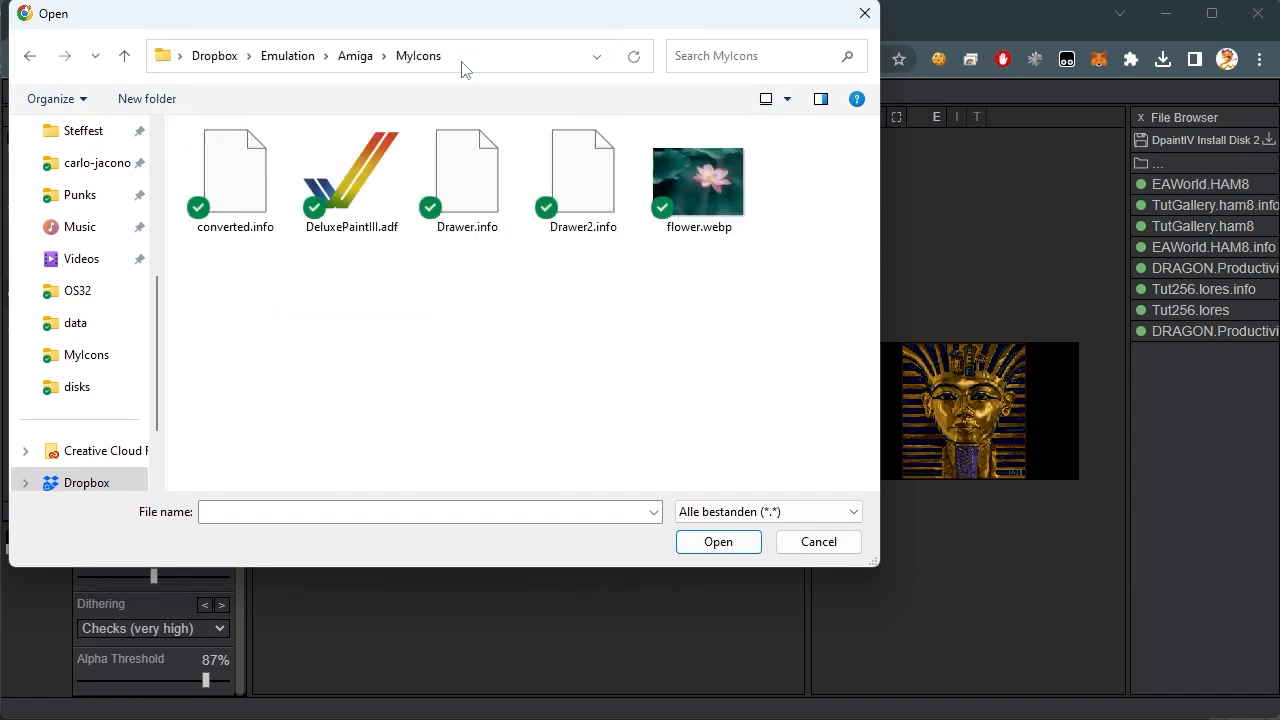
click(698, 180)
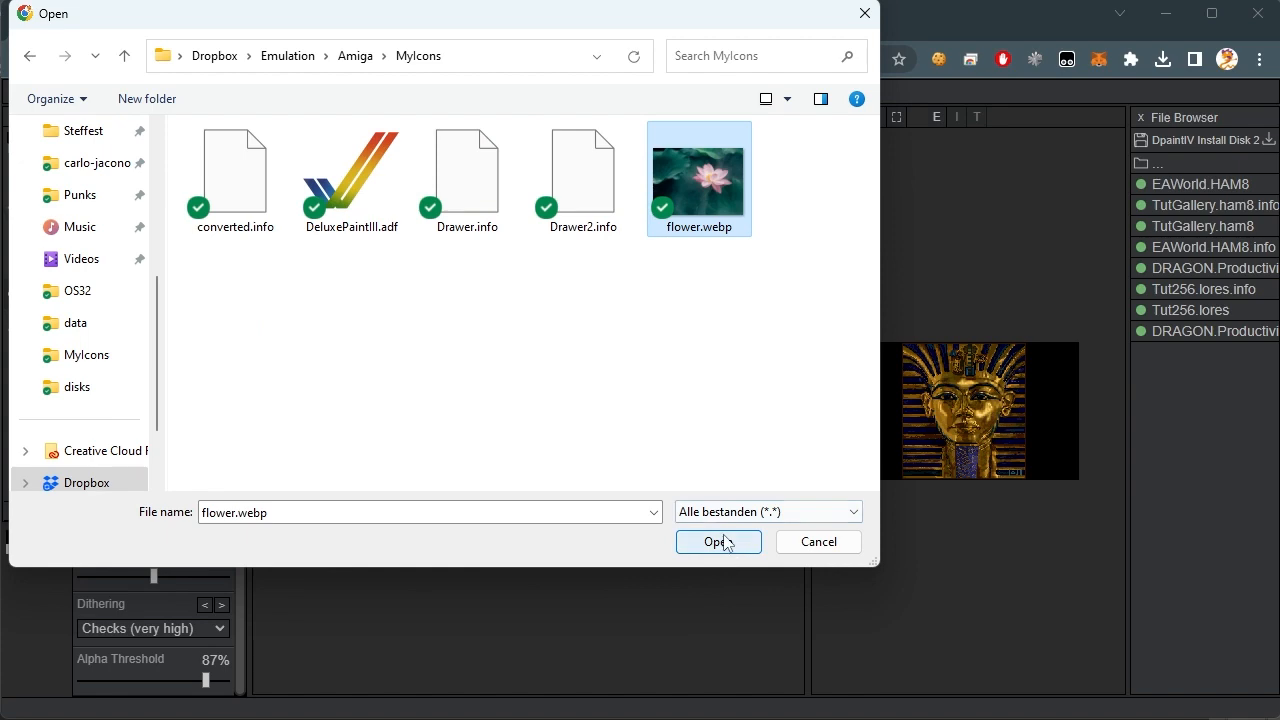
click(716, 540)
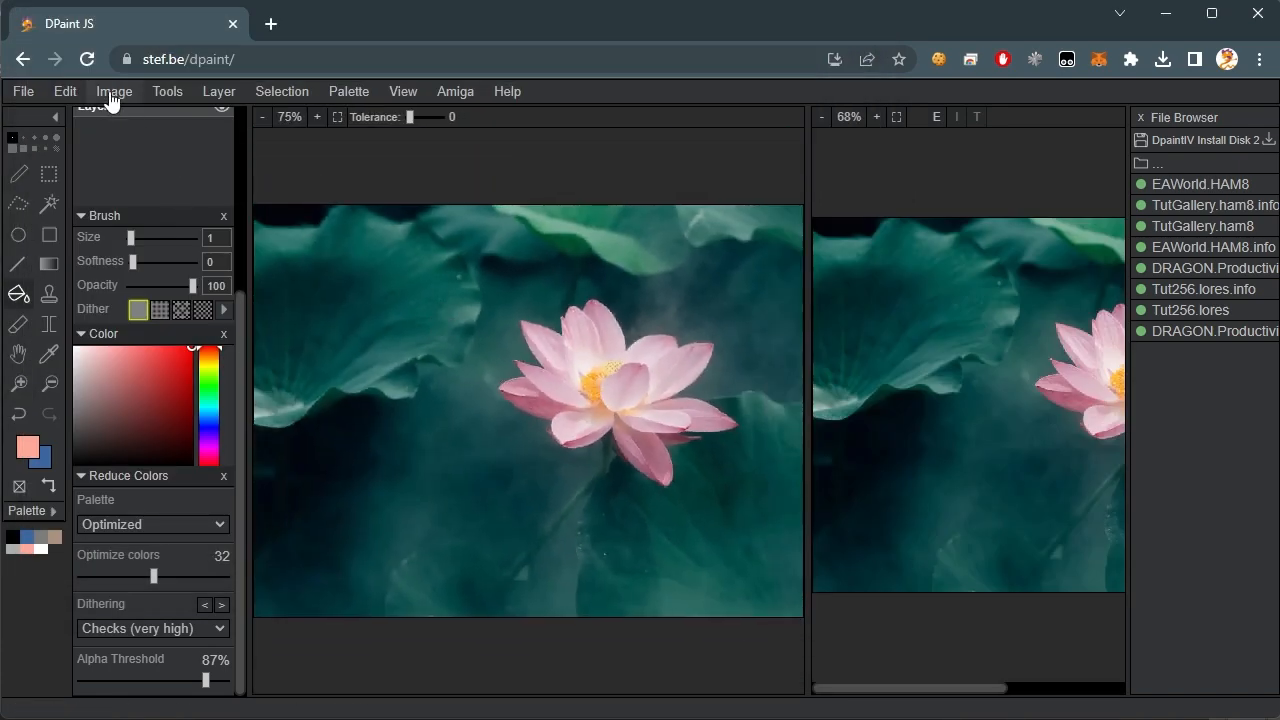
- Resize the photo smaller, reduce to optimized 32 colours, try Jarvis dithering, keep Checks (very high)
click(112, 92)
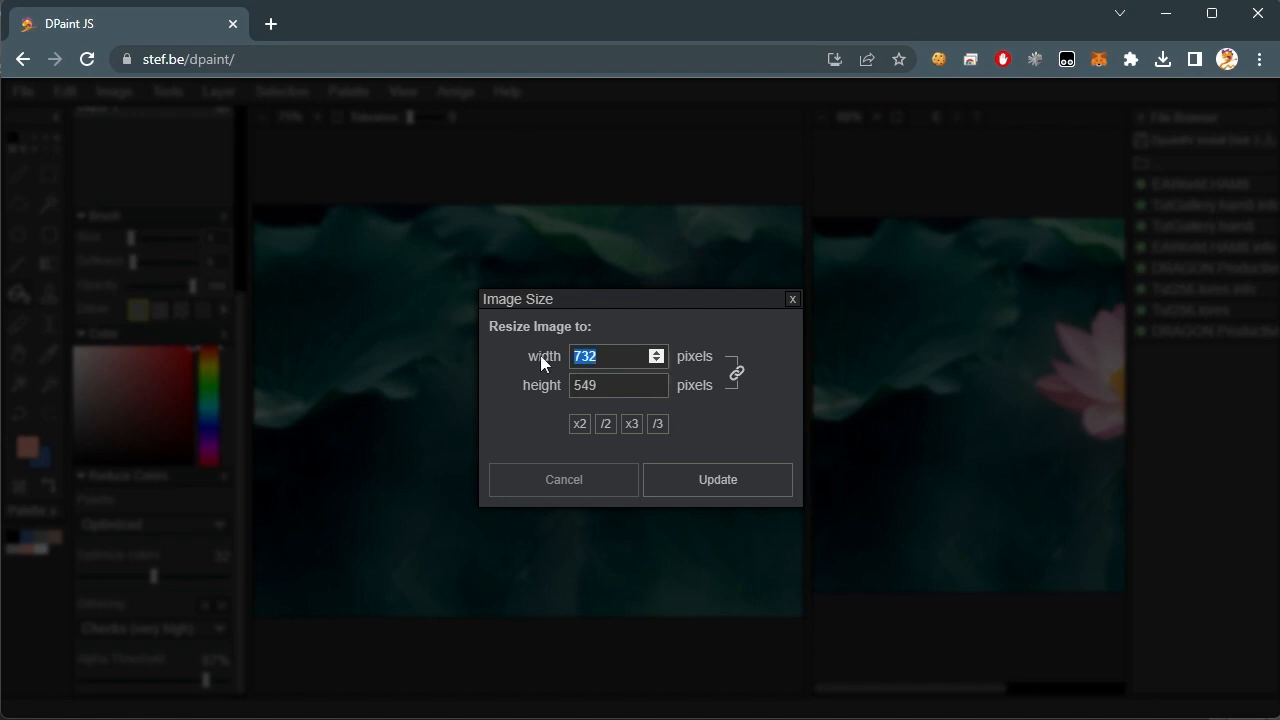
click(716, 480)
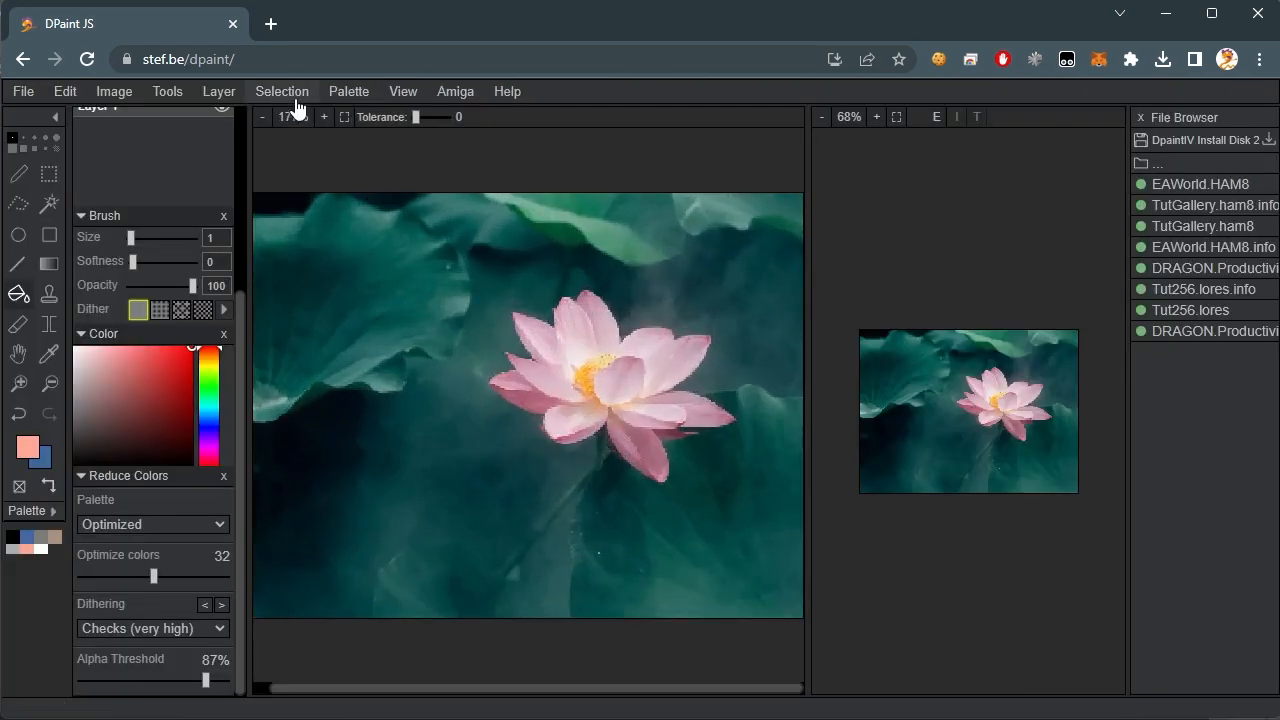
click(348, 92)
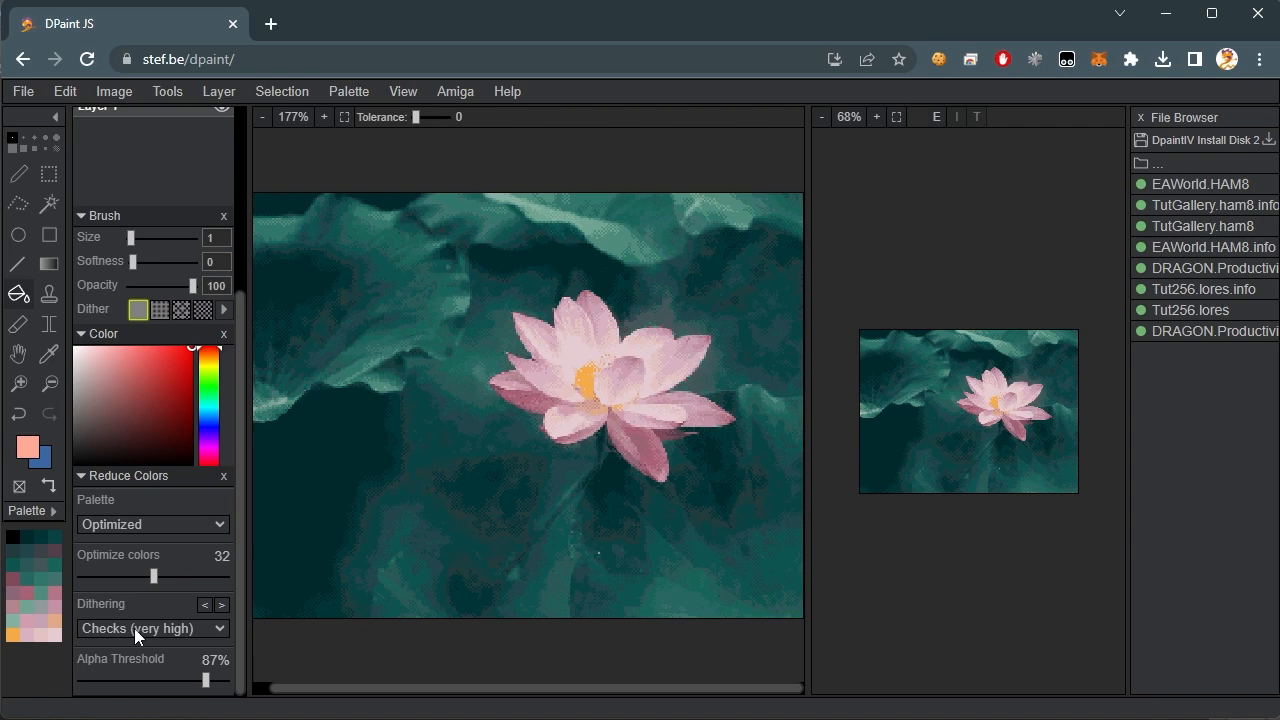
click(152, 628)
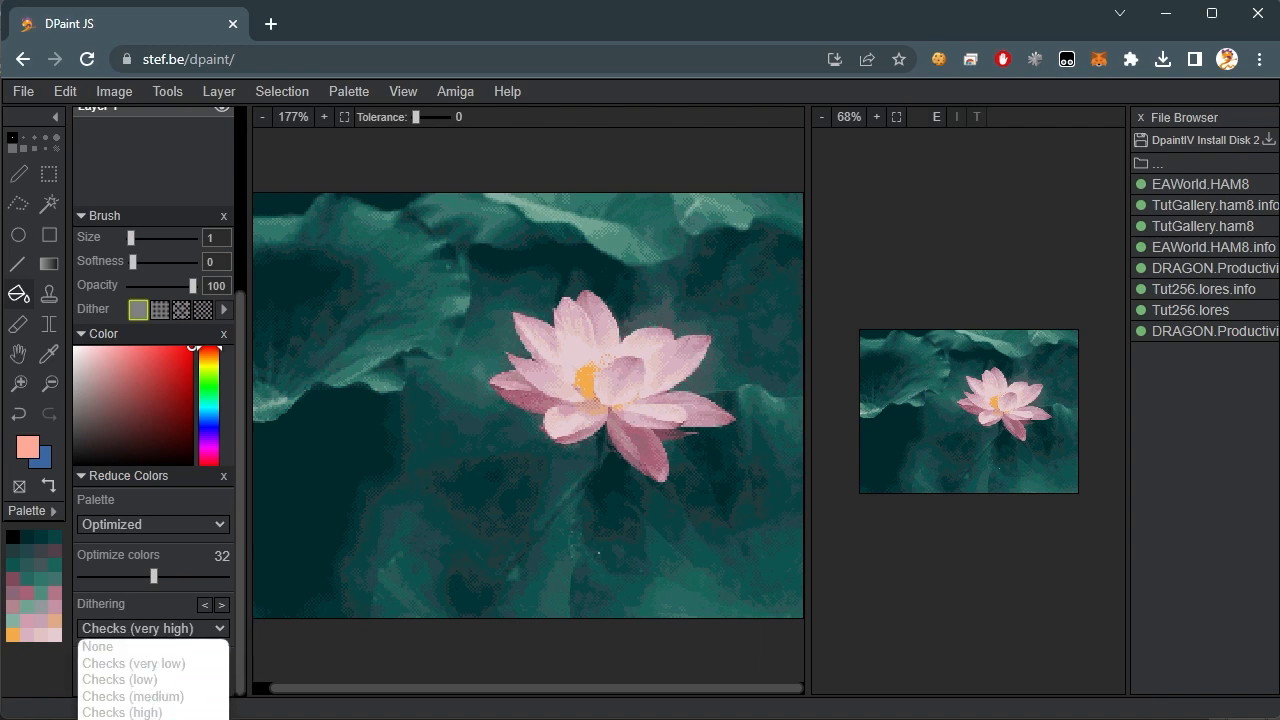
click(150, 628)
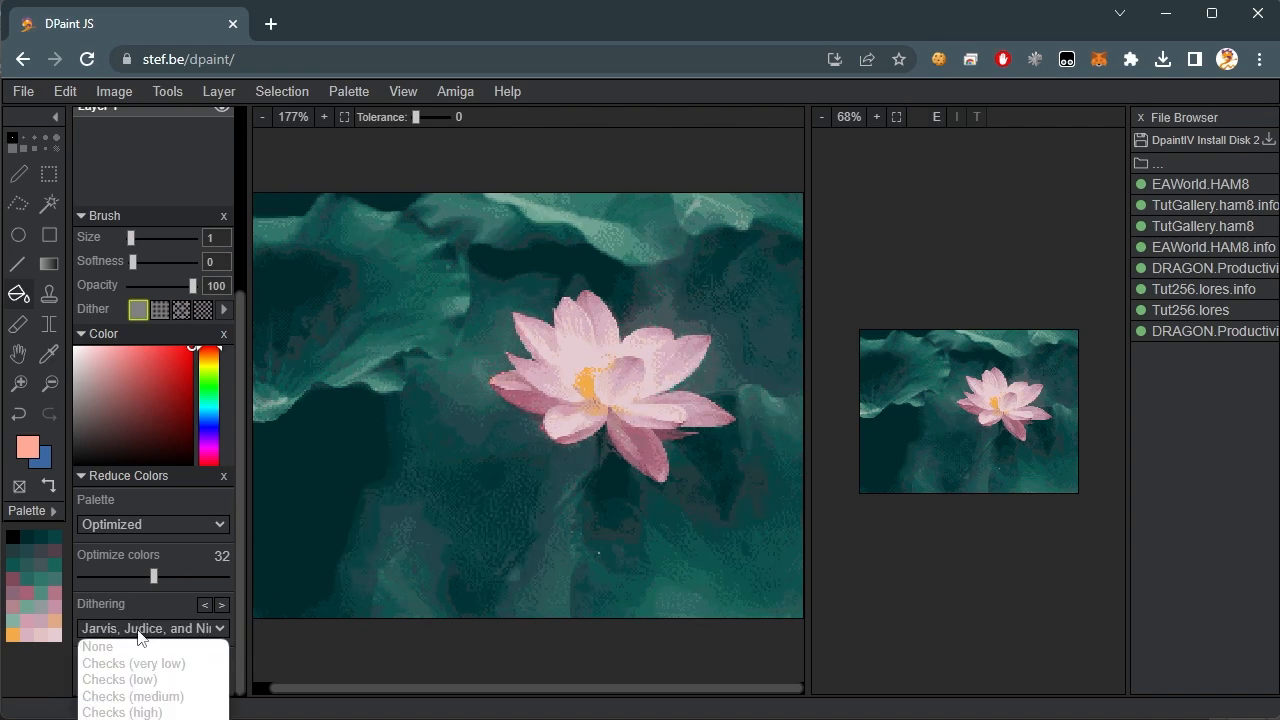
click(152, 712)
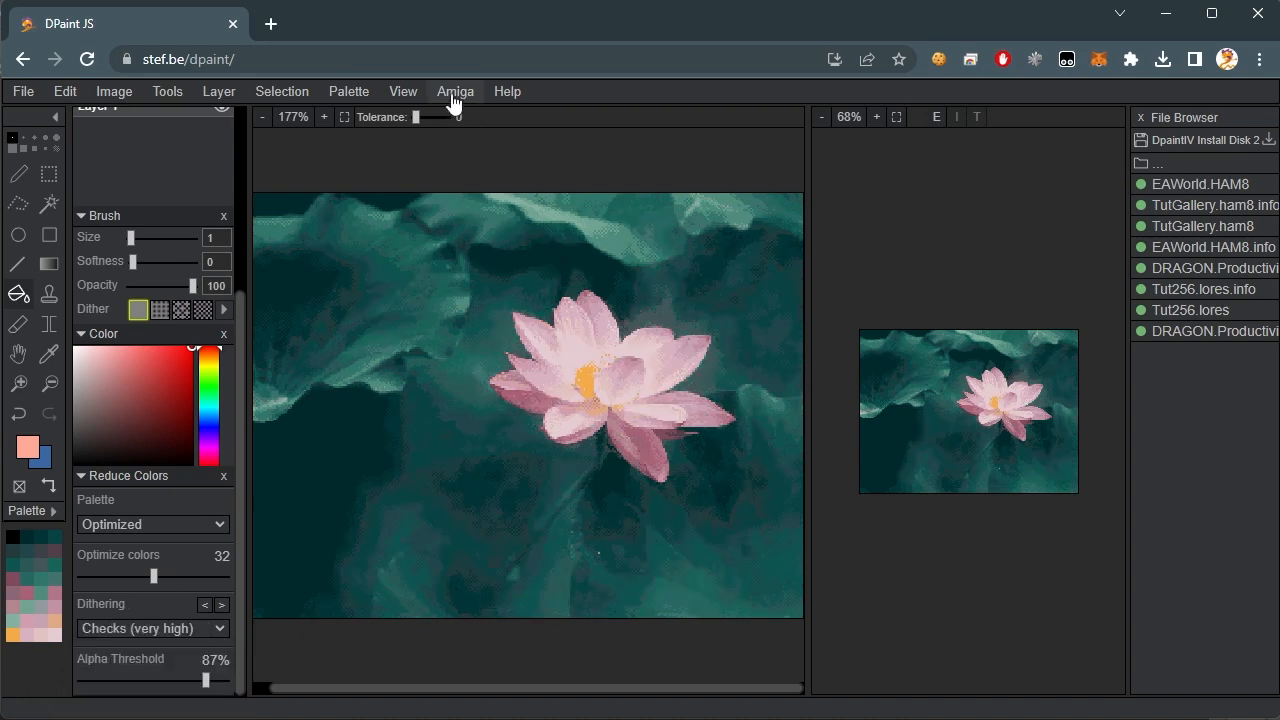
- Preview the 32-colour lotus in the emulated Deluxe Paint screen via Amiga > Preview, then close it
click(456, 92)
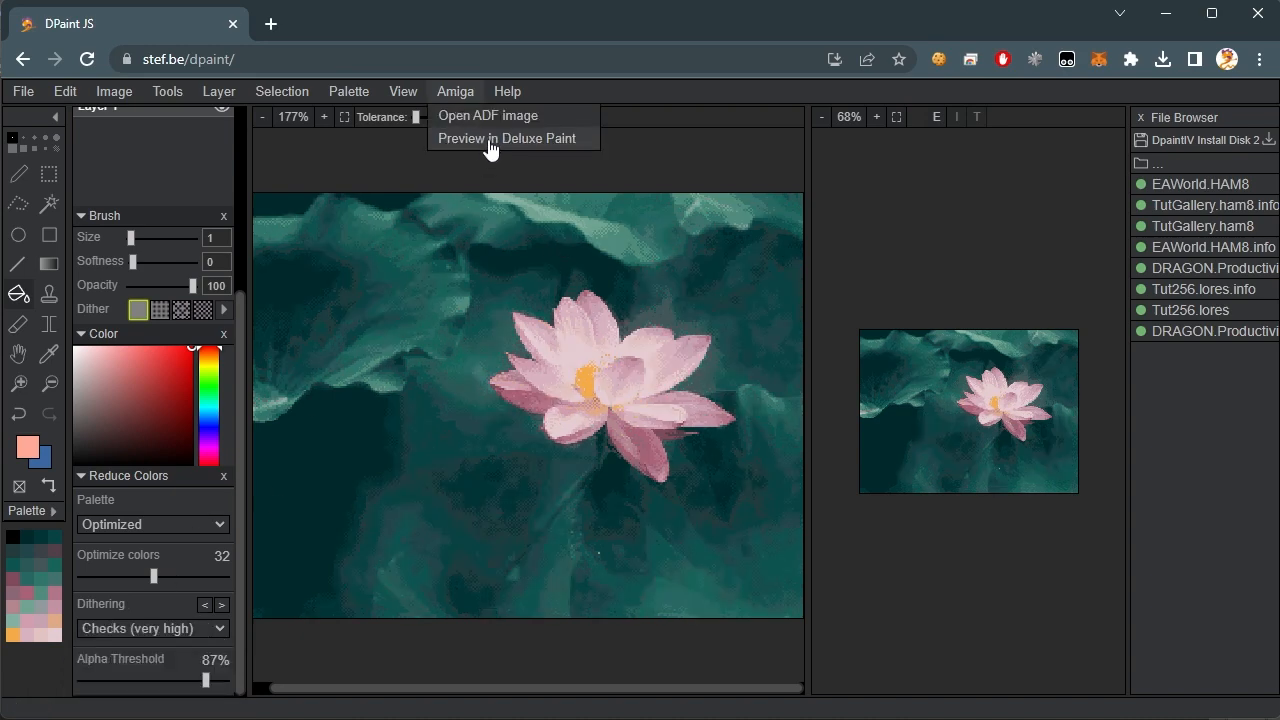
click(508, 138)
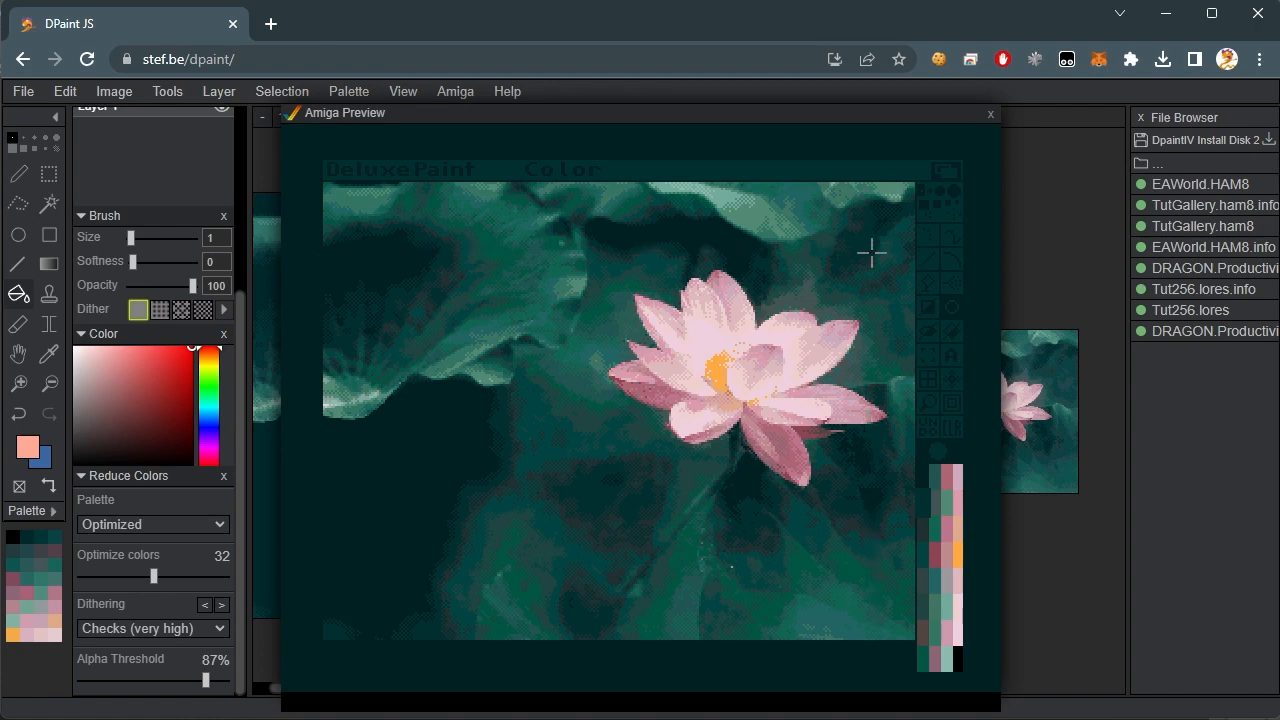
click(990, 114)
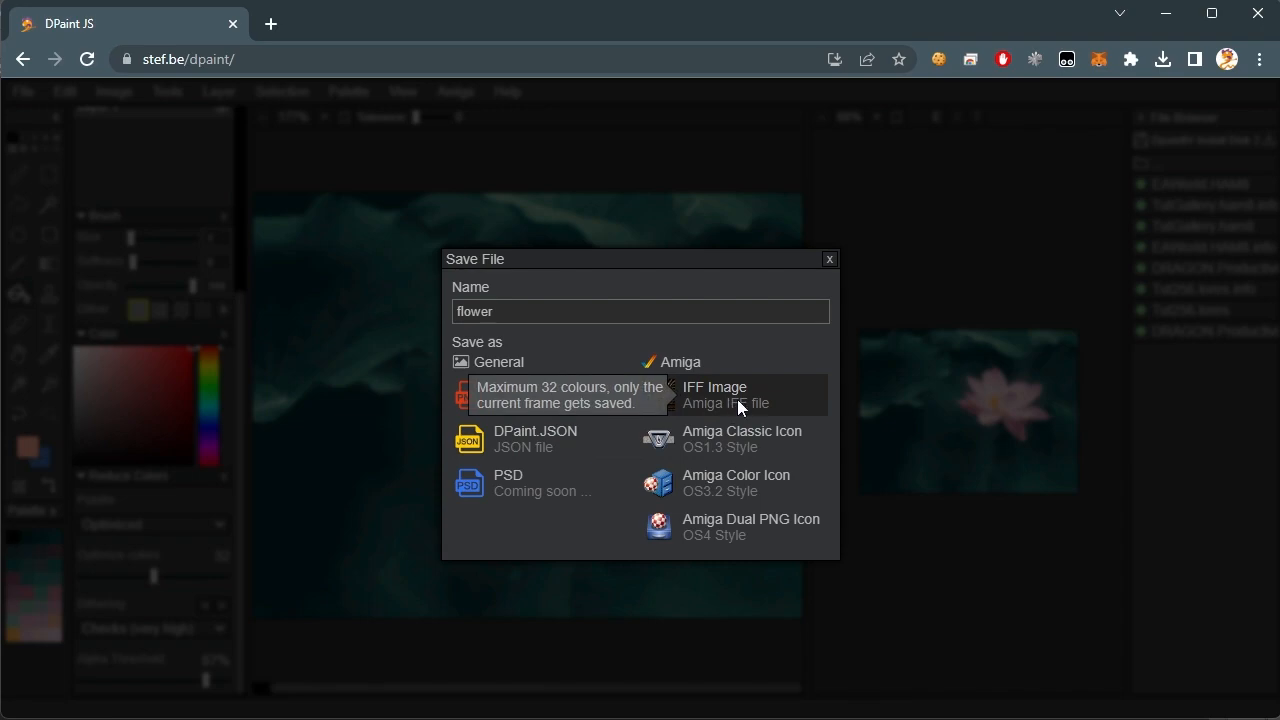
- Save the lotus as the IFF image flower.iff into the MyIcons folder
click(714, 394)
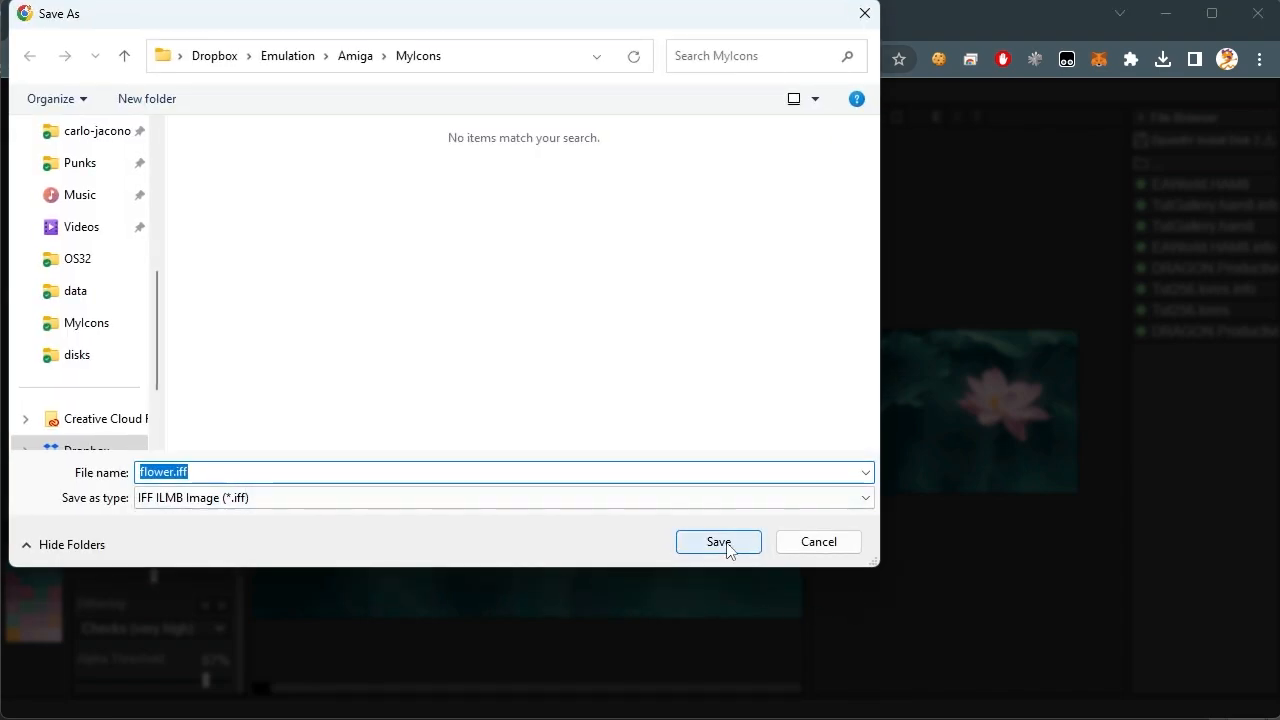
click(718, 540)
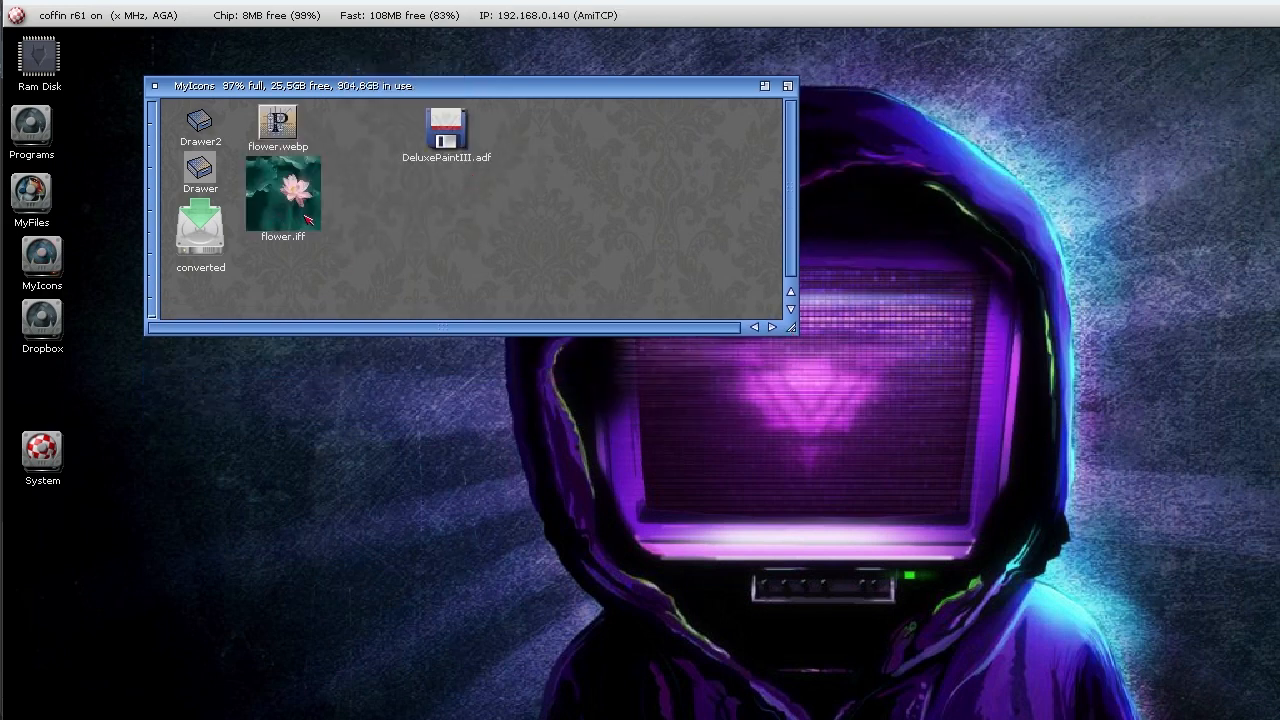
- Open flower.iff from the MyIcons drawer on the Amiga Workbench
double_click(284, 196)
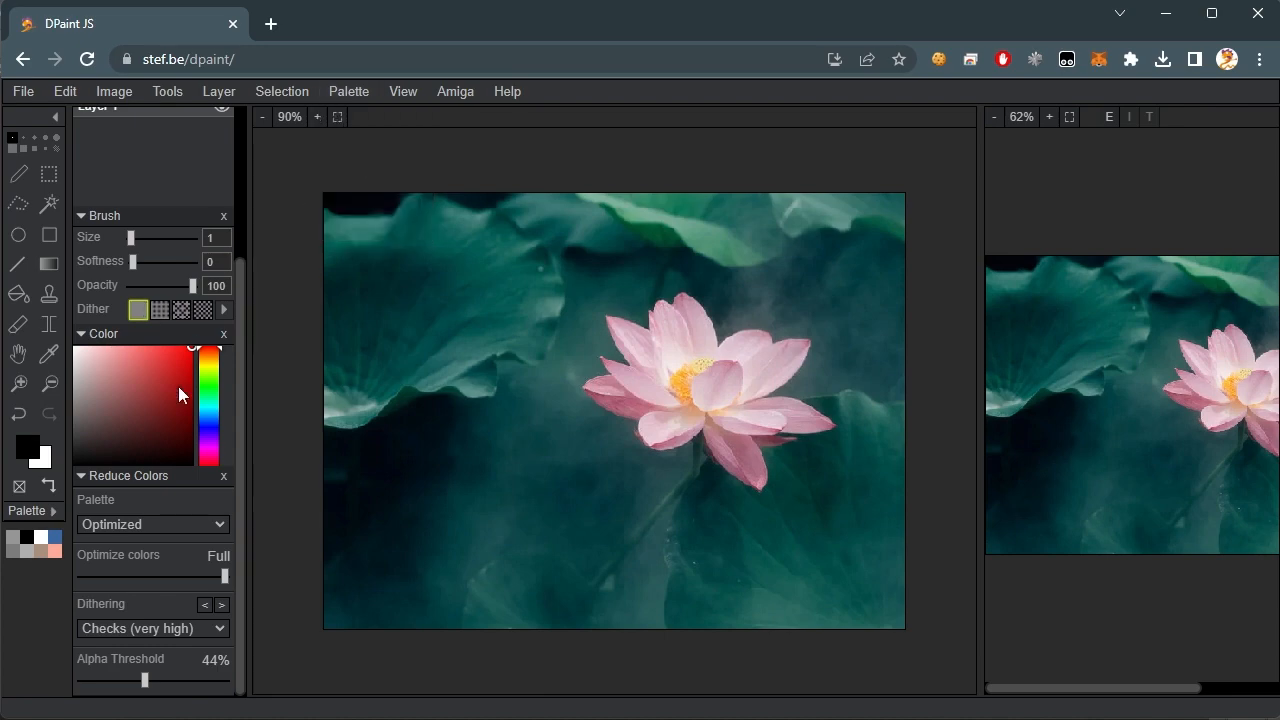
- Reduce the lotus photo to the MUI palette with dithering set to None
click(152, 524)
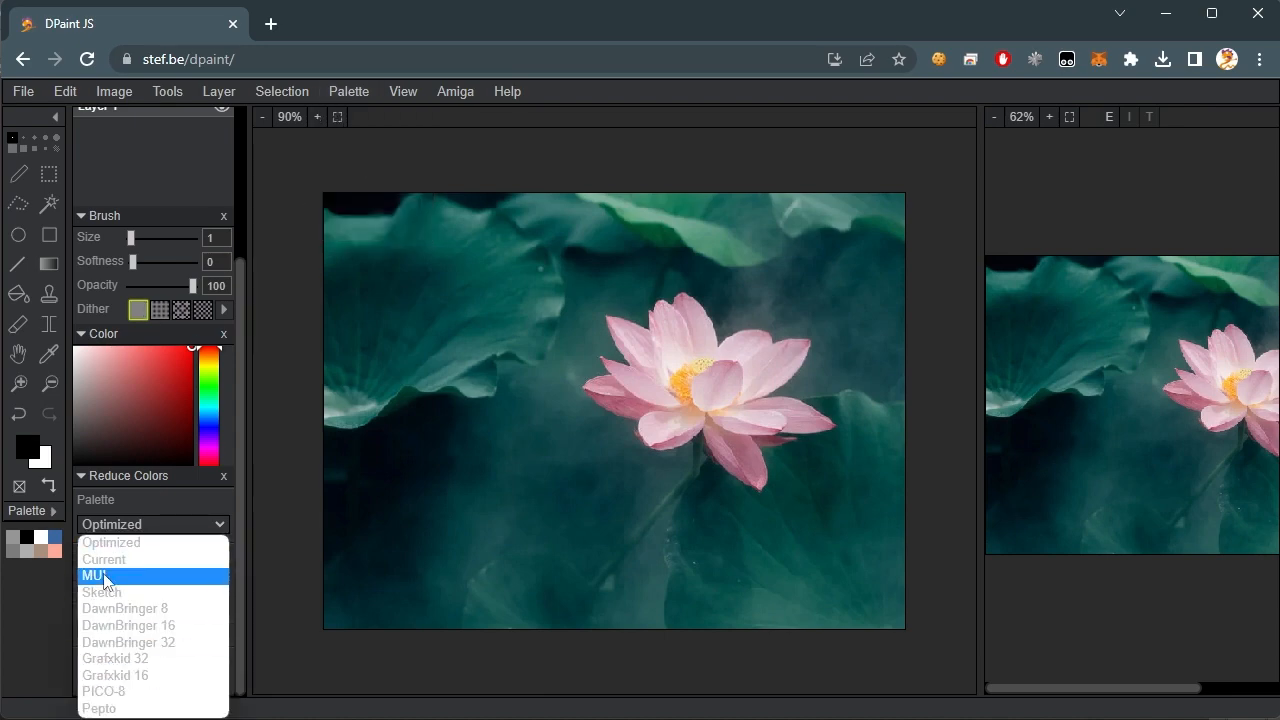
click(104, 576)
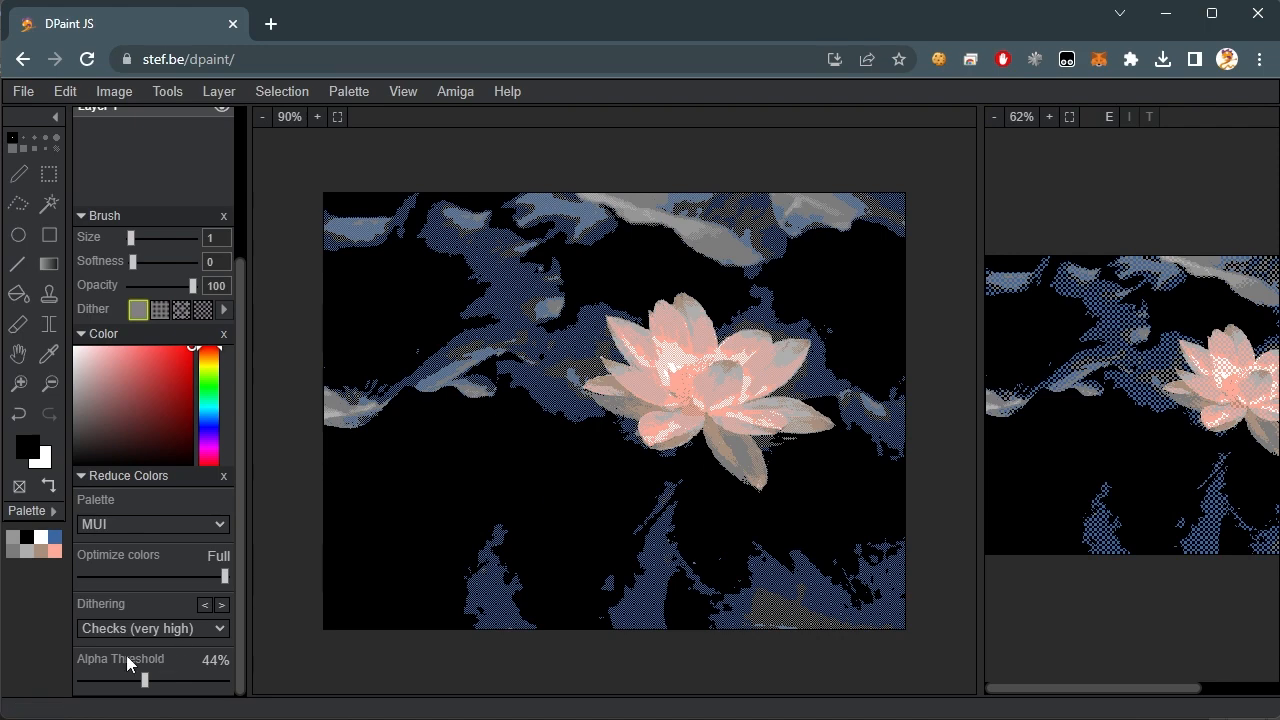
click(152, 628)
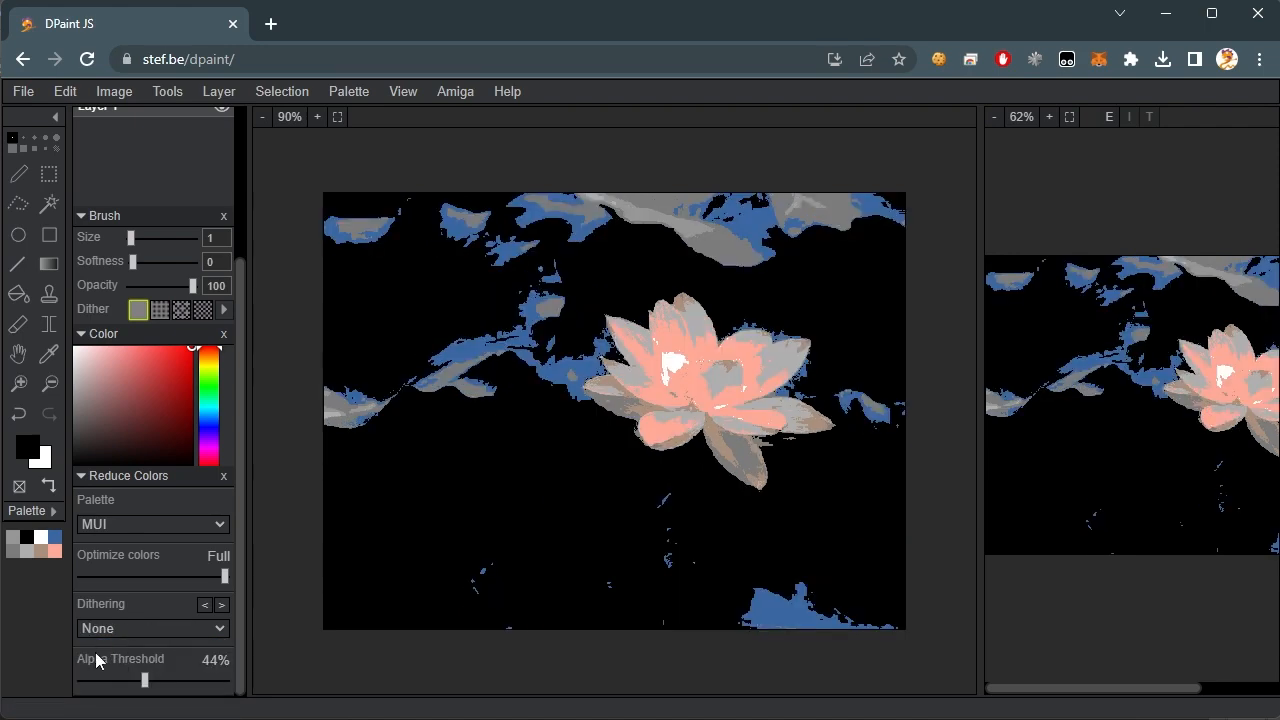
click(152, 628)
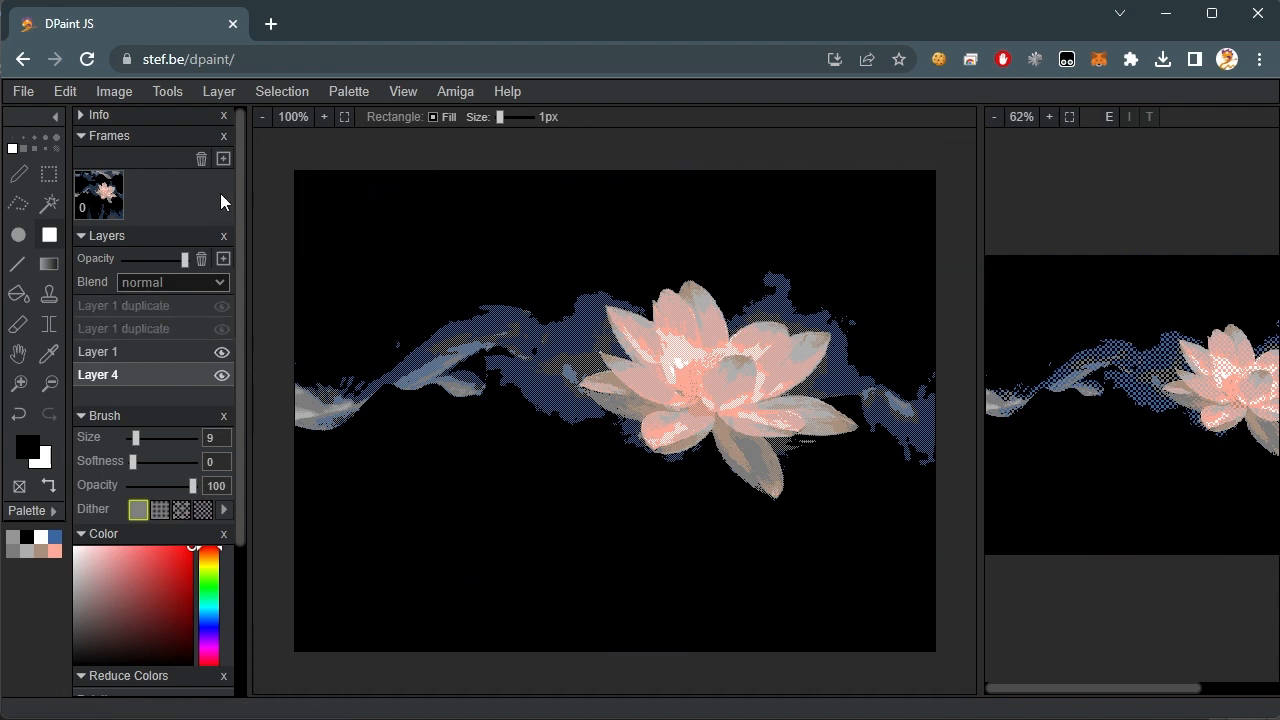
- Move the flower band lower on Layer 1 and save it as background.iff in MyIcons
click(98, 352)
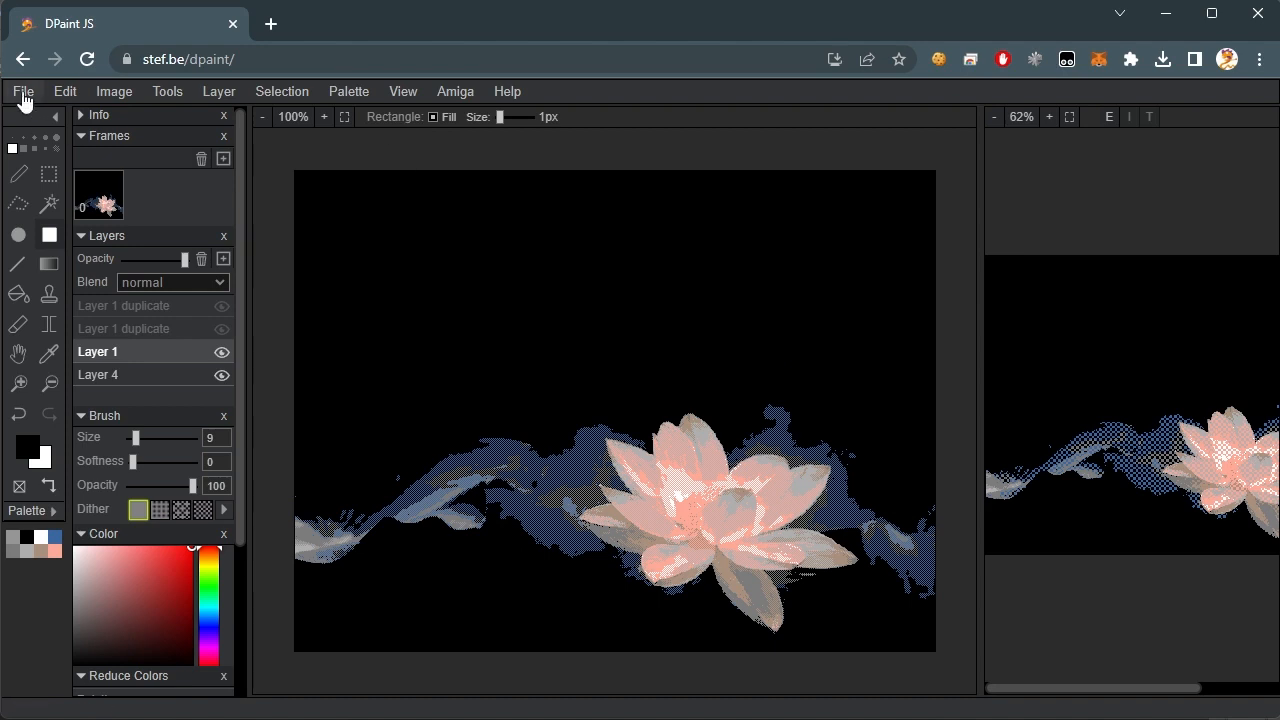
click(22, 92)
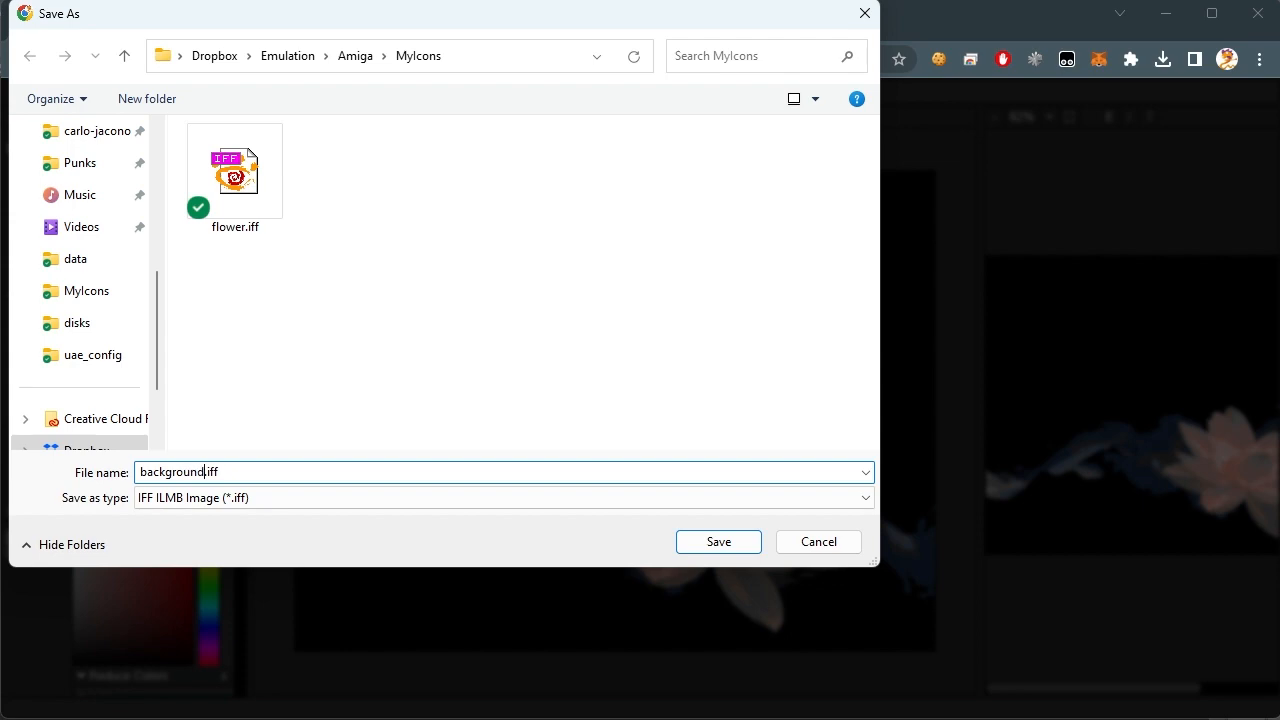
click(716, 540)
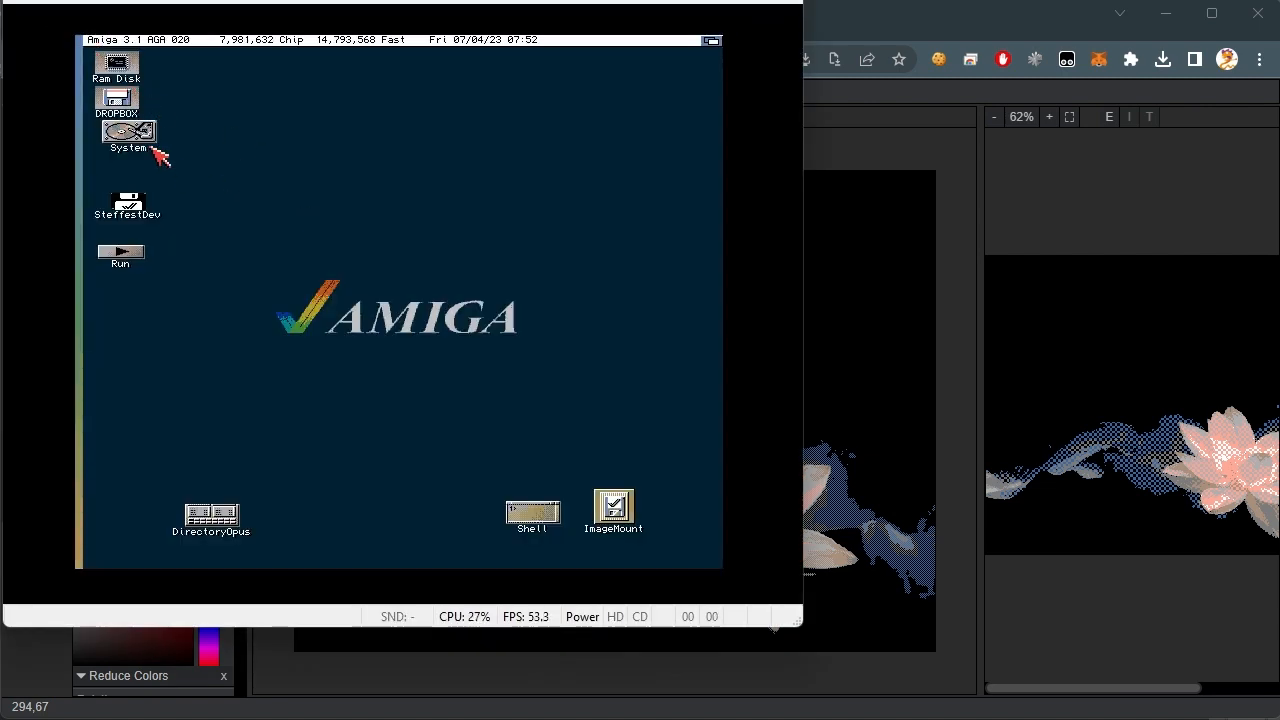
- Set background.iff from MyIcons as the Workbench backdrop via Prefs > Pattern
click(112, 40)
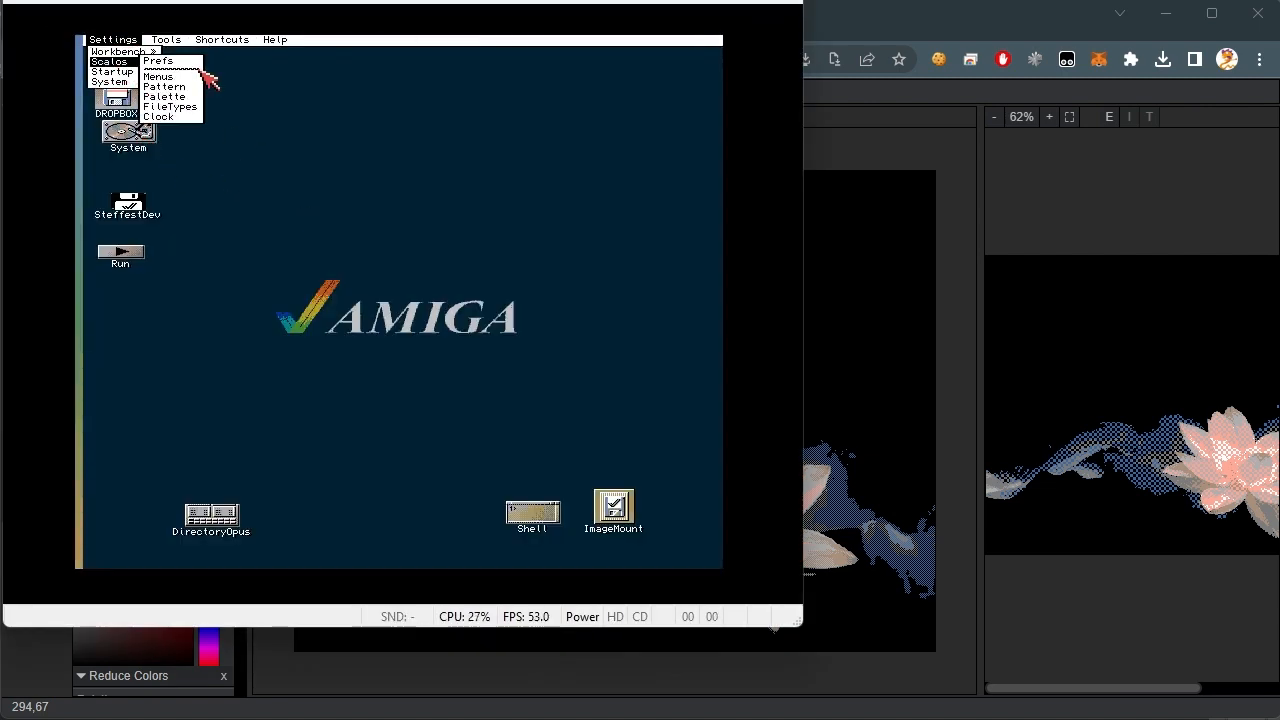
click(164, 86)
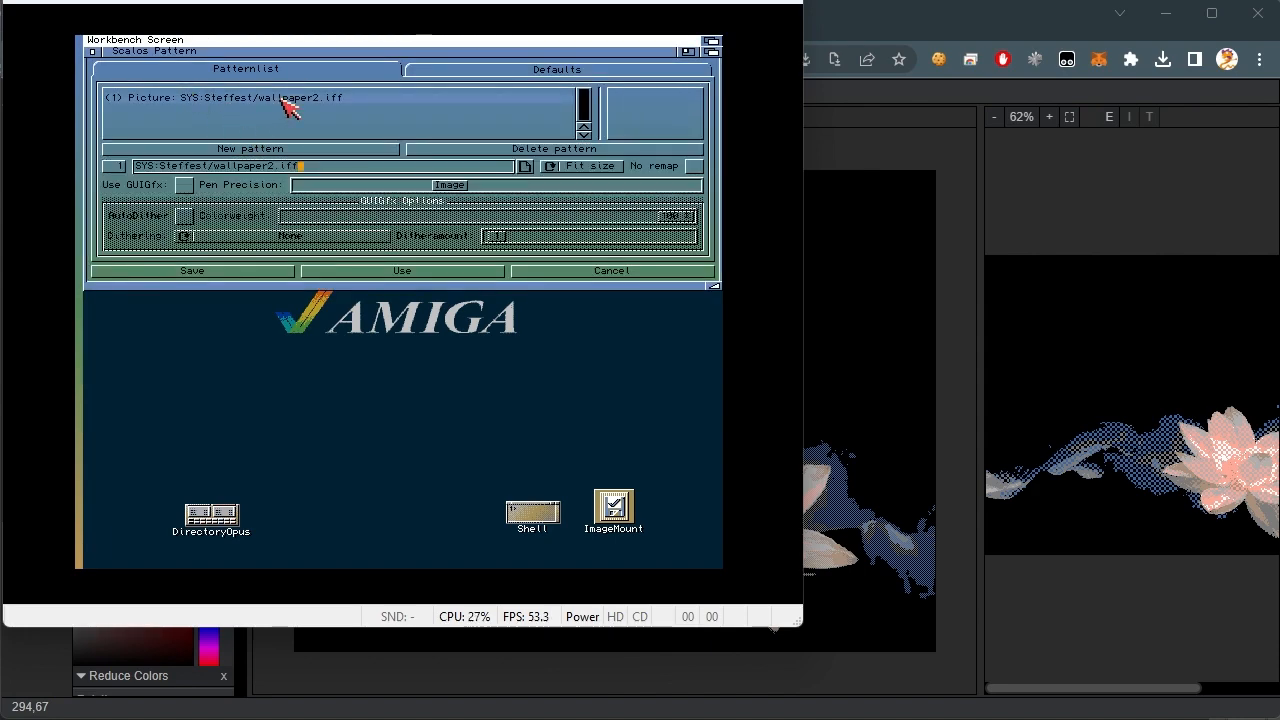
click(524, 166)
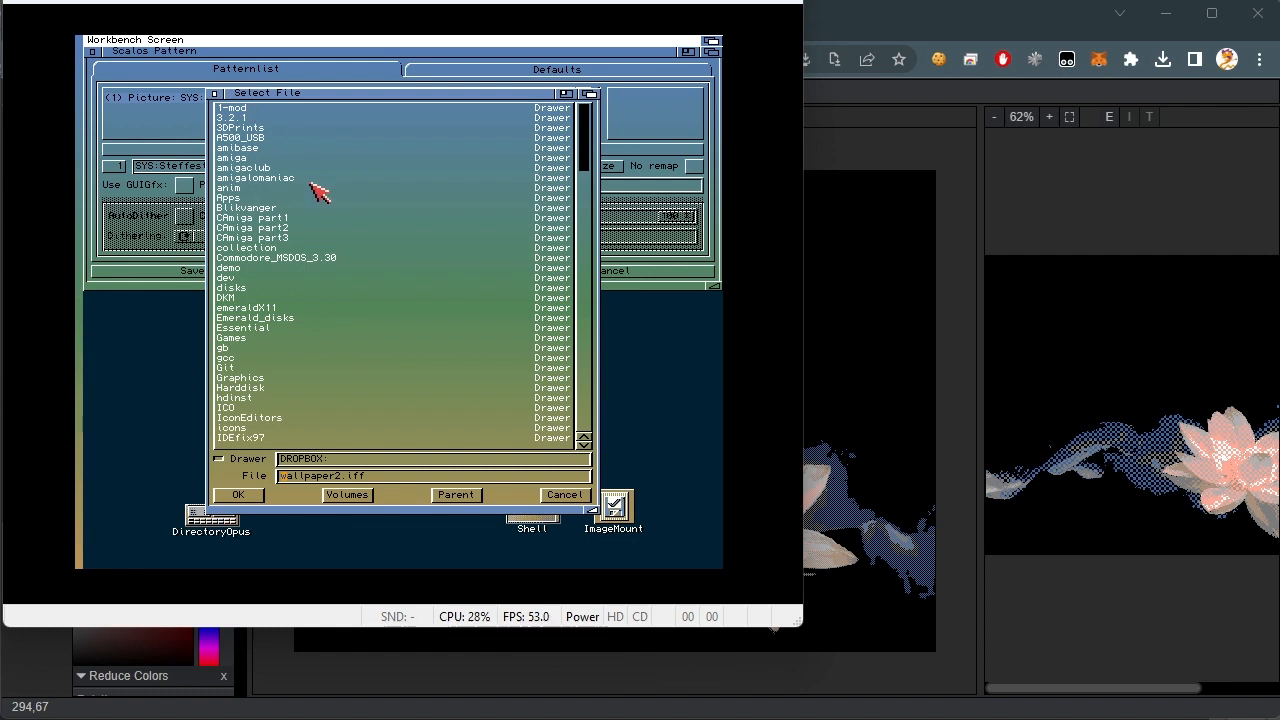
scroll(down, 3)
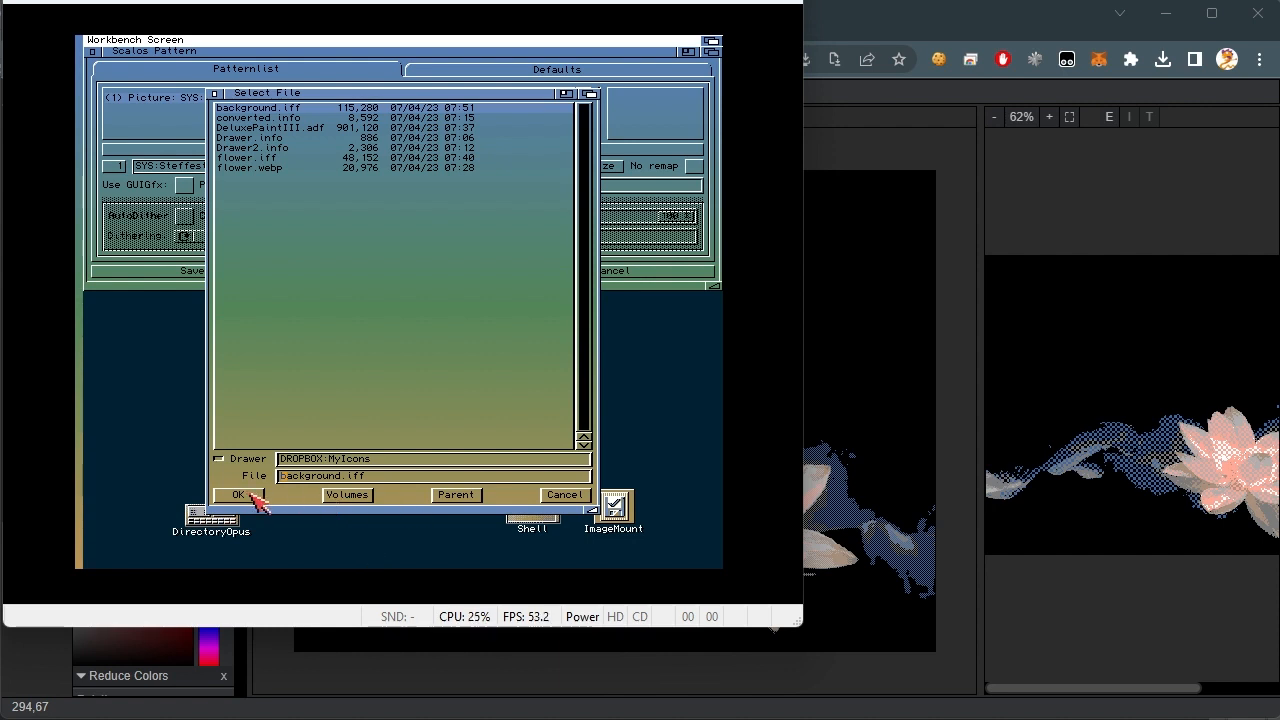
click(236, 494)
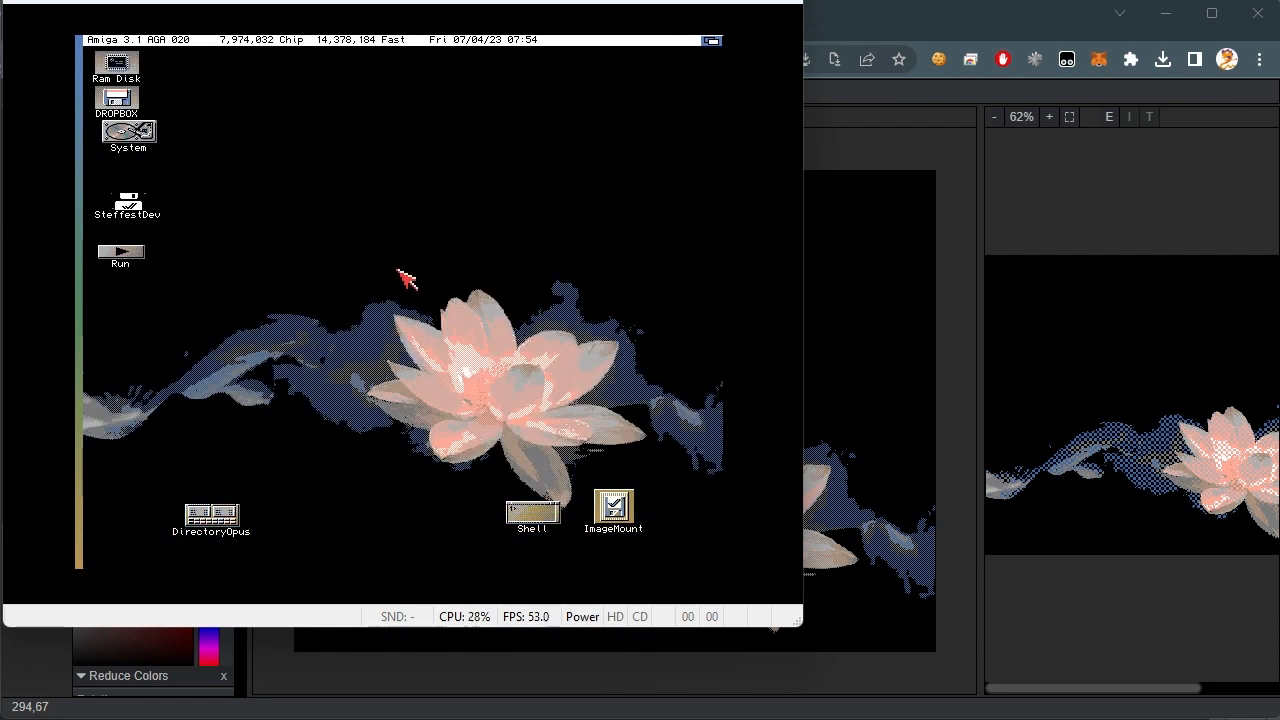